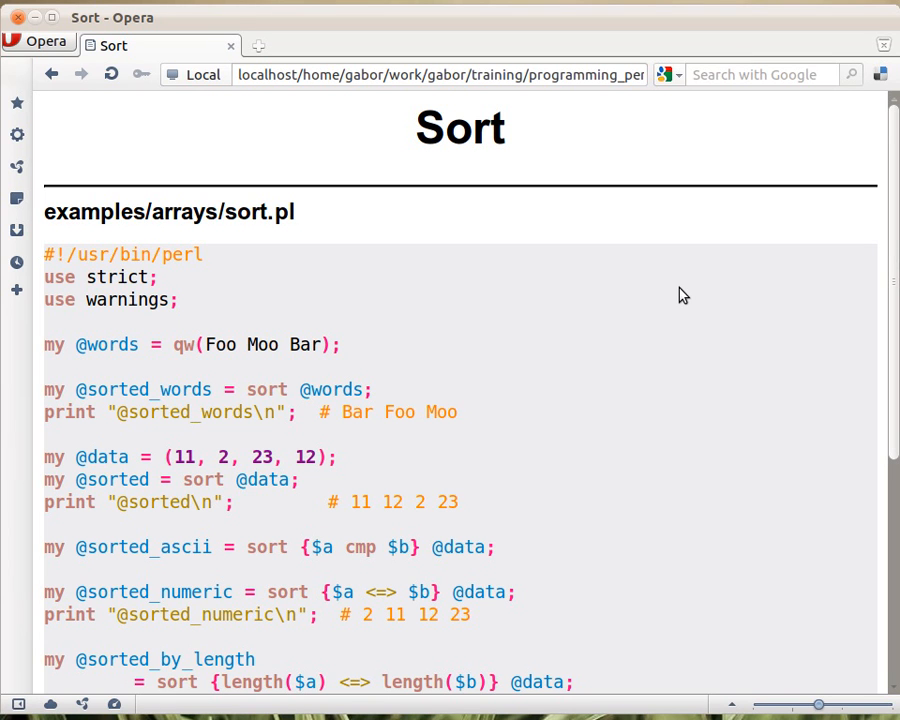
mouse_move(227, 370)
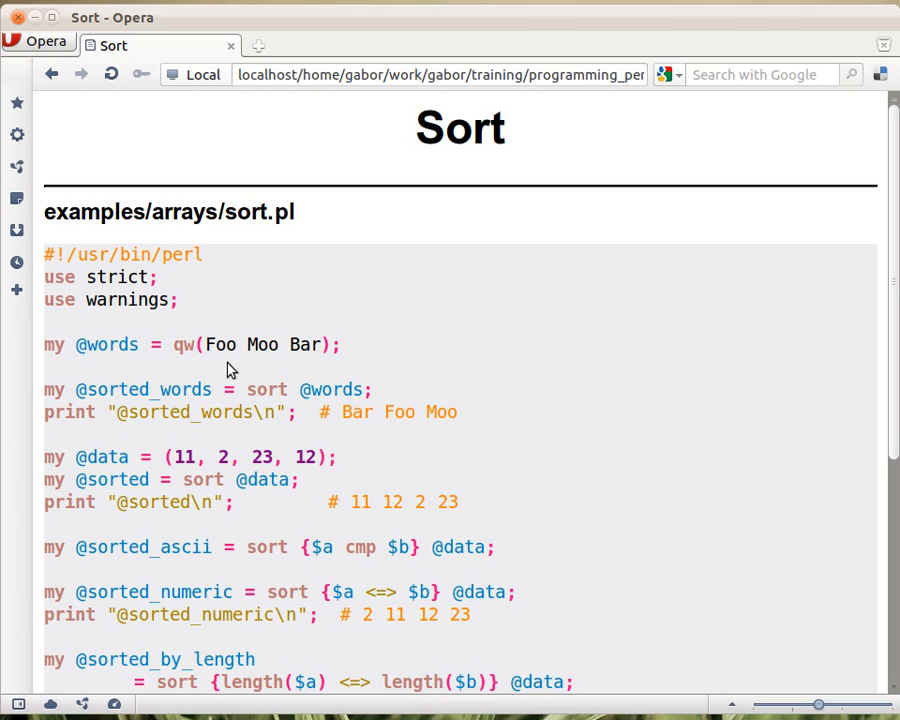
mouse_move(238, 363)
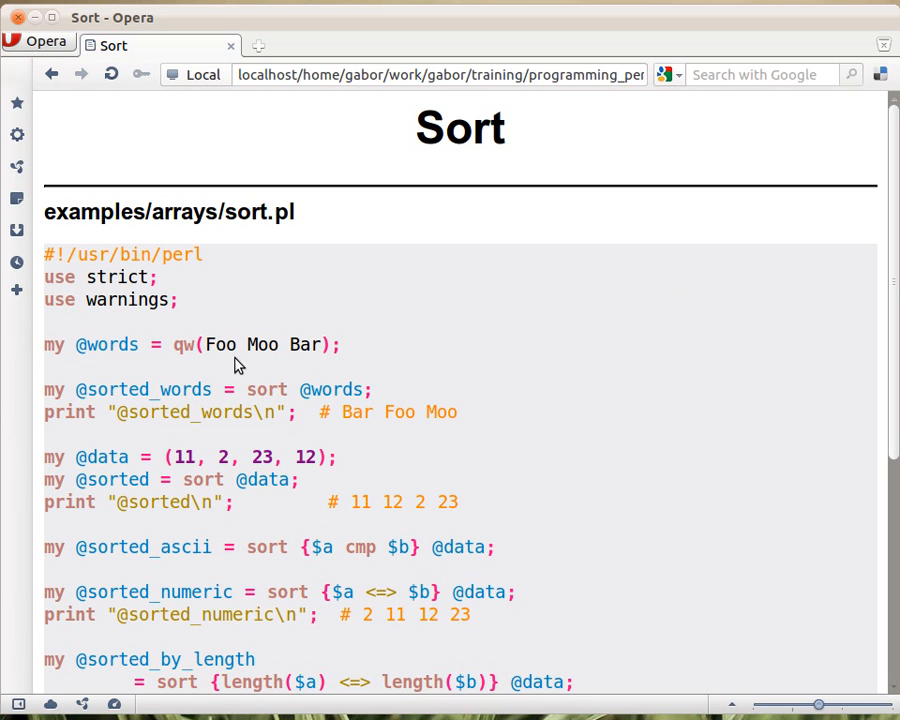
mouse_move(282, 363)
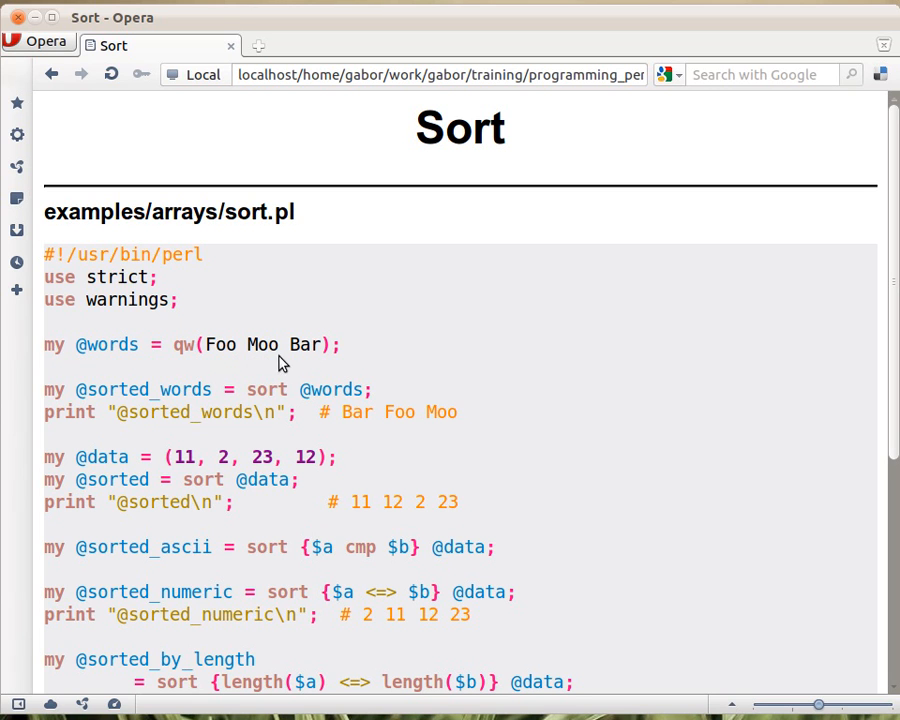
mouse_move(99, 367)
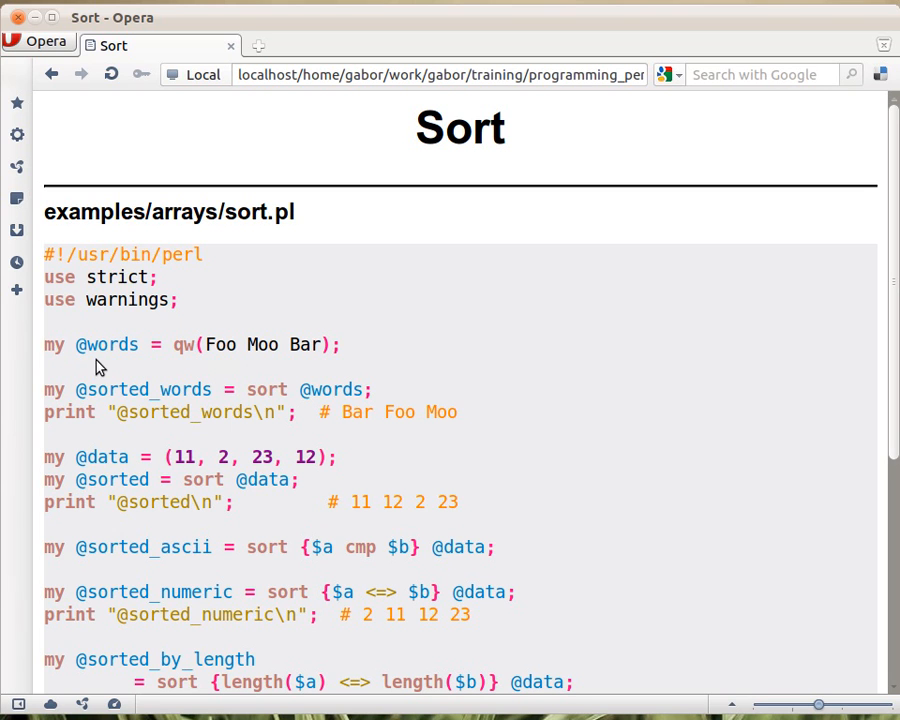
mouse_move(258, 398)
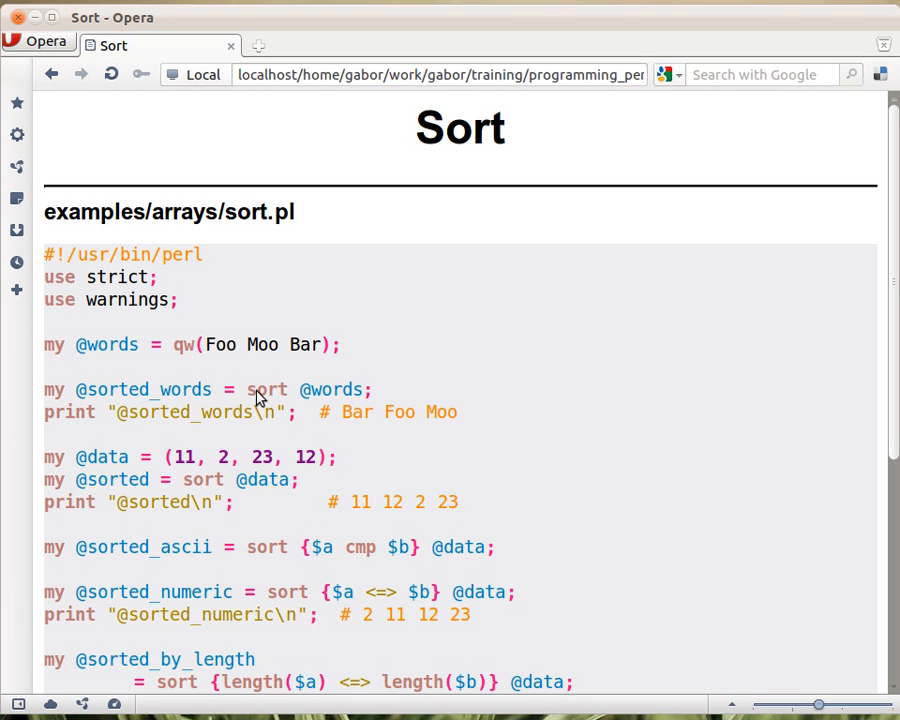
mouse_move(107, 402)
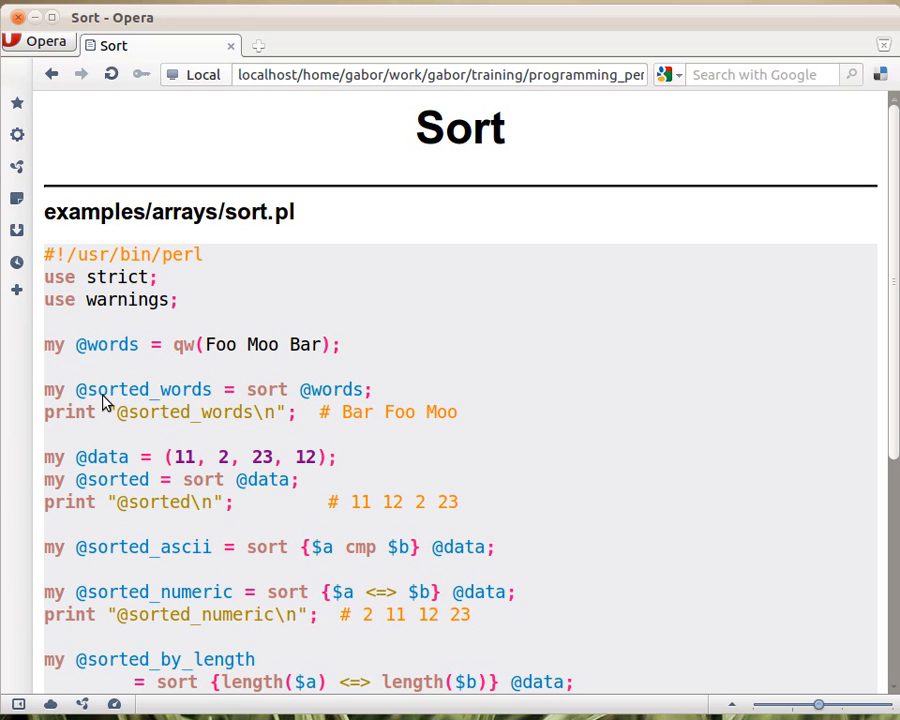
mouse_move(142, 400)
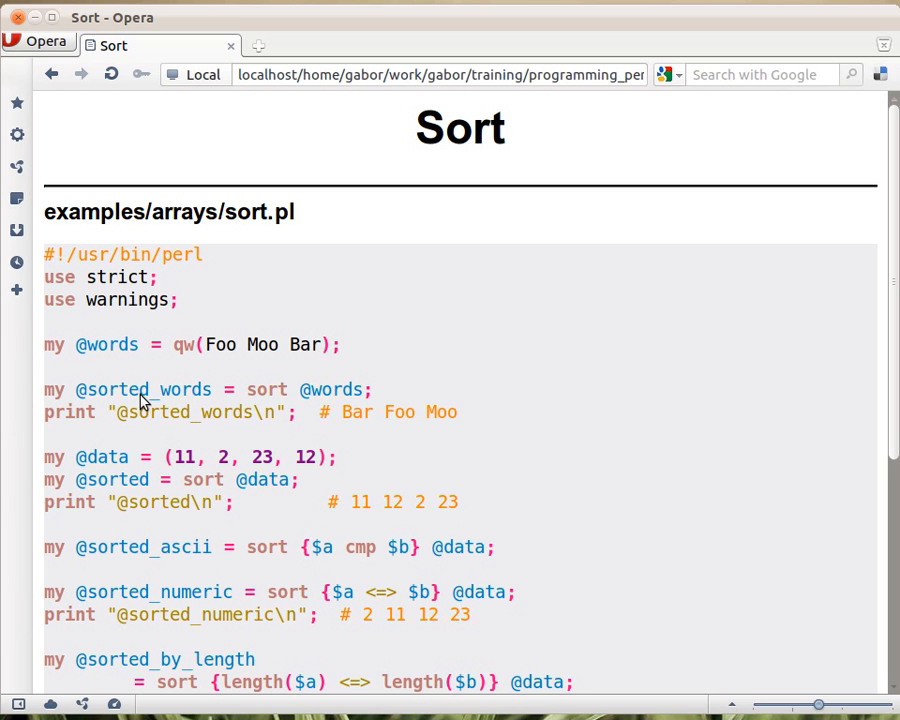
mouse_move(405, 428)
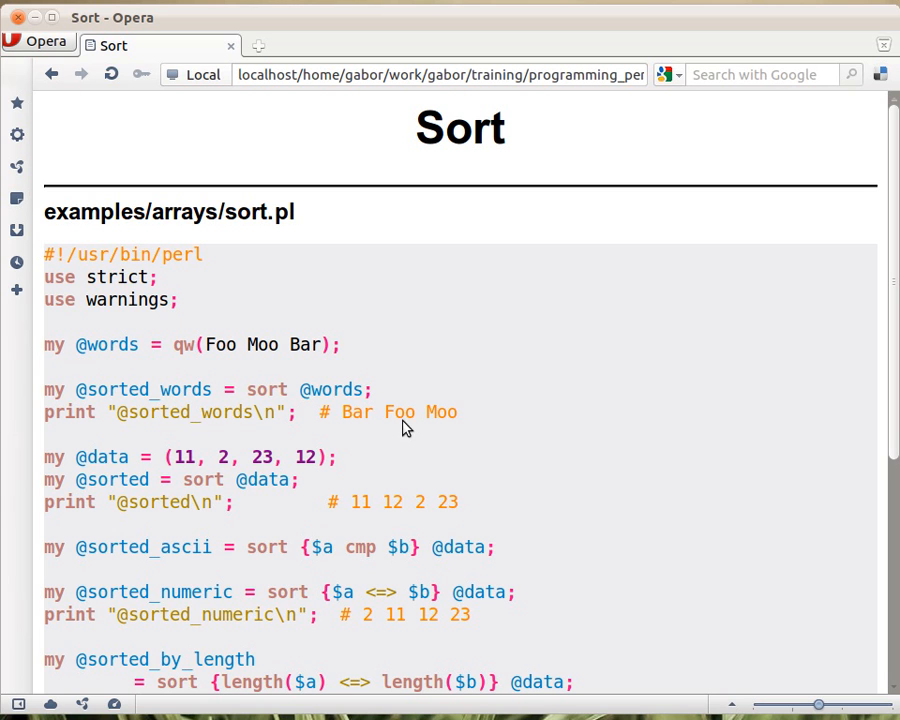
mouse_move(352, 435)
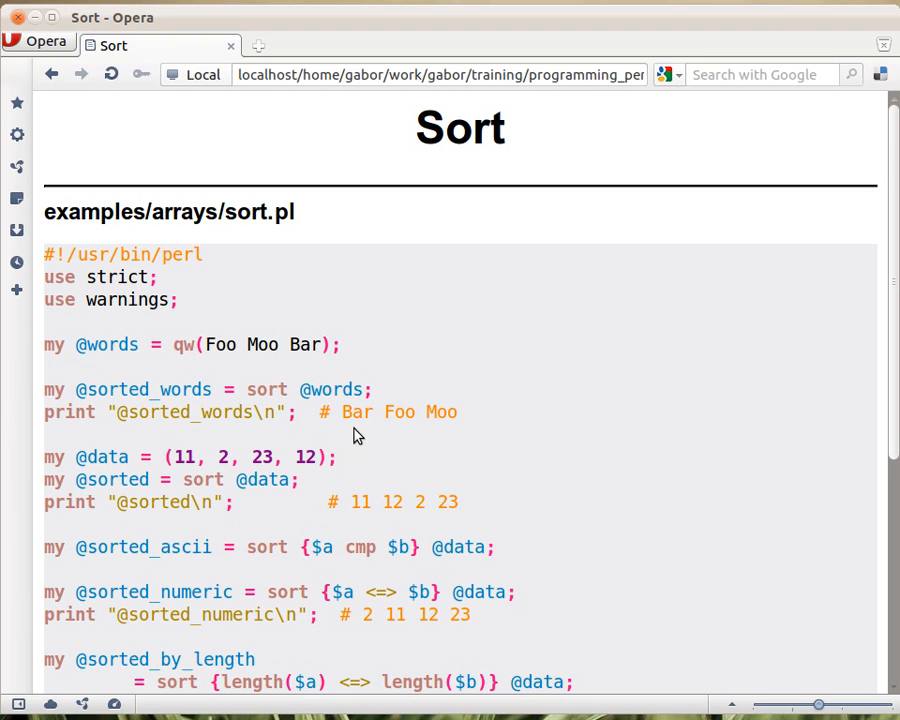
mouse_move(369, 440)
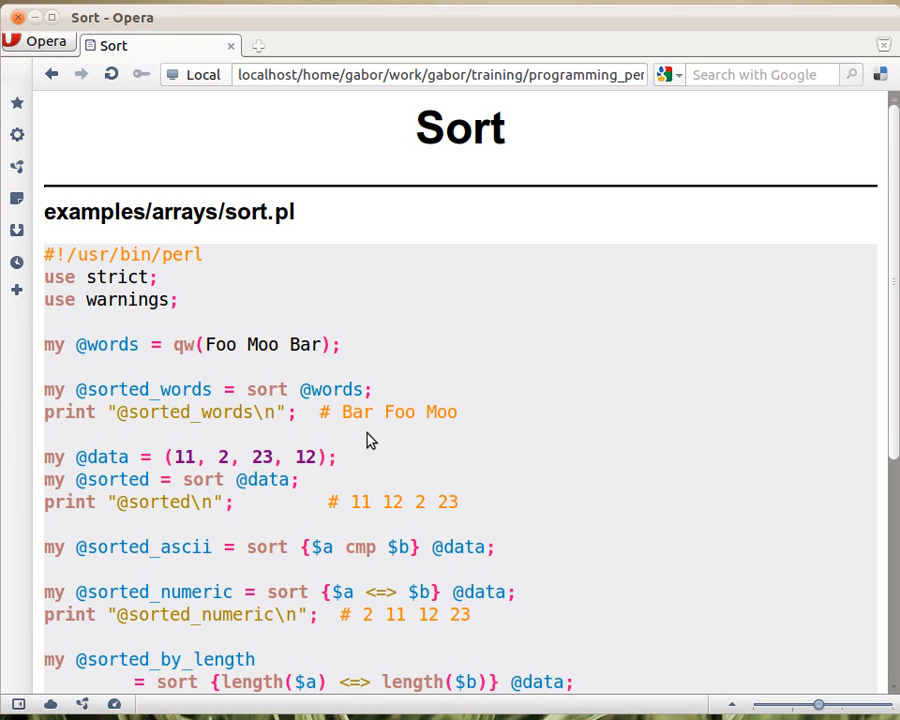
mouse_move(423, 430)
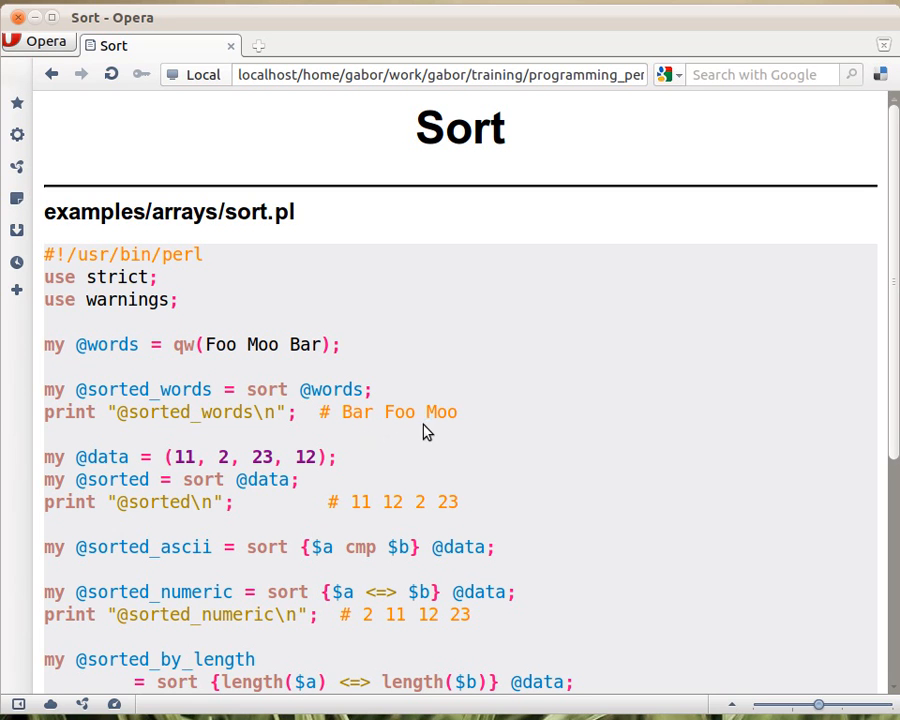
mouse_move(433, 433)
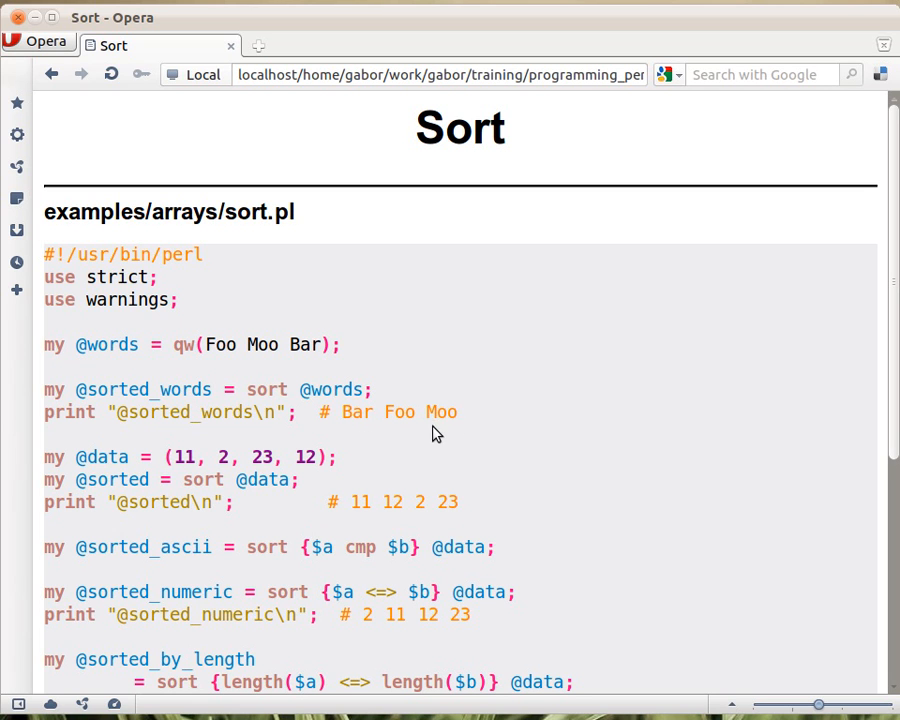
mouse_move(318, 475)
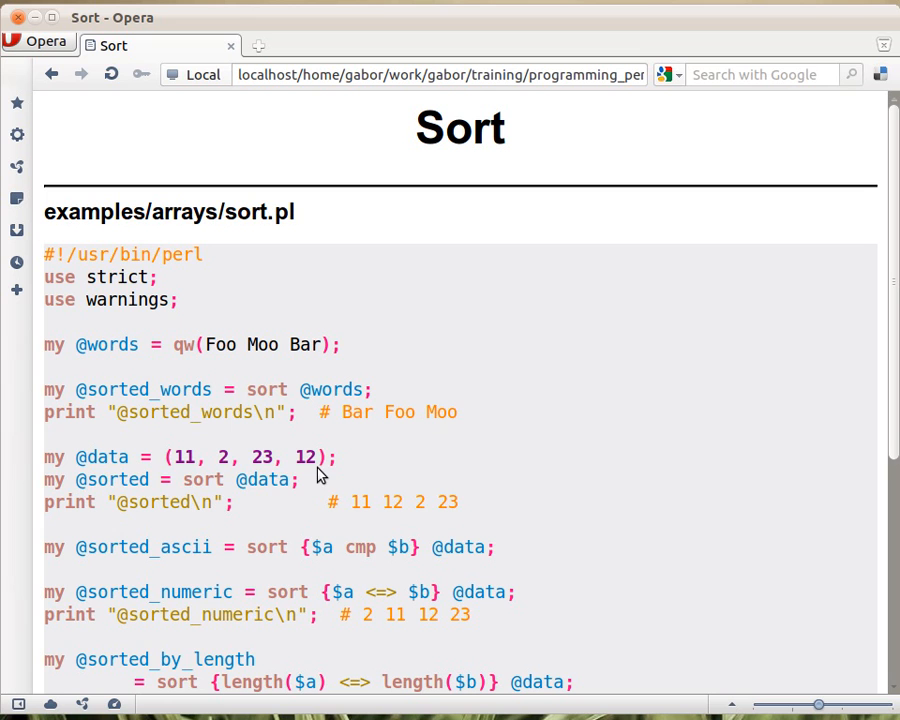
mouse_move(104, 476)
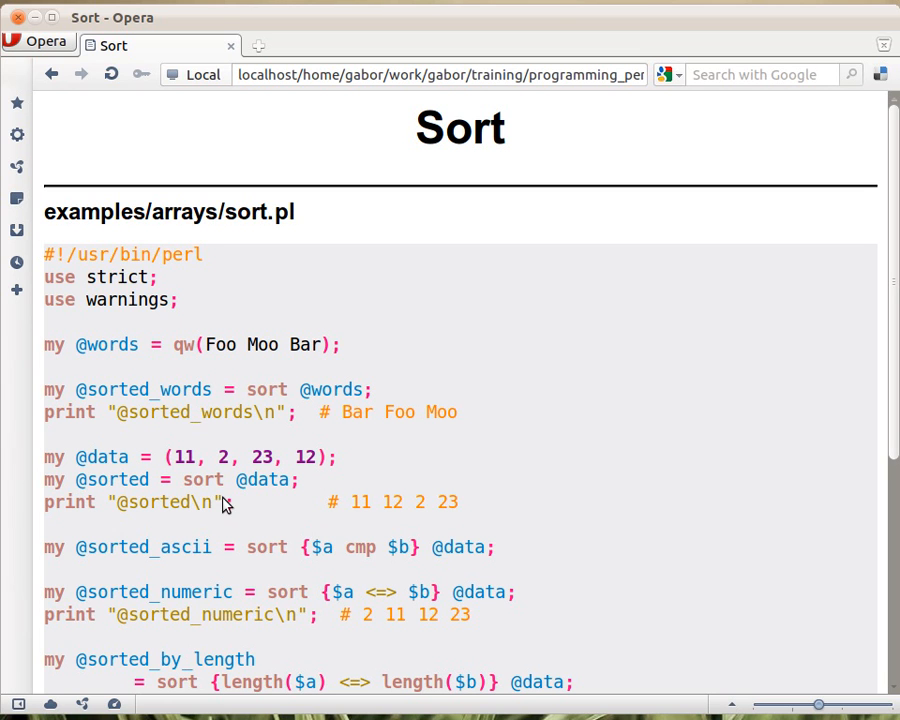
mouse_move(447, 517)
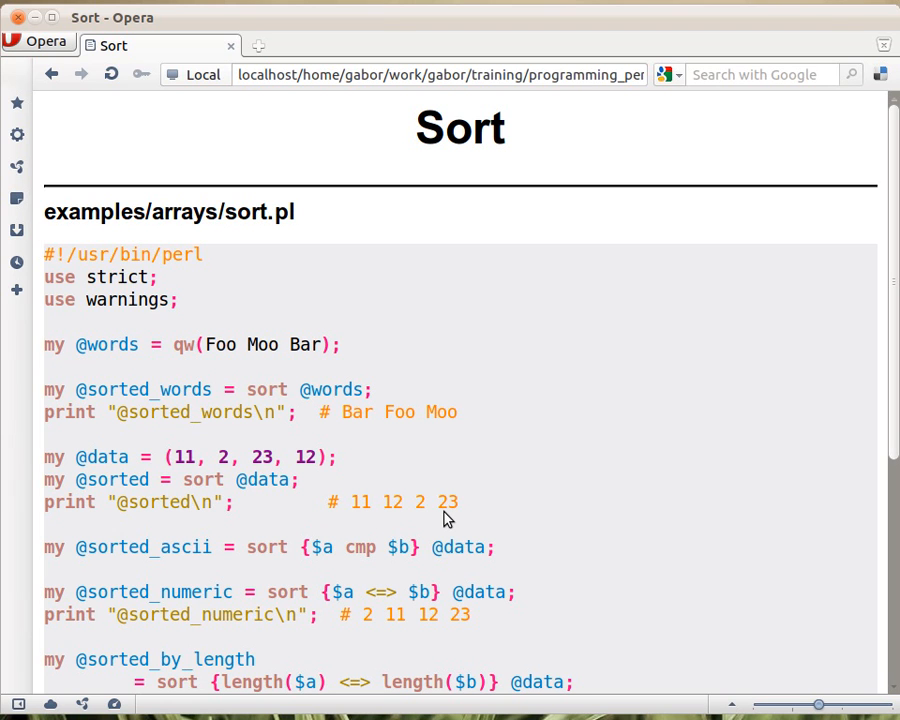
mouse_move(399, 519)
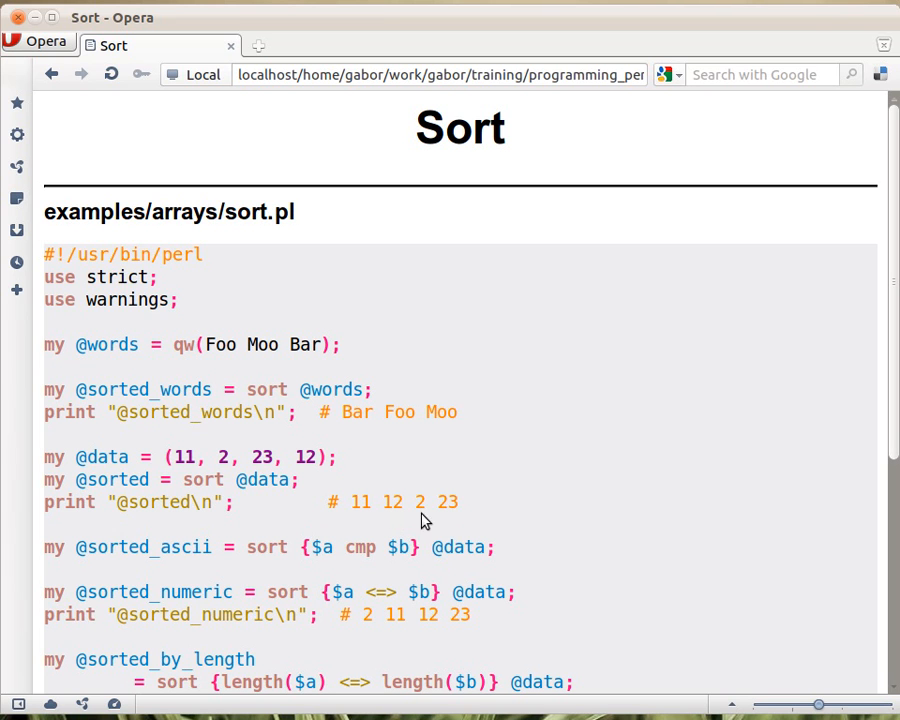
mouse_move(392, 517)
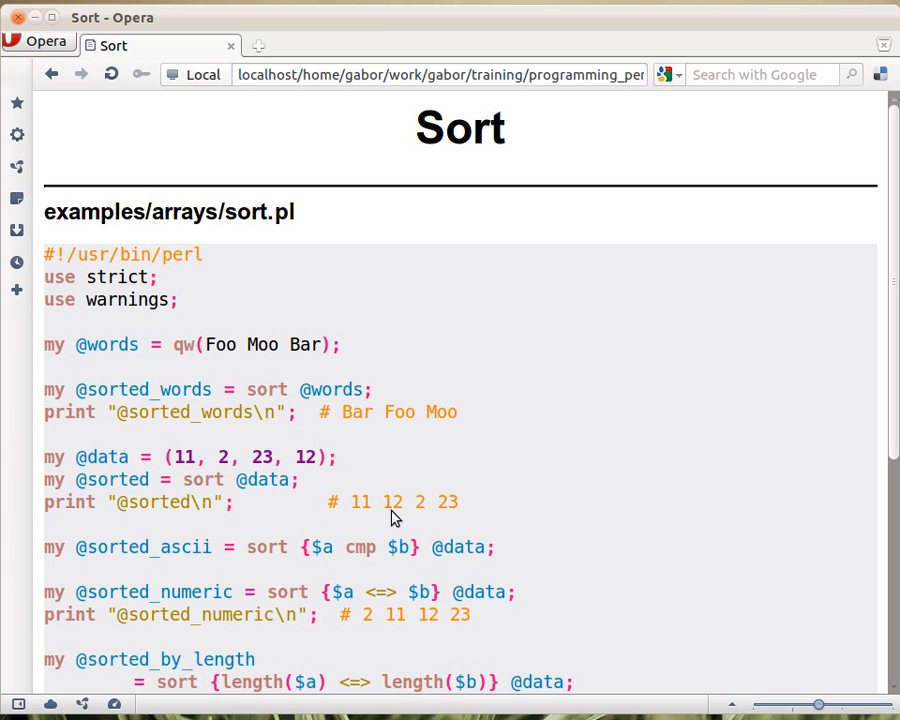
mouse_move(427, 517)
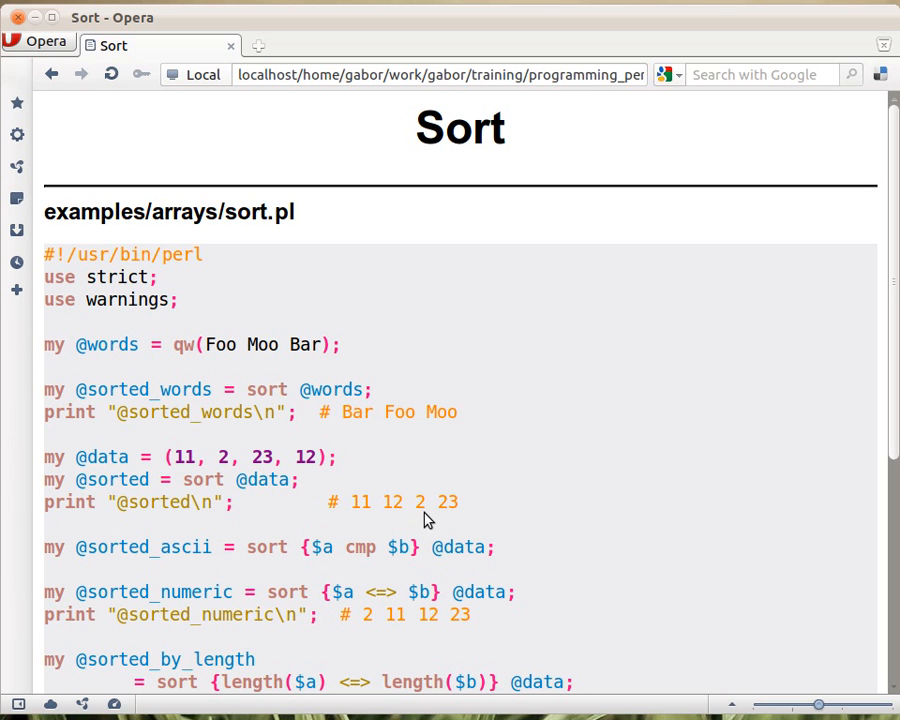
mouse_move(380, 518)
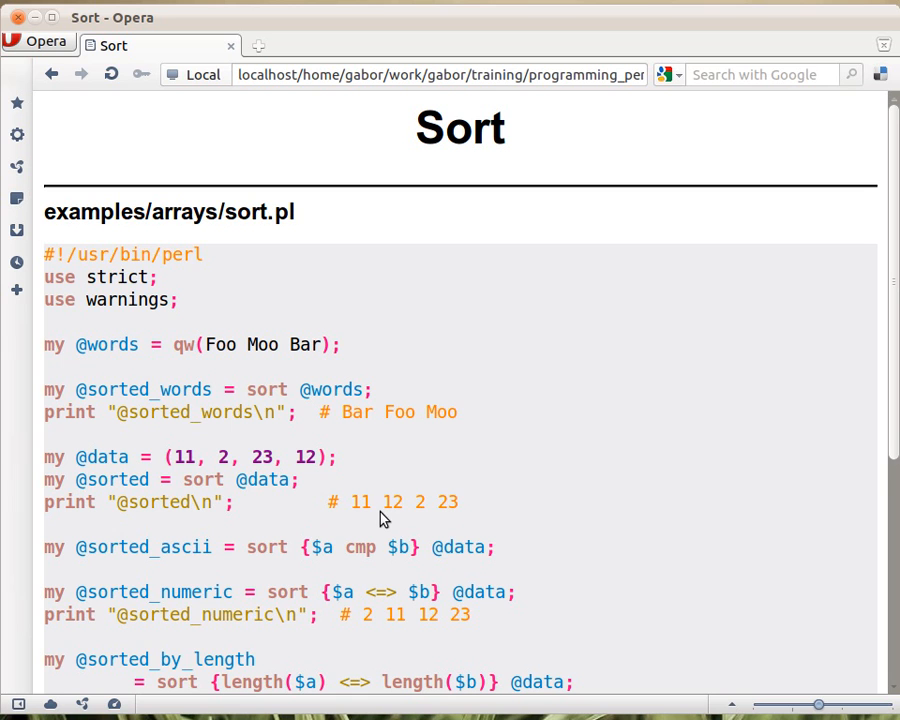
mouse_move(397, 499)
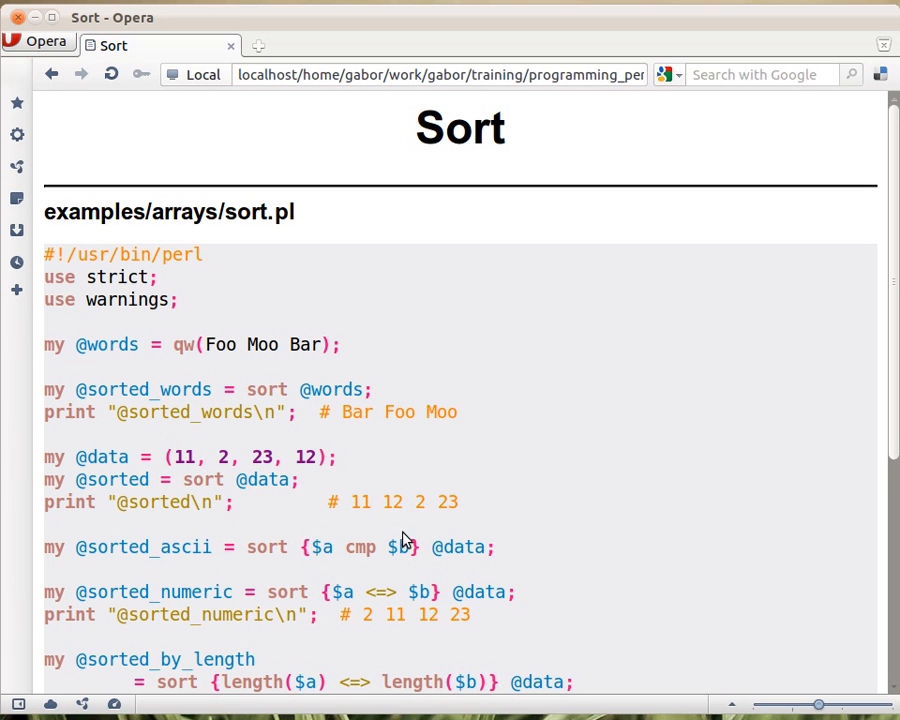
mouse_move(367, 517)
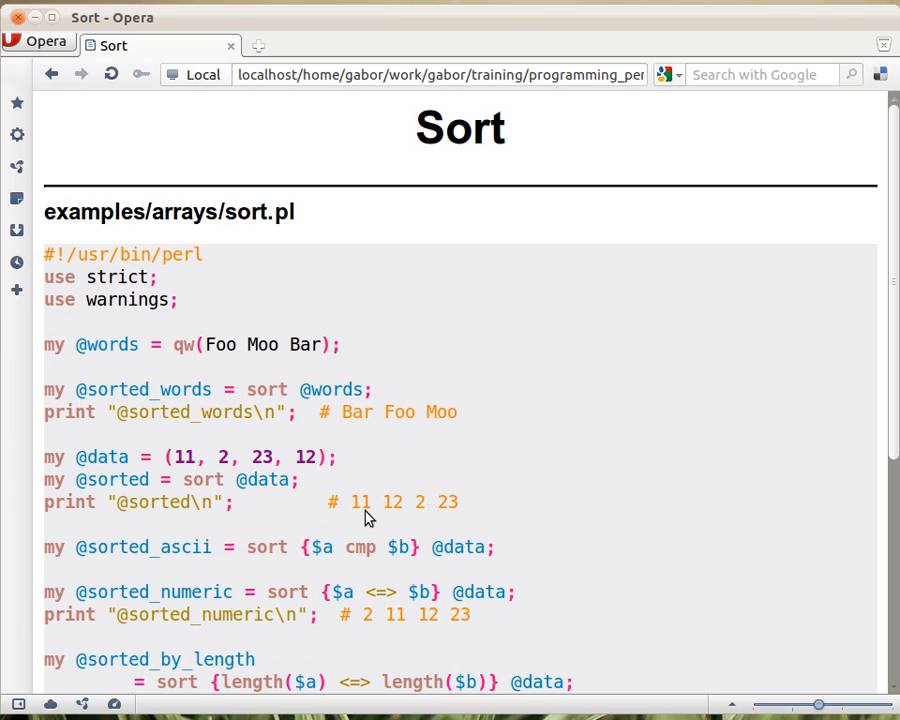
mouse_move(363, 514)
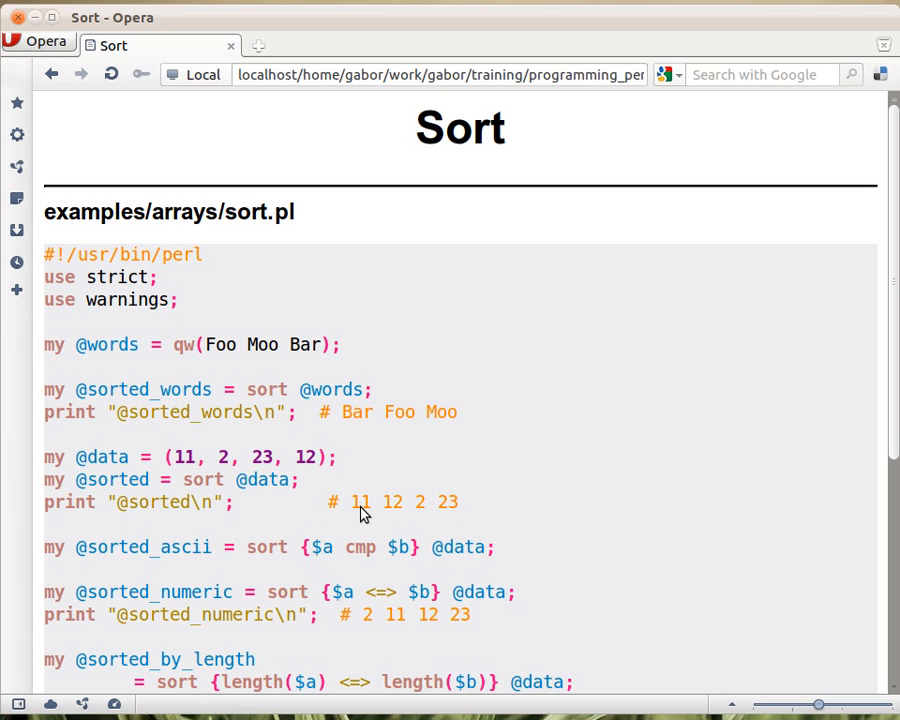
mouse_move(278, 565)
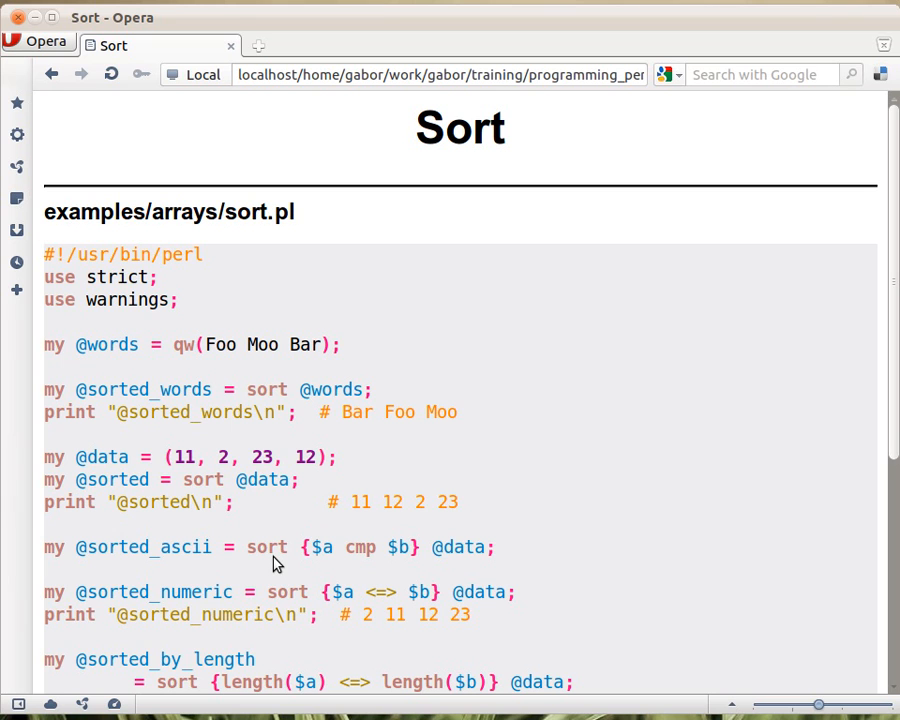
mouse_move(467, 567)
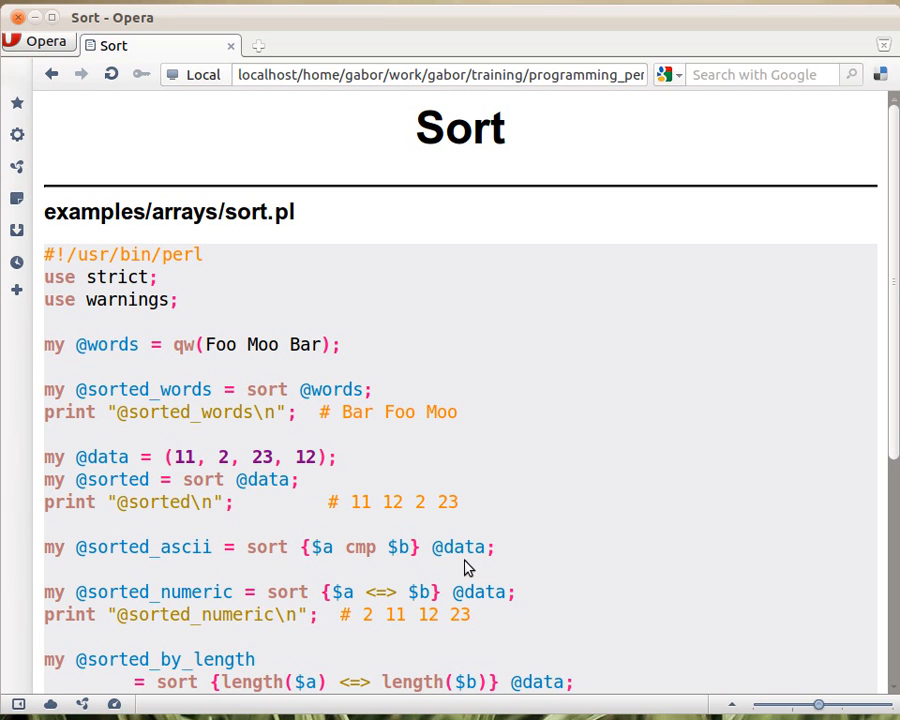
mouse_move(461, 560)
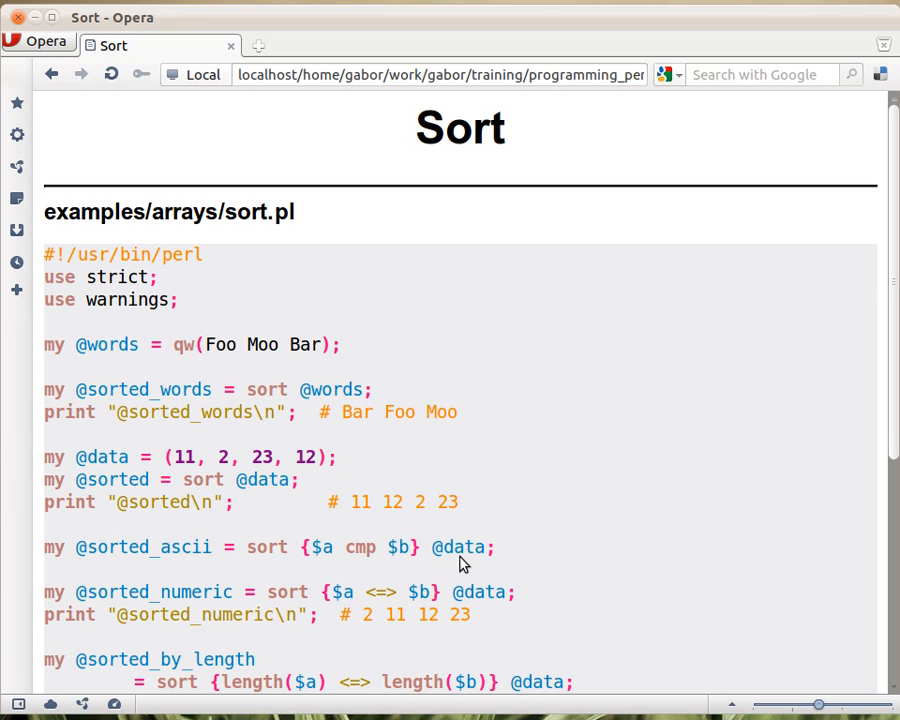
mouse_move(416, 578)
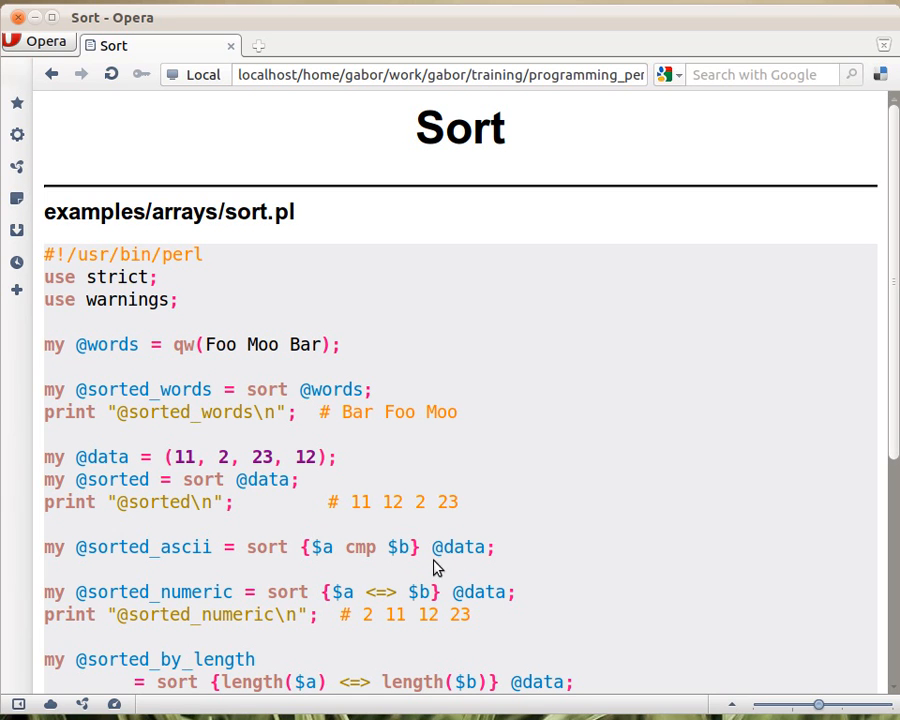
mouse_move(452, 568)
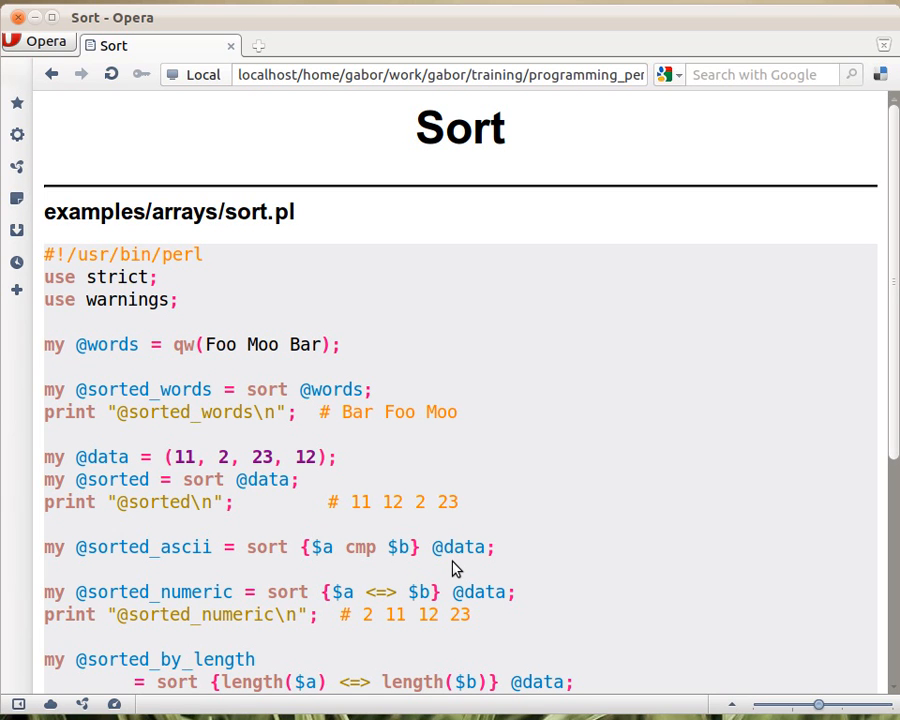
mouse_move(430, 571)
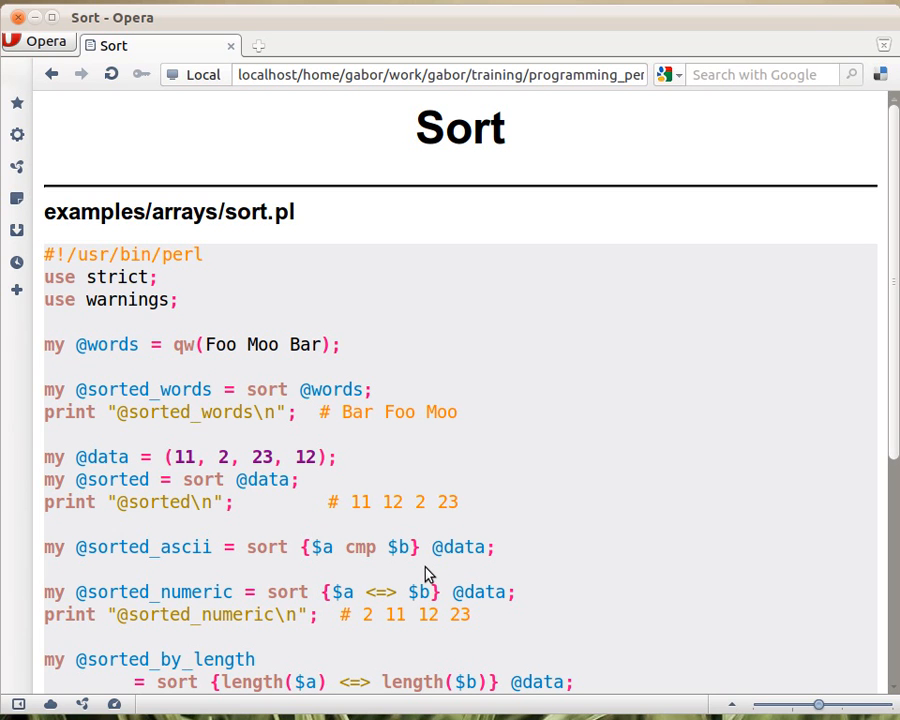
mouse_move(267, 572)
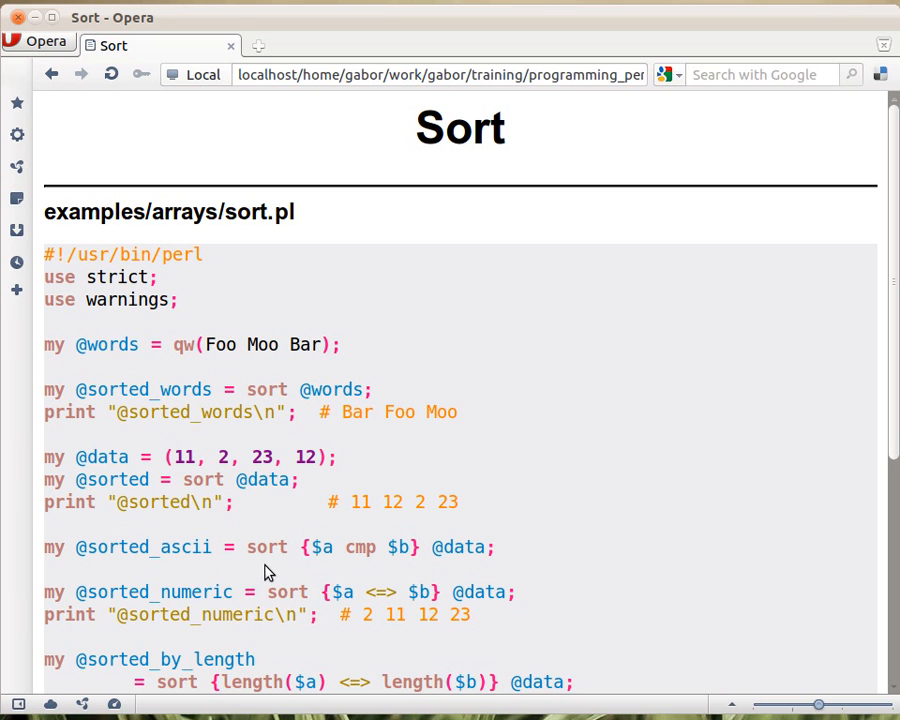
mouse_move(285, 568)
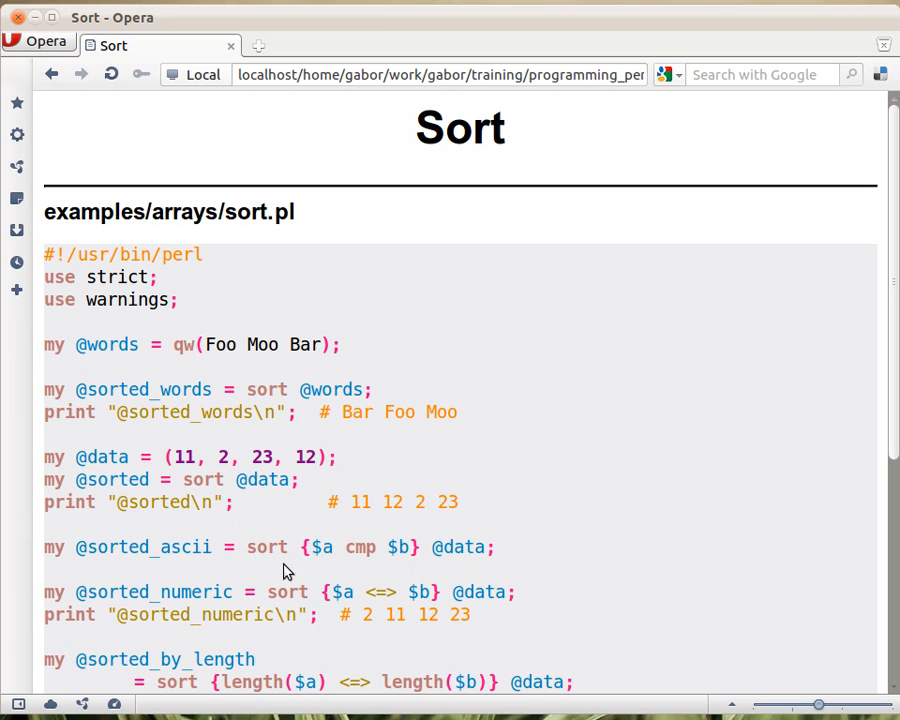
mouse_move(508, 560)
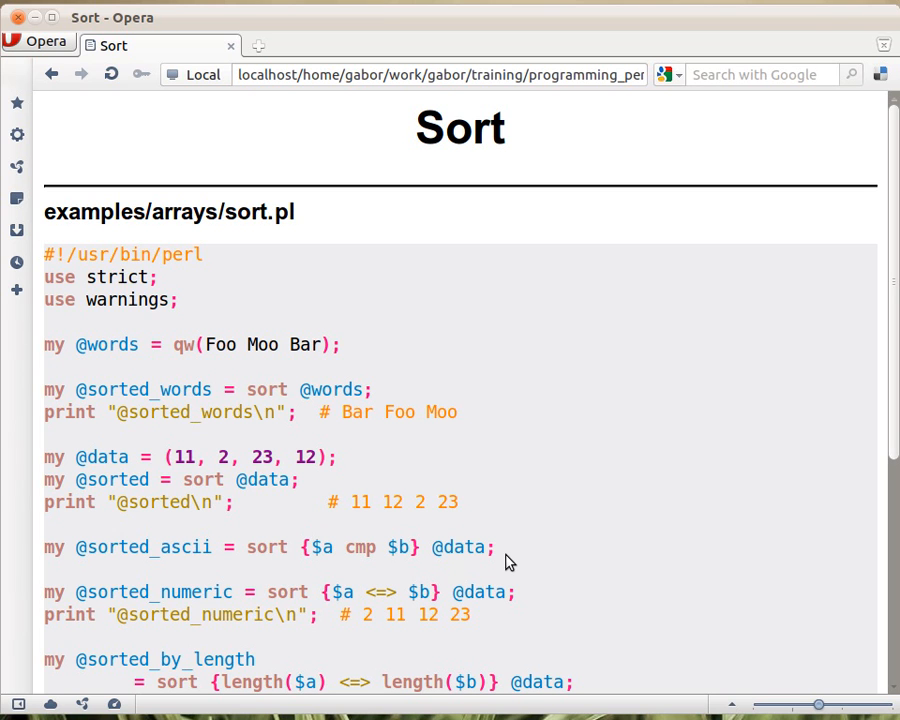
mouse_move(415, 567)
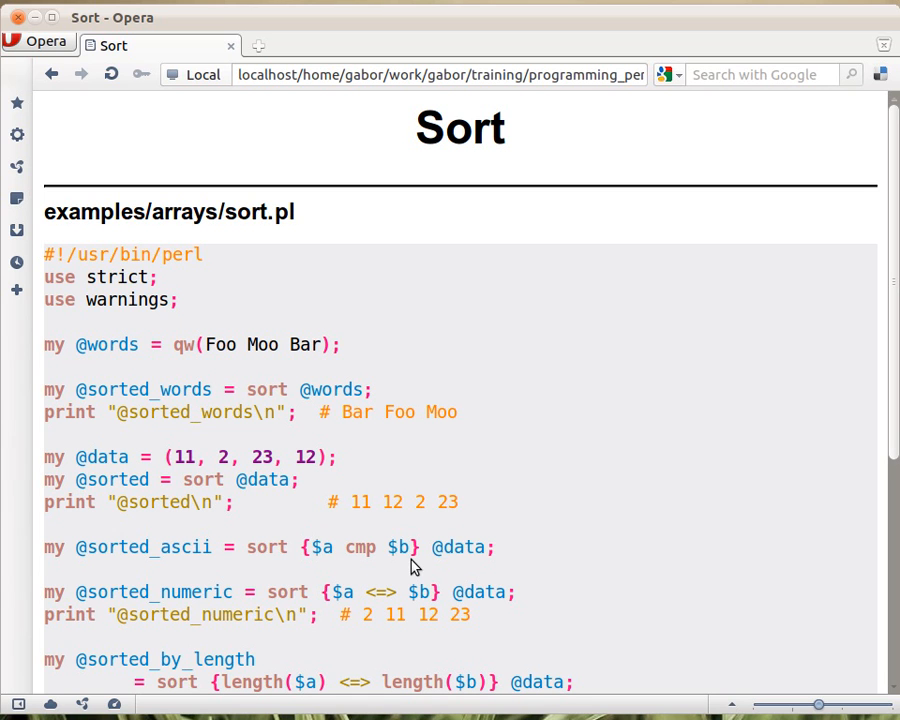
mouse_move(368, 567)
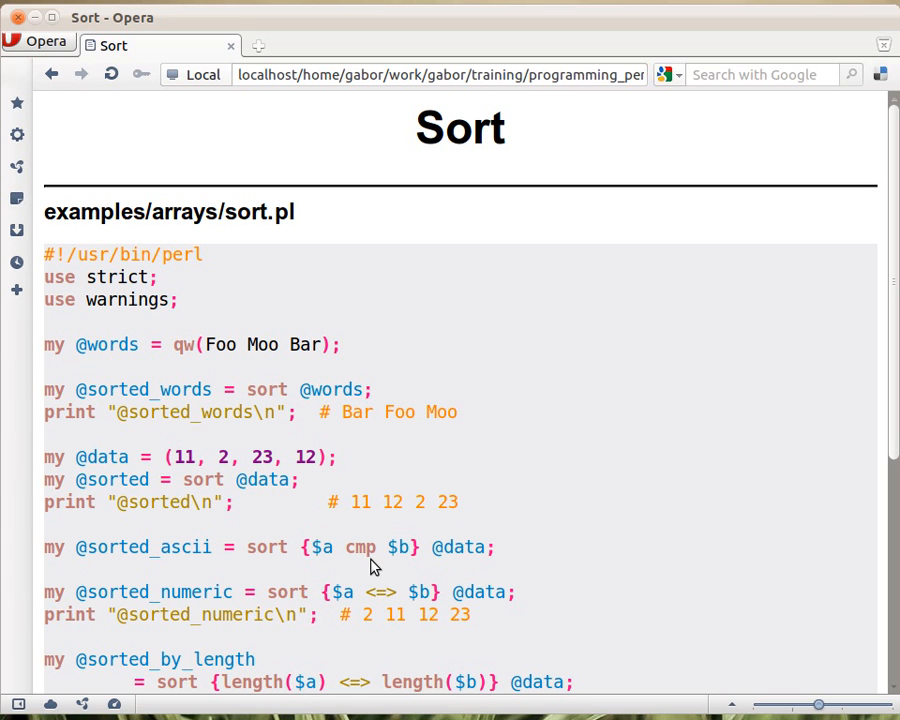
mouse_move(323, 565)
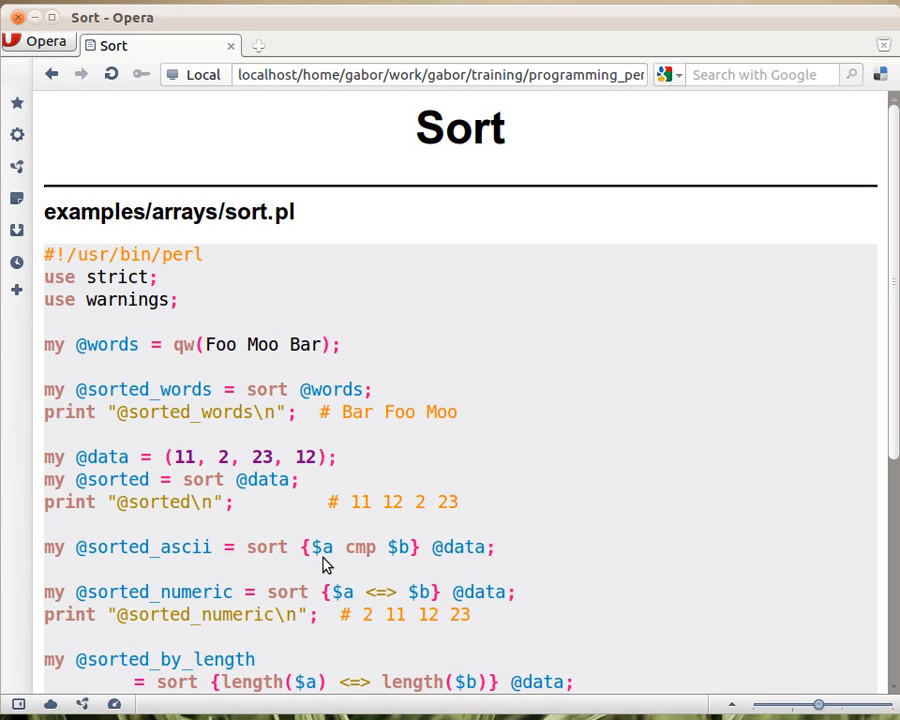
mouse_move(405, 563)
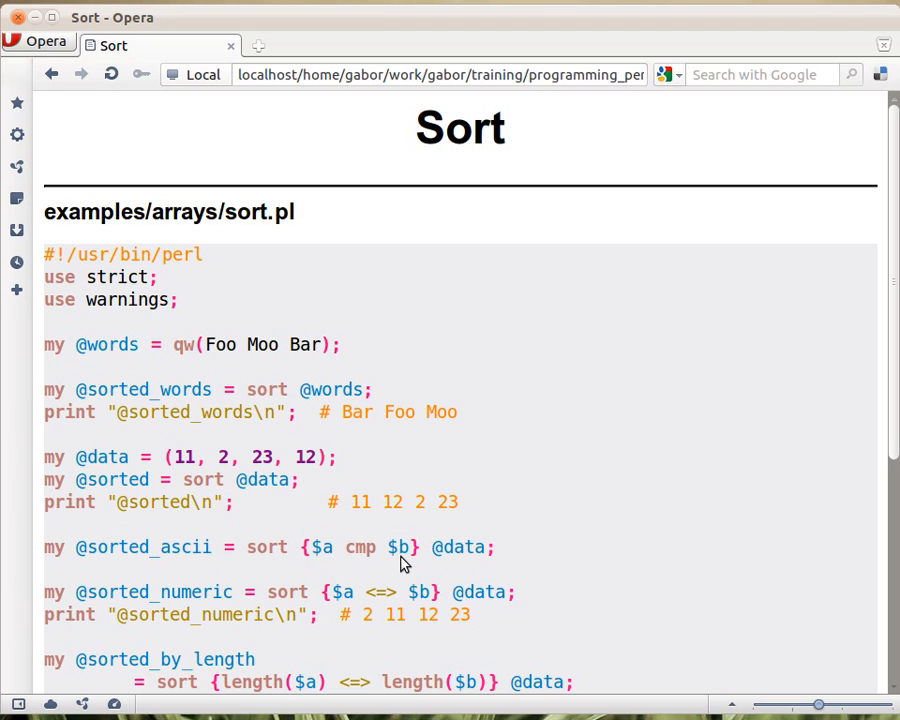
mouse_move(358, 575)
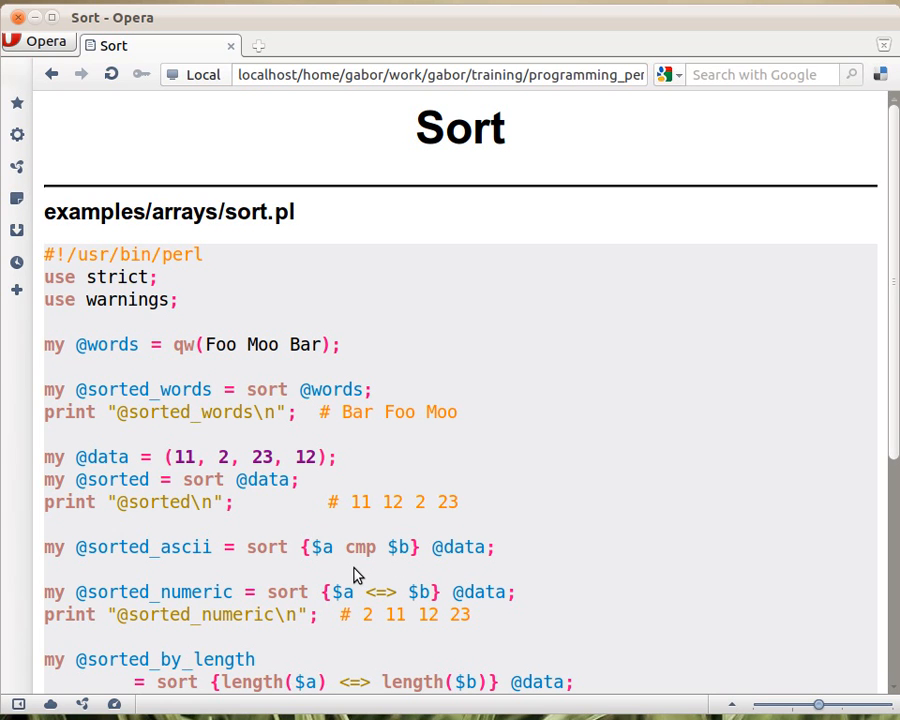
mouse_move(327, 562)
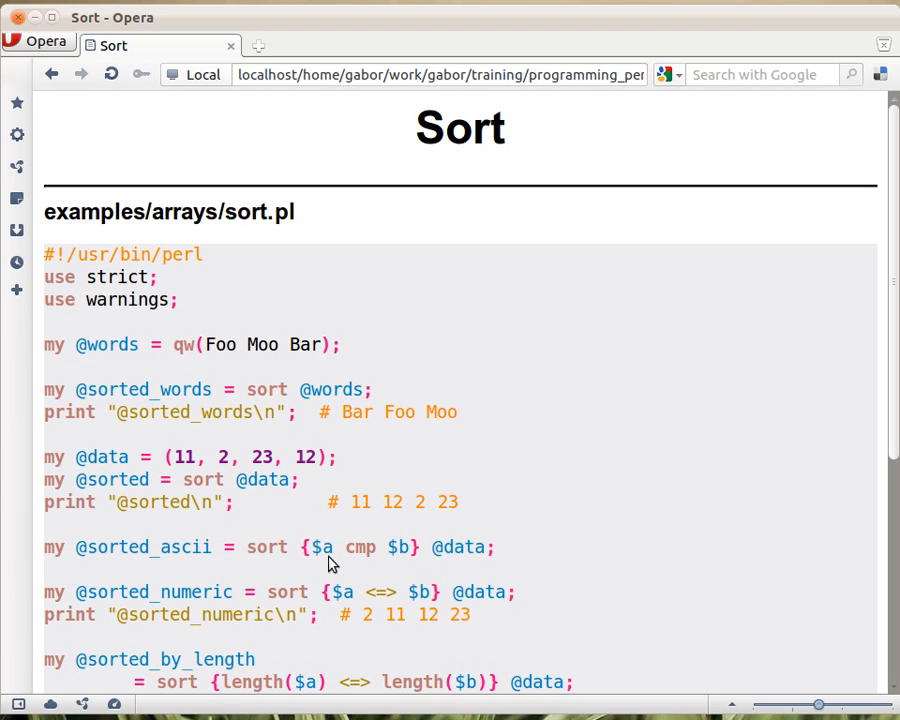
mouse_move(359, 567)
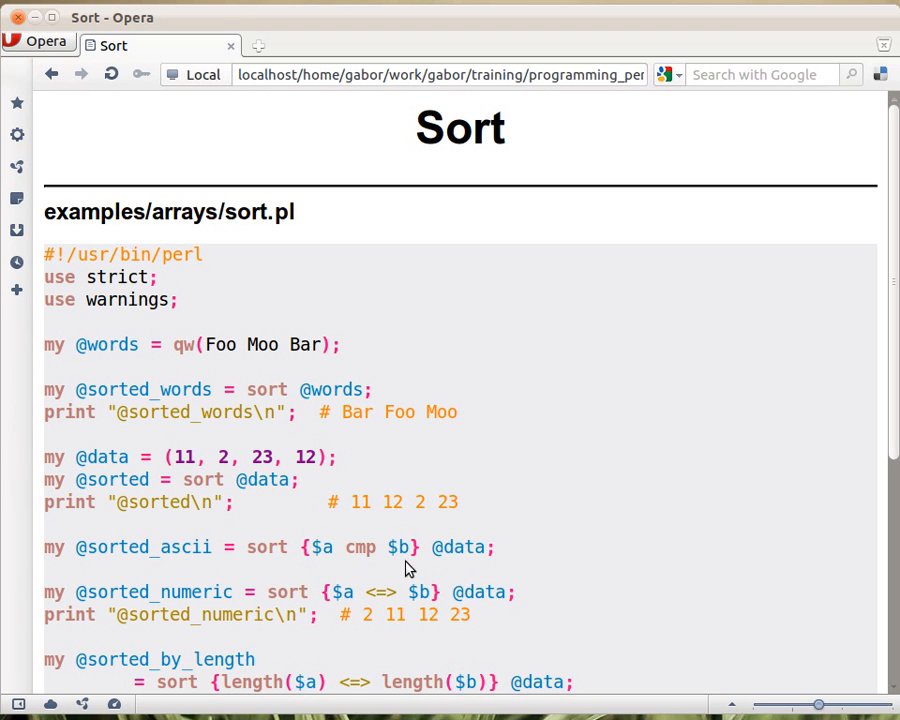
mouse_move(351, 577)
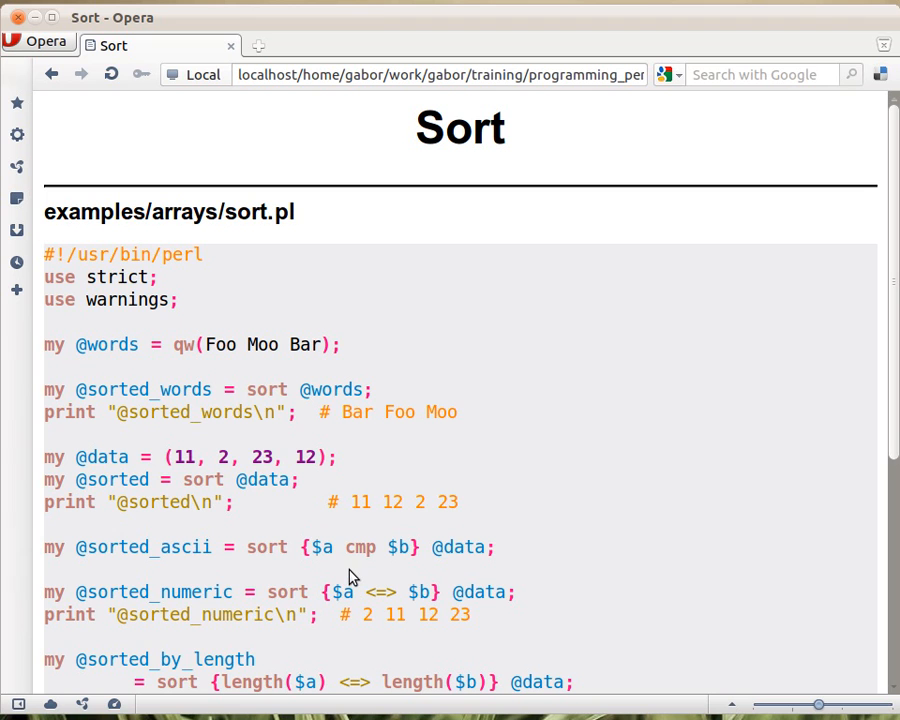
mouse_move(390, 567)
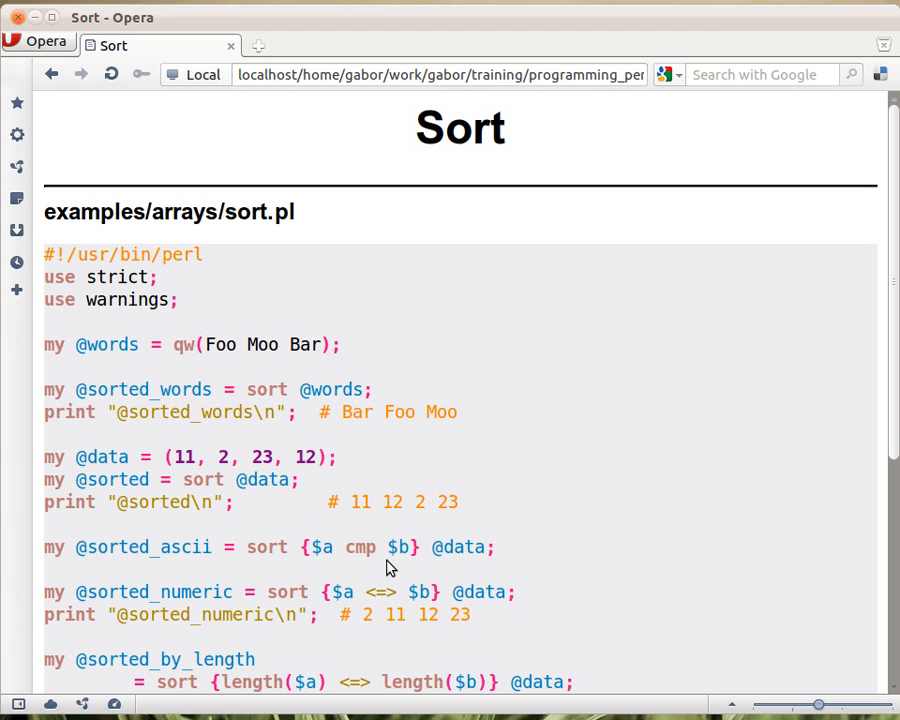
mouse_move(405, 558)
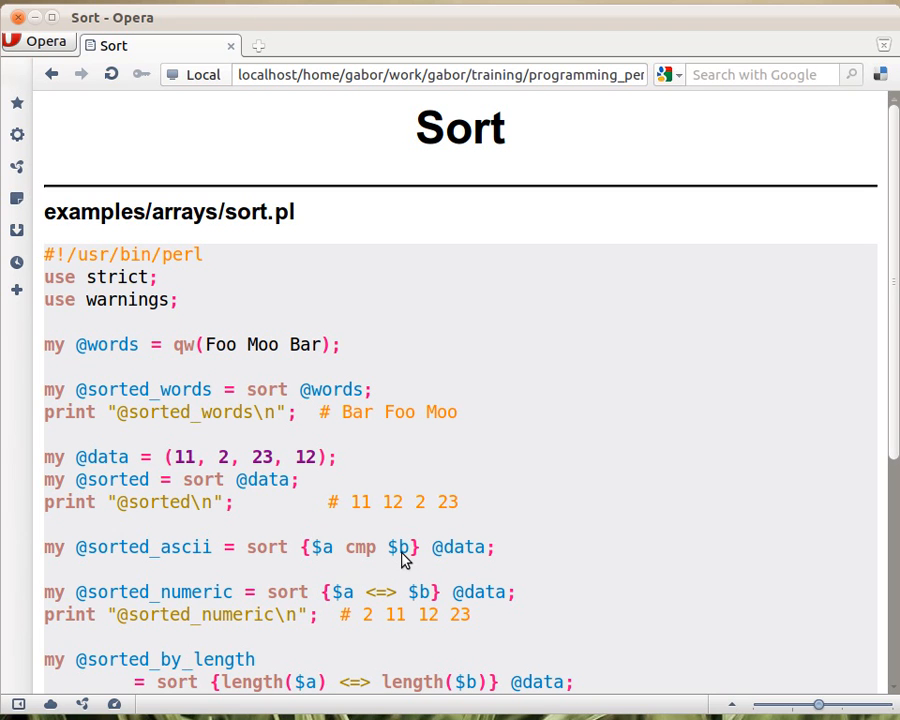
mouse_move(332, 576)
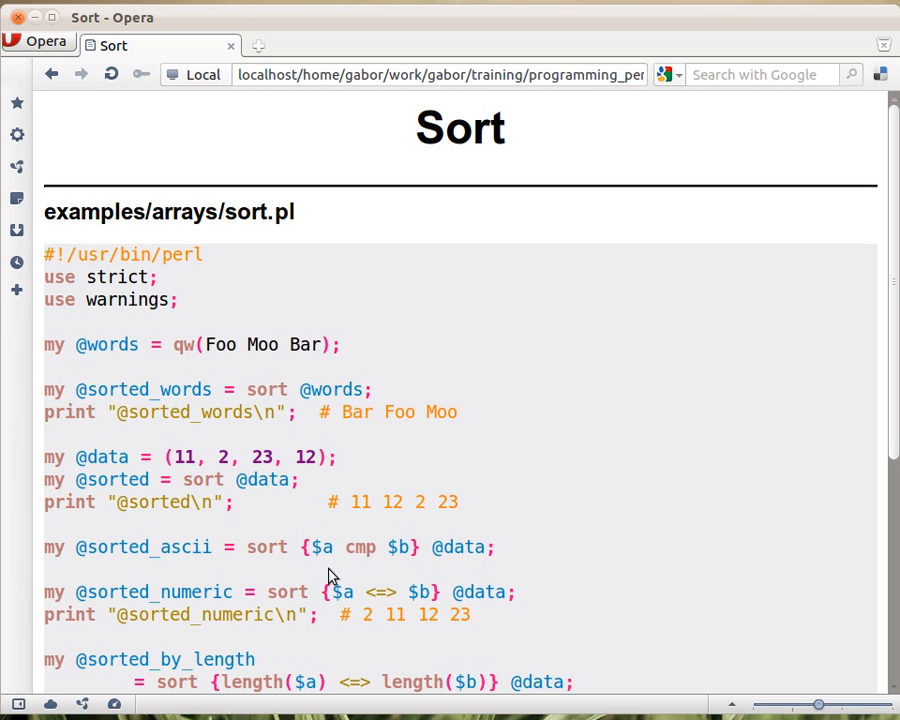
mouse_move(398, 560)
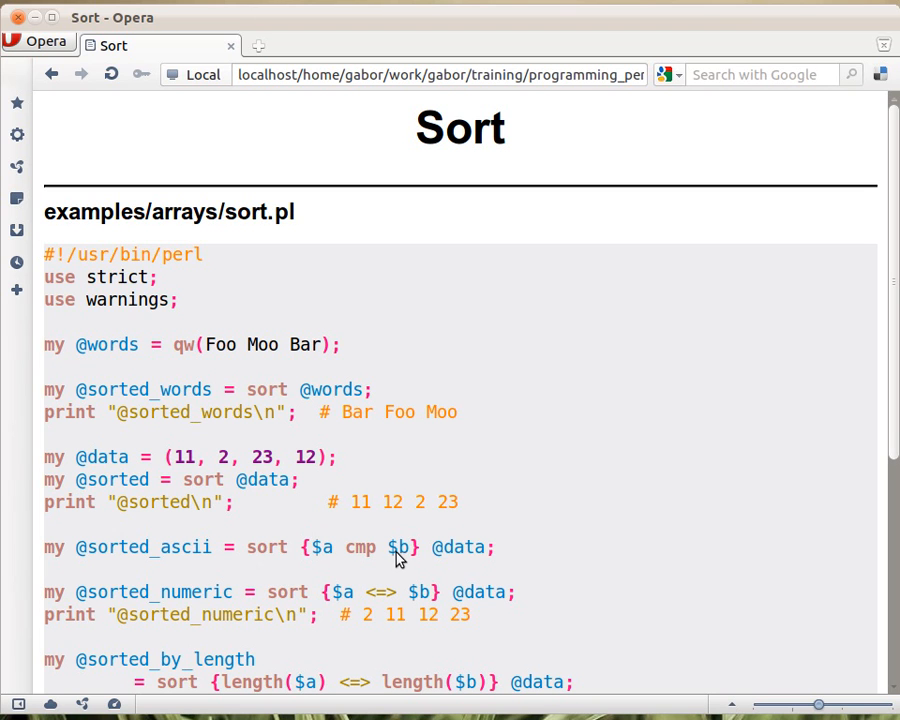
mouse_move(361, 567)
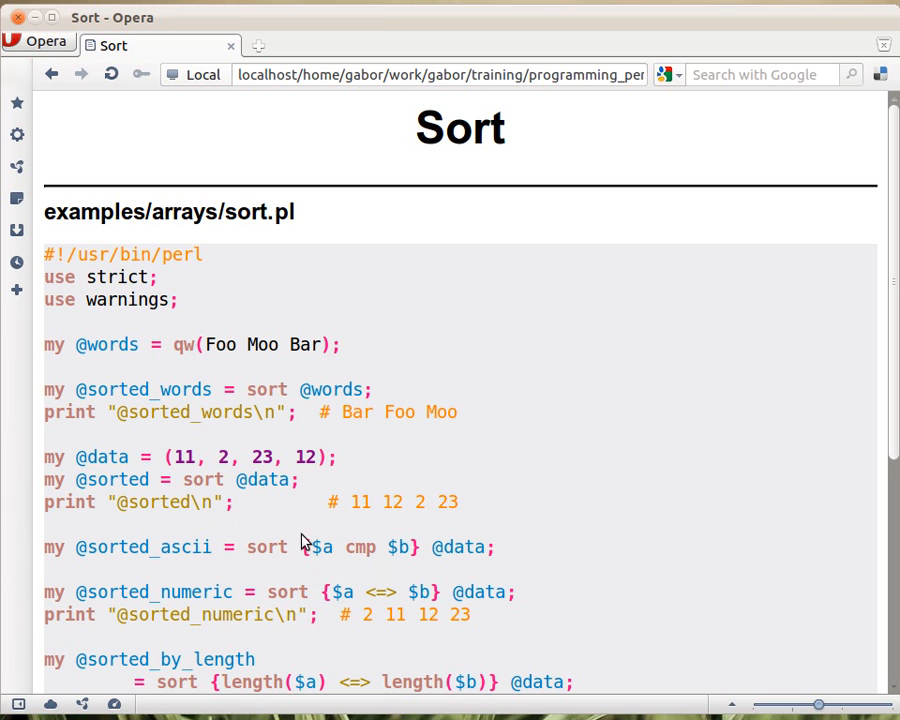
mouse_move(380, 573)
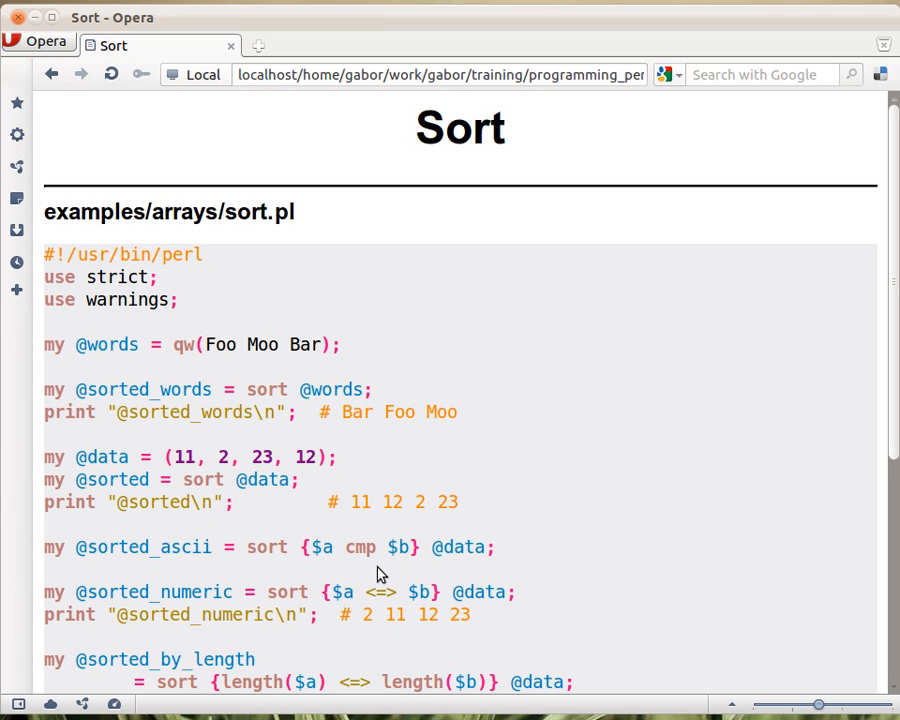
mouse_move(357, 578)
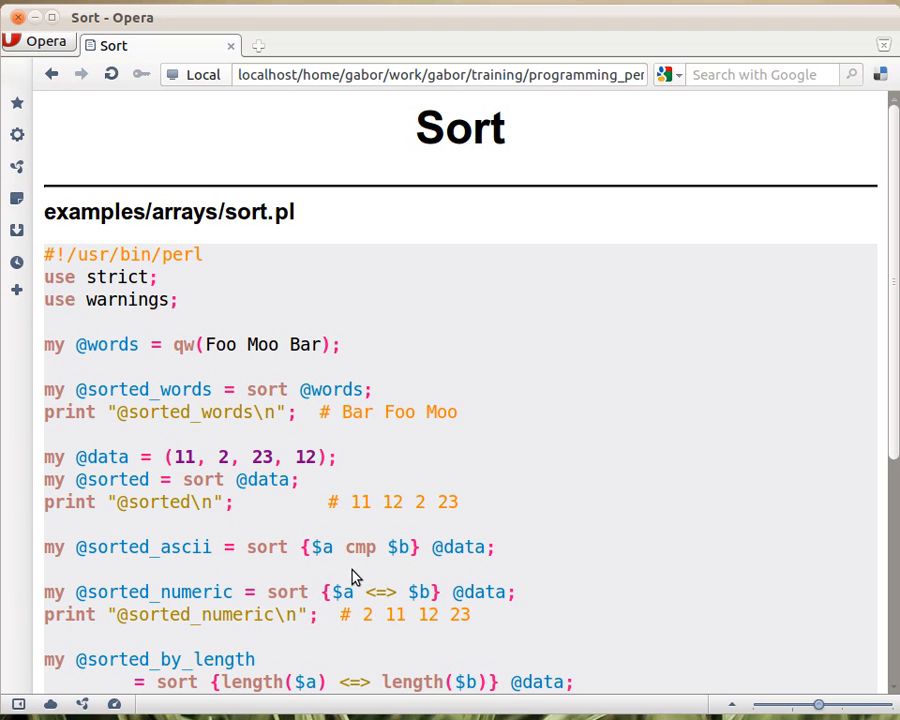
mouse_move(393, 576)
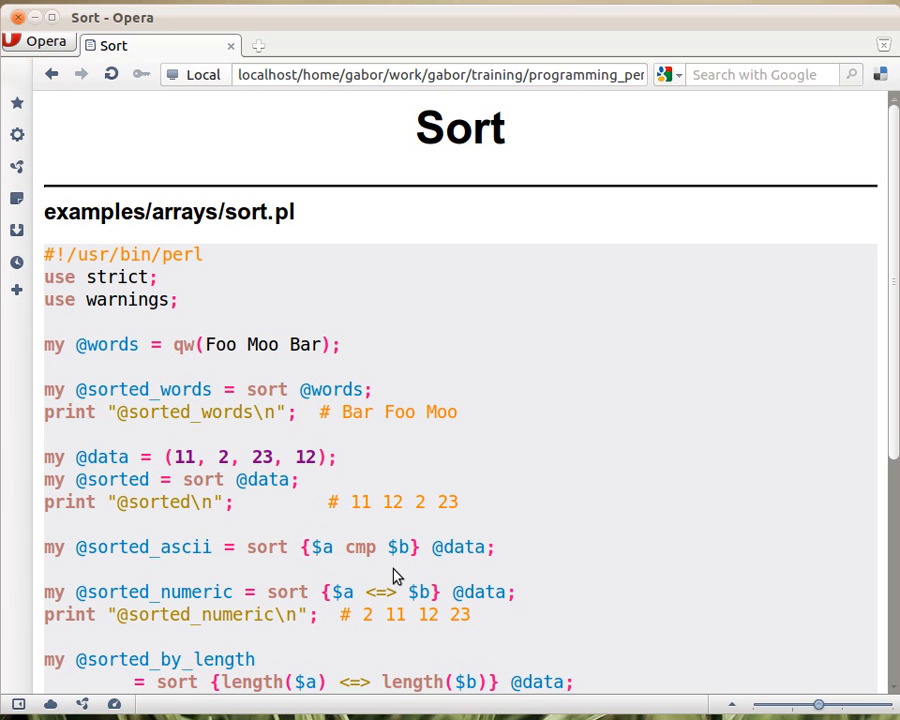
mouse_move(371, 576)
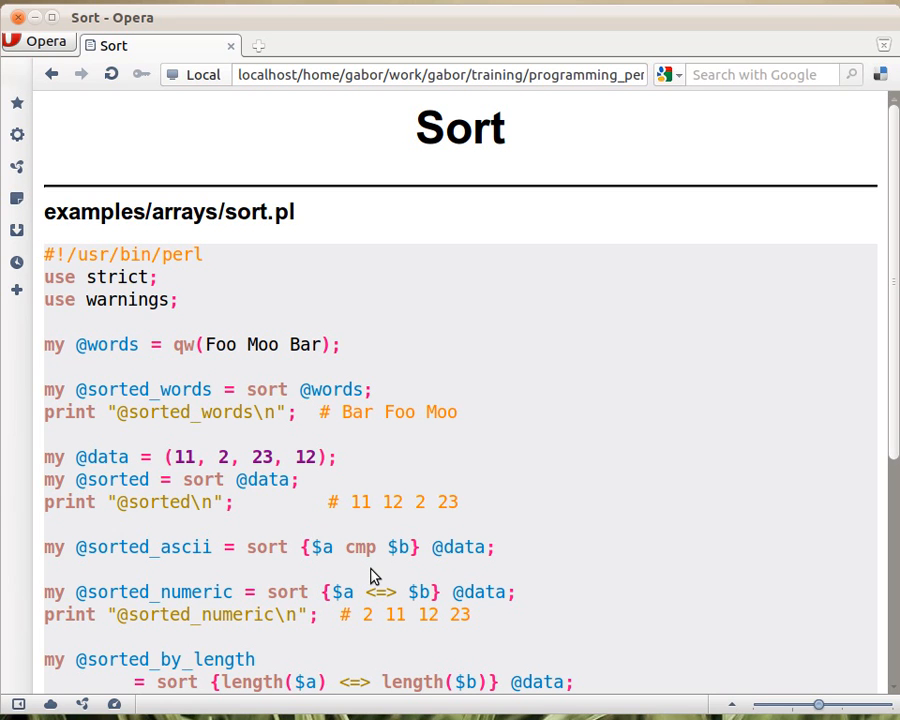
mouse_move(335, 567)
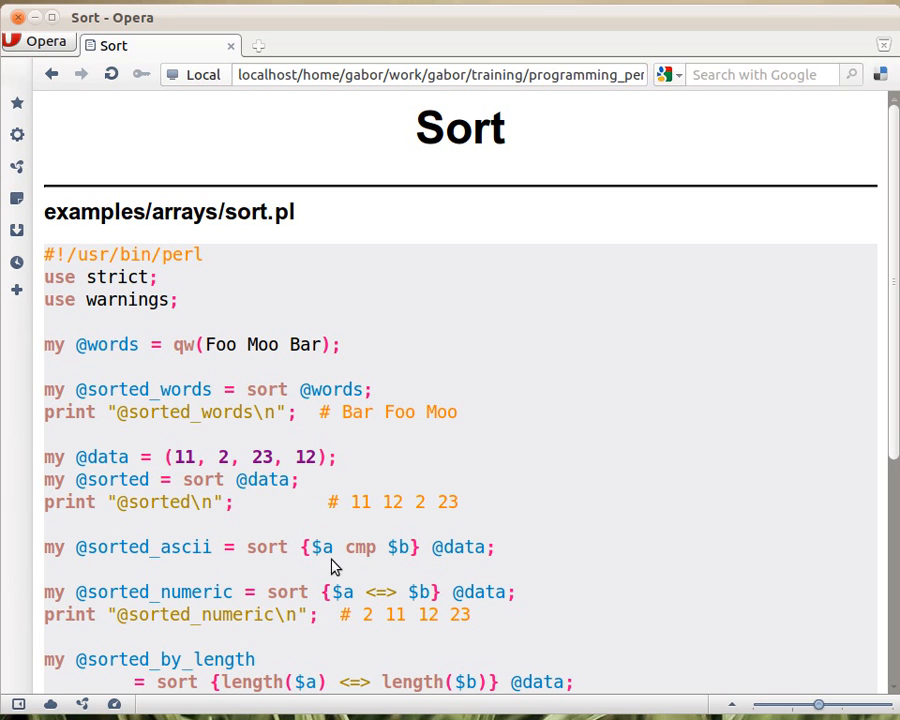
mouse_move(340, 570)
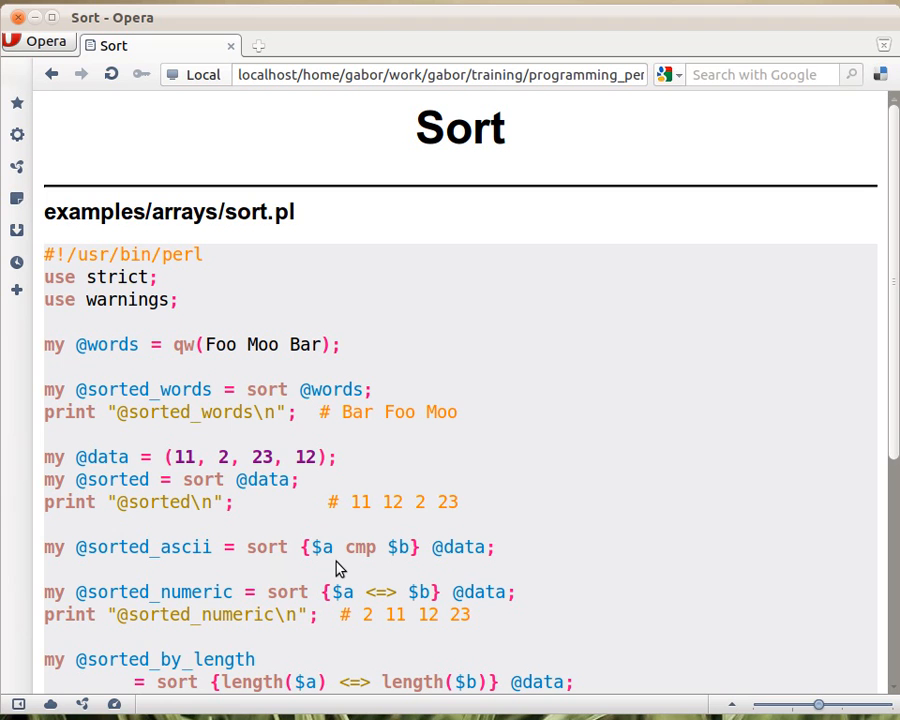
mouse_move(202, 495)
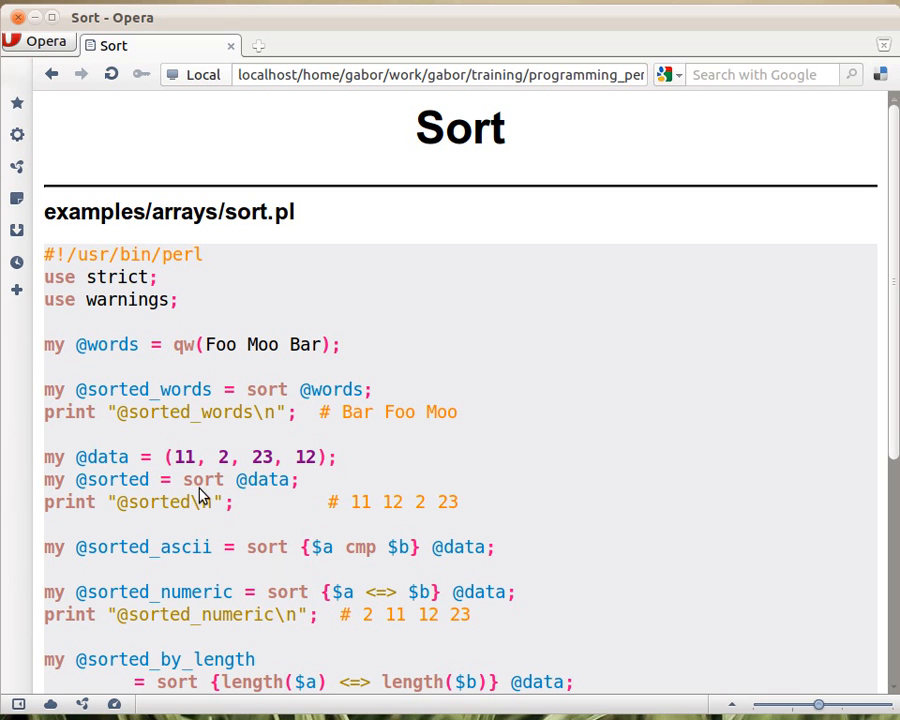
mouse_move(278, 567)
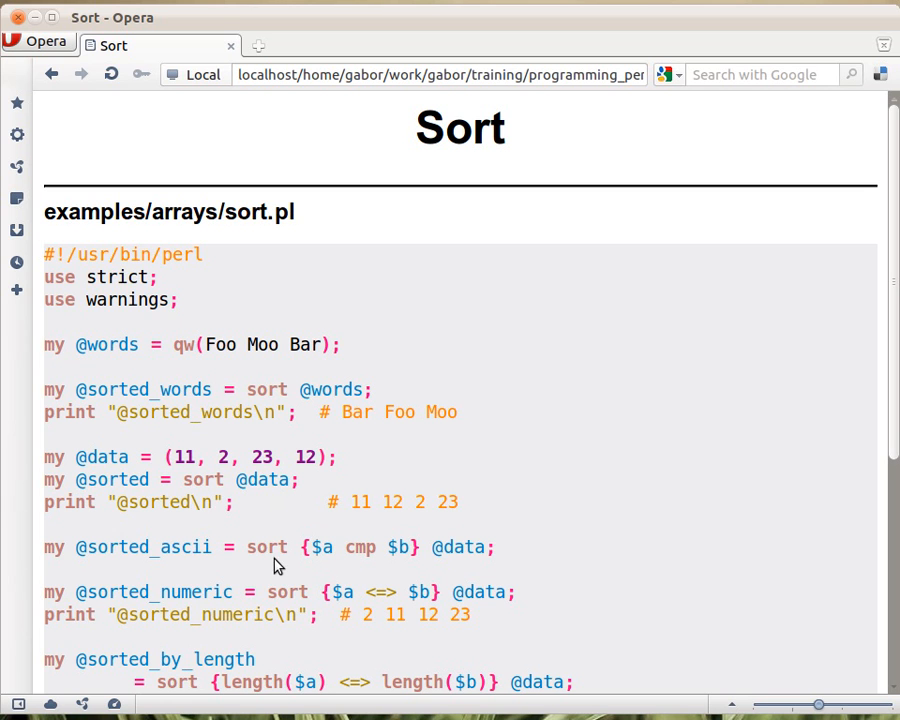
mouse_move(346, 573)
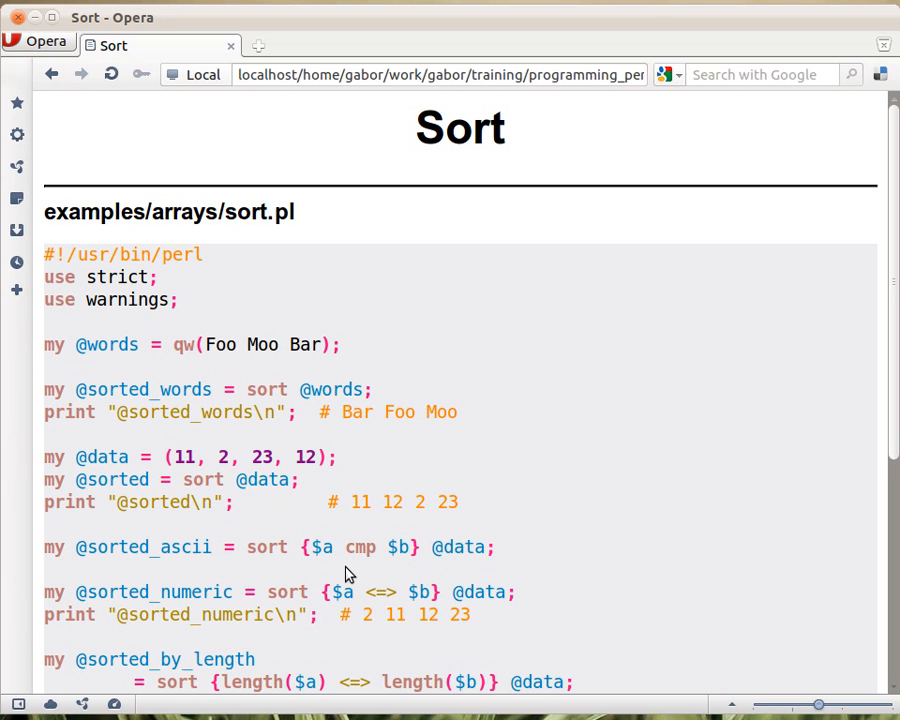
mouse_move(407, 598)
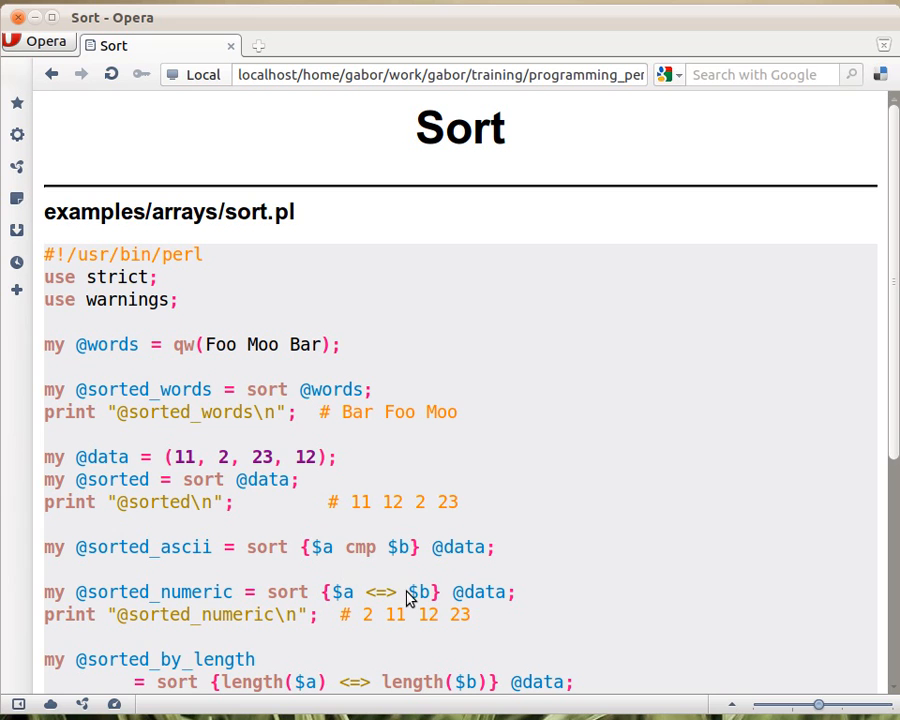
mouse_move(372, 583)
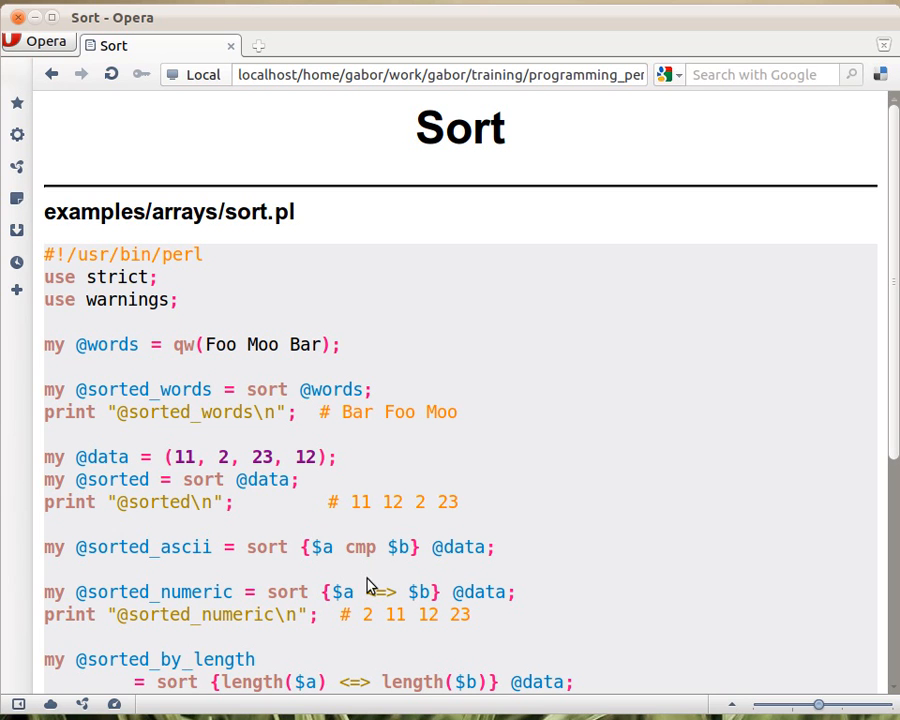
mouse_move(387, 609)
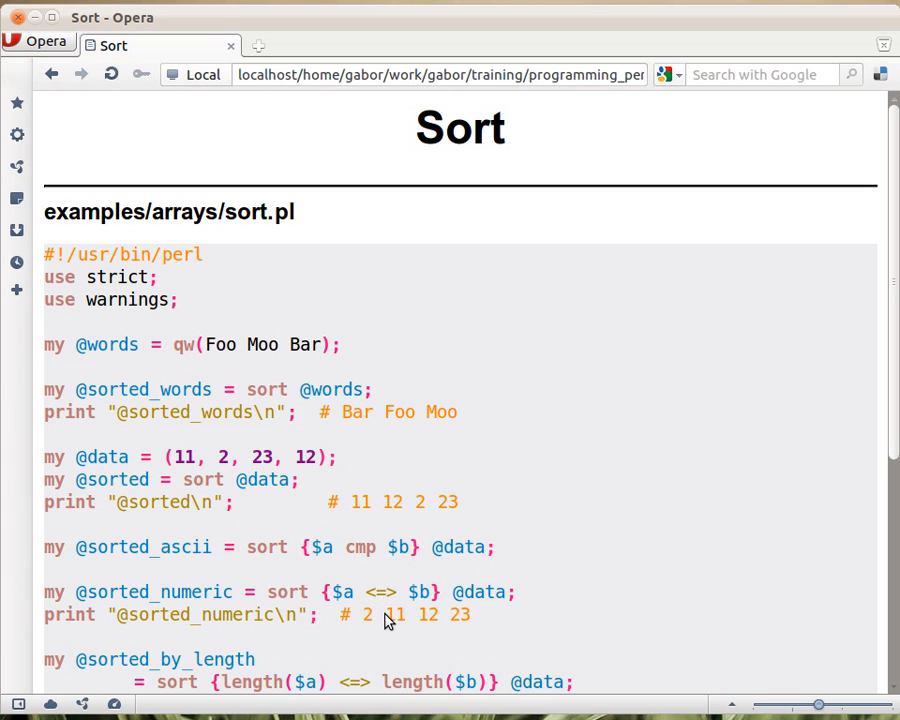
mouse_move(398, 612)
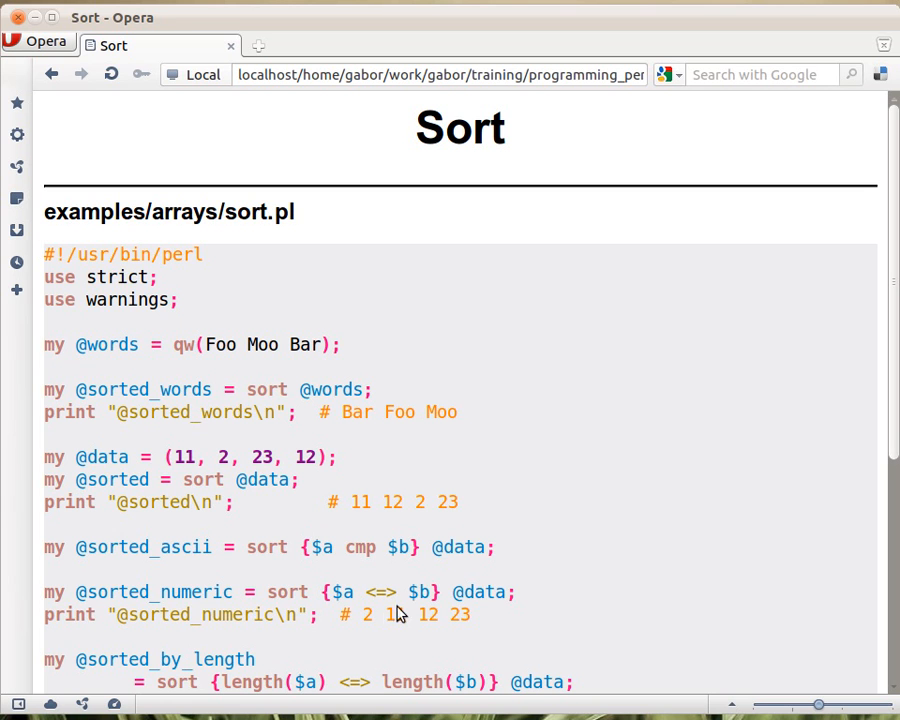
mouse_move(407, 632)
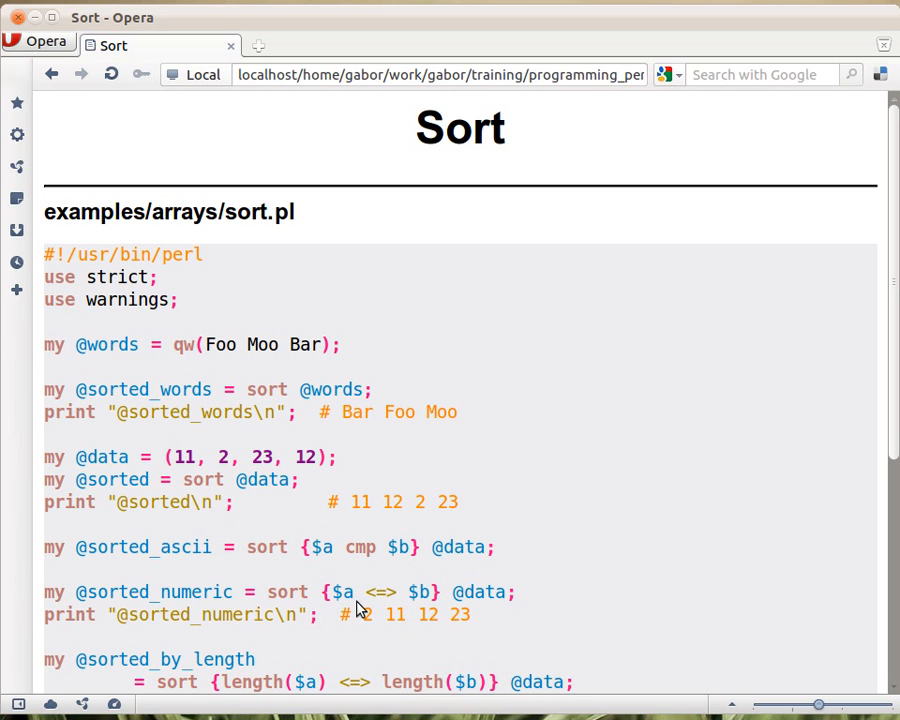
mouse_move(490, 608)
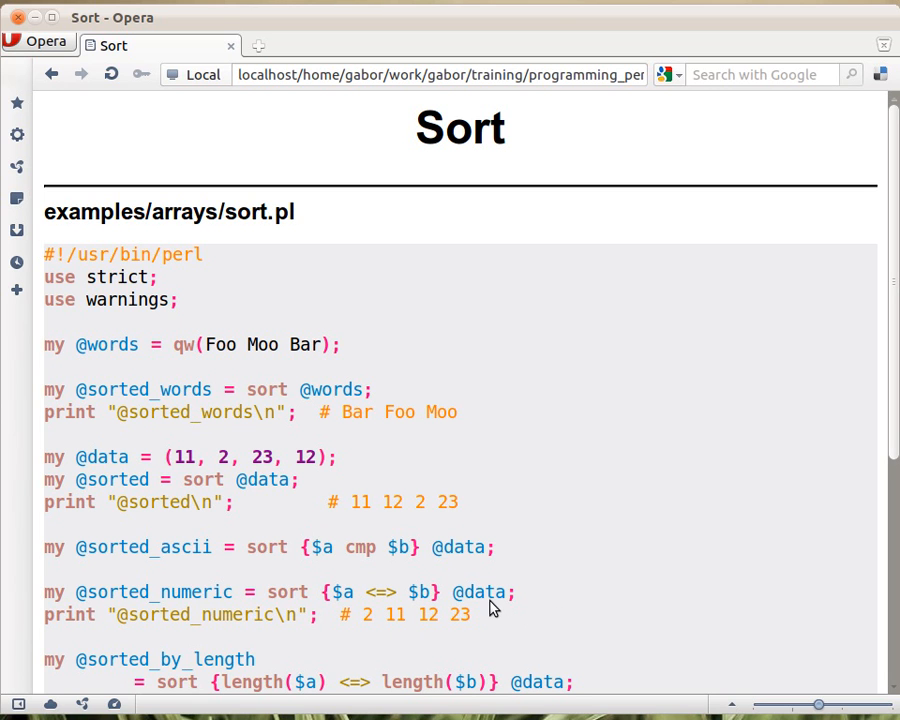
mouse_move(373, 637)
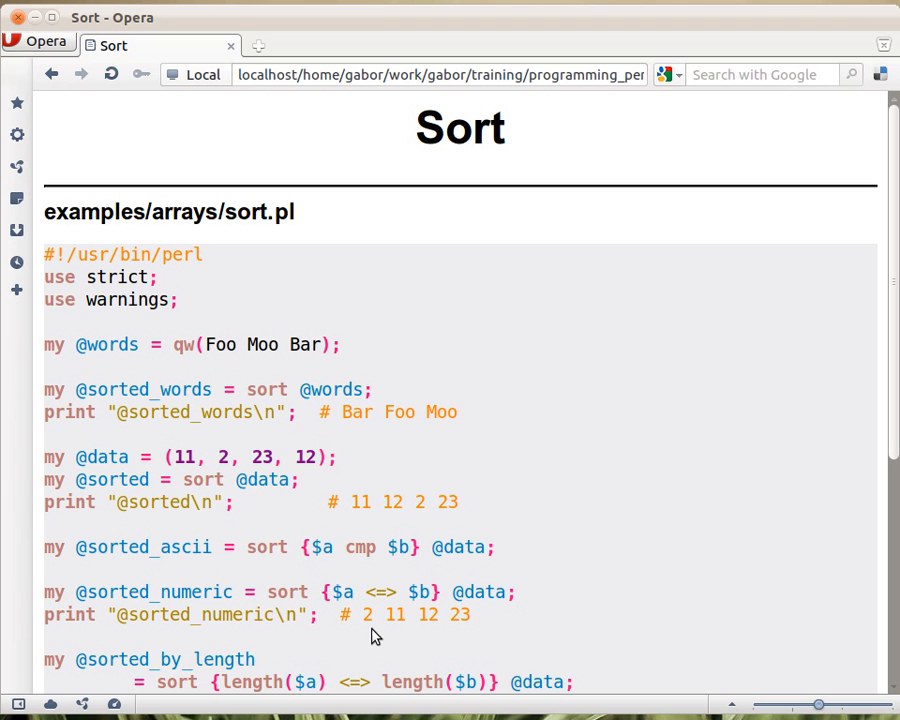
mouse_move(445, 625)
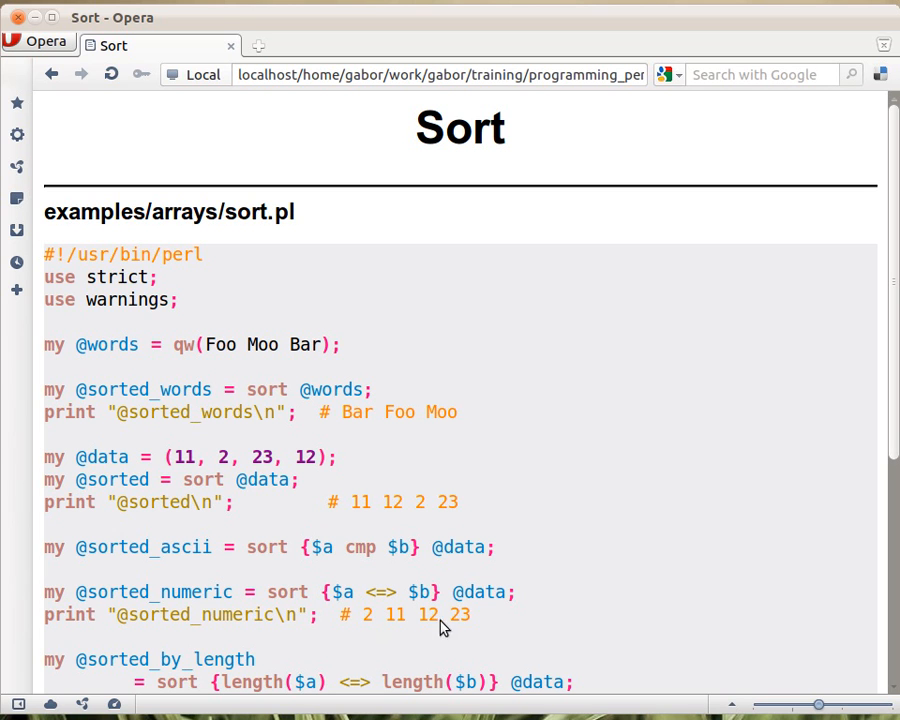
mouse_move(597, 490)
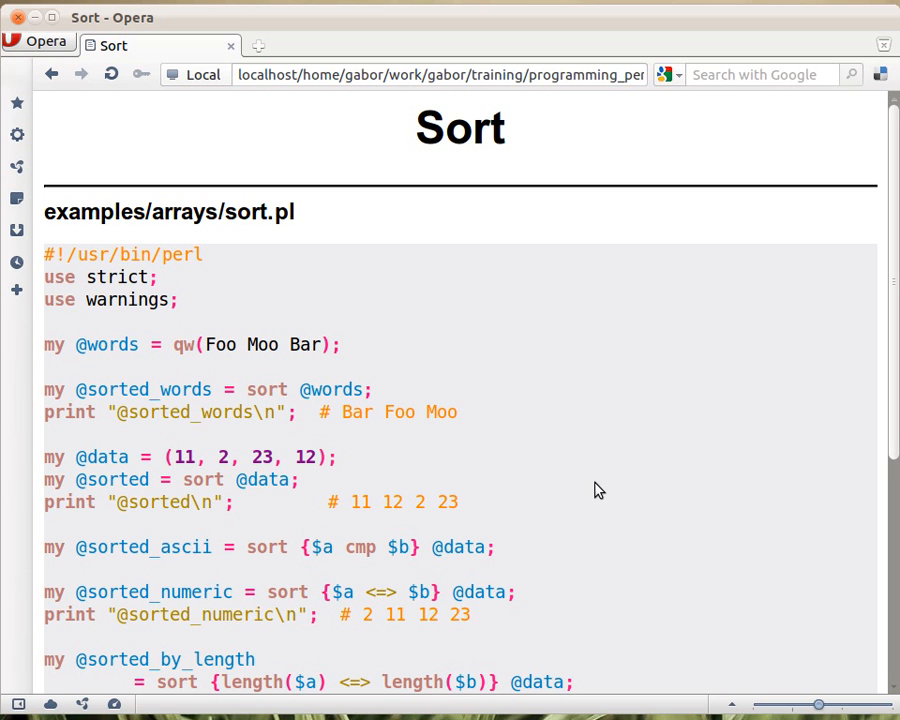
mouse_move(414, 595)
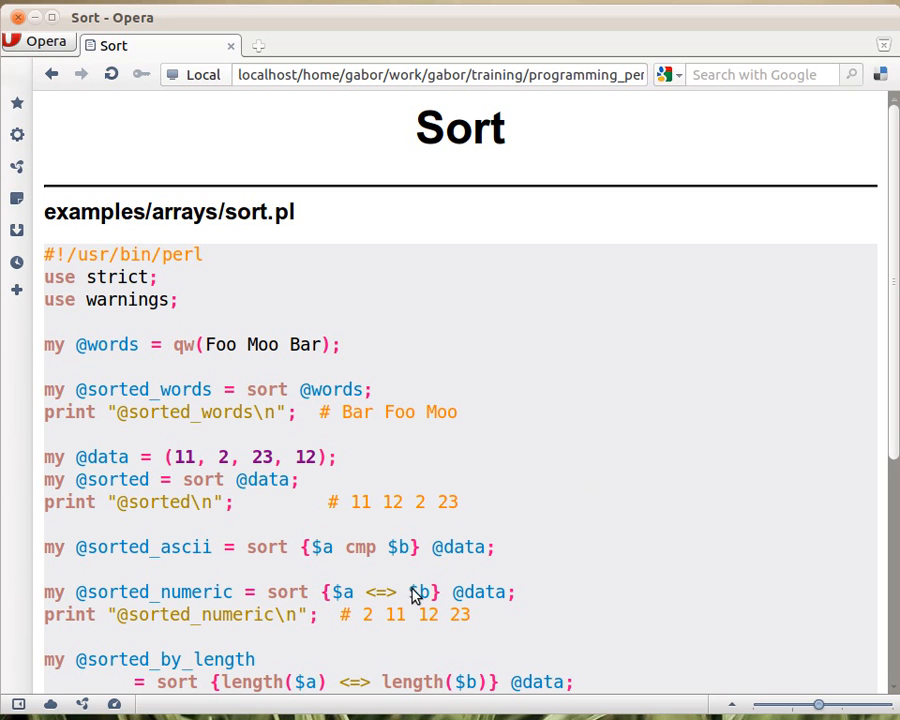
mouse_move(400, 605)
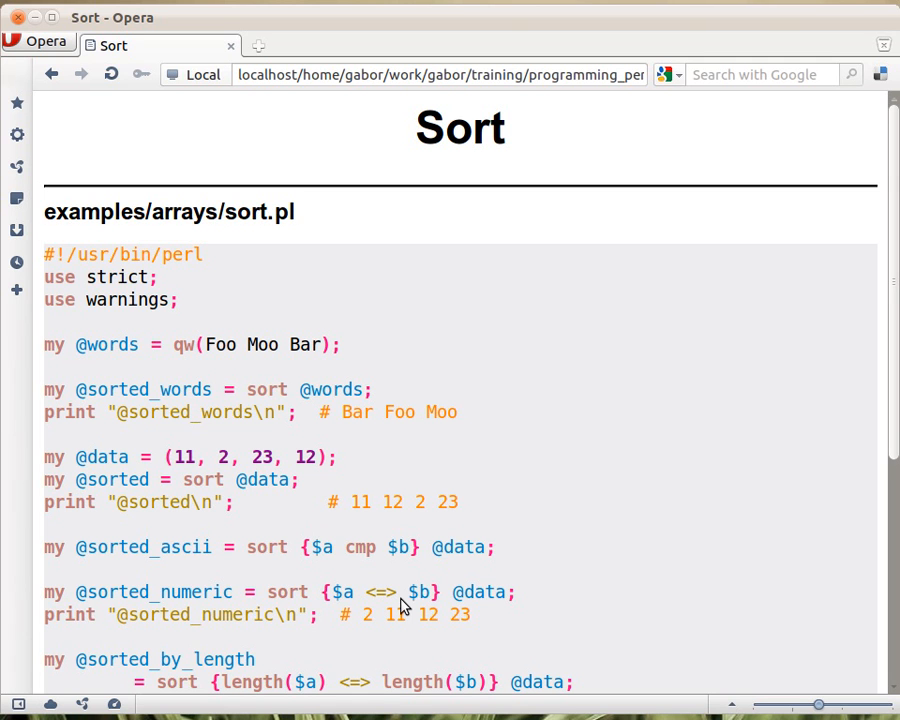
scroll(down, 3)
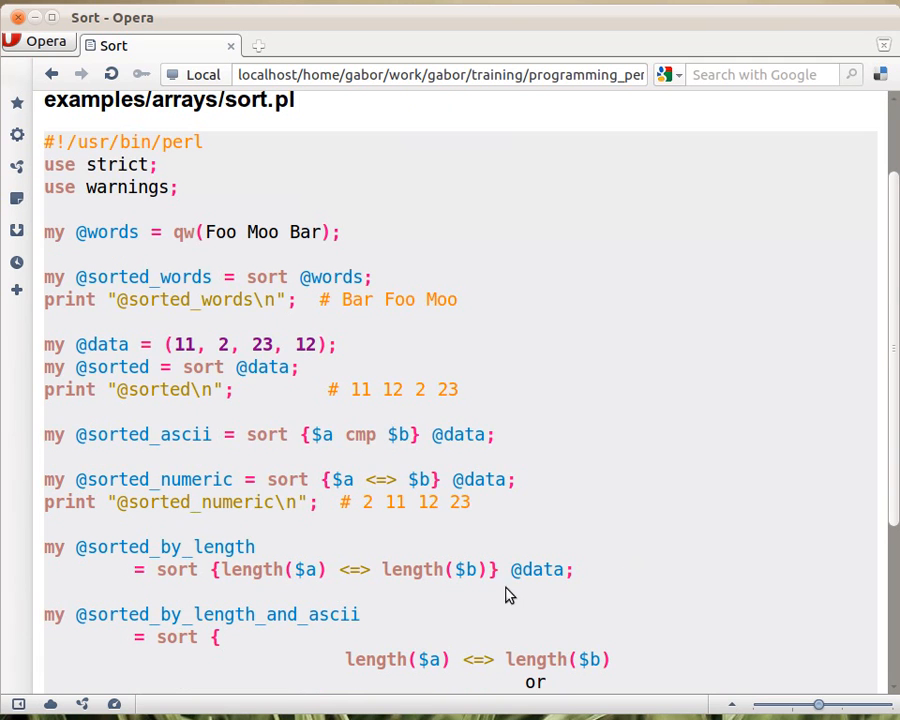
mouse_move(348, 580)
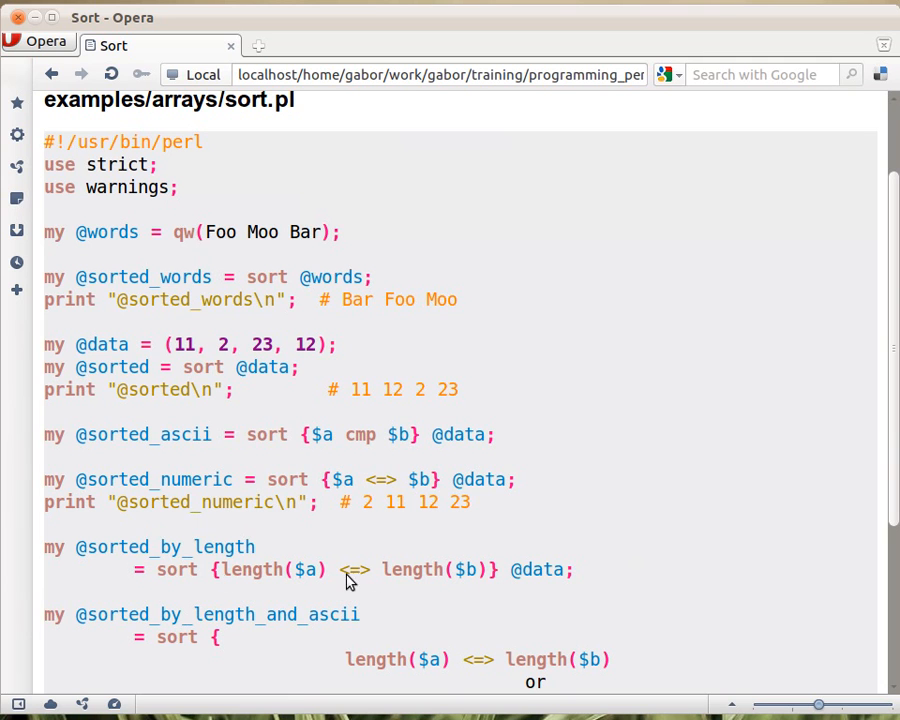
mouse_move(520, 585)
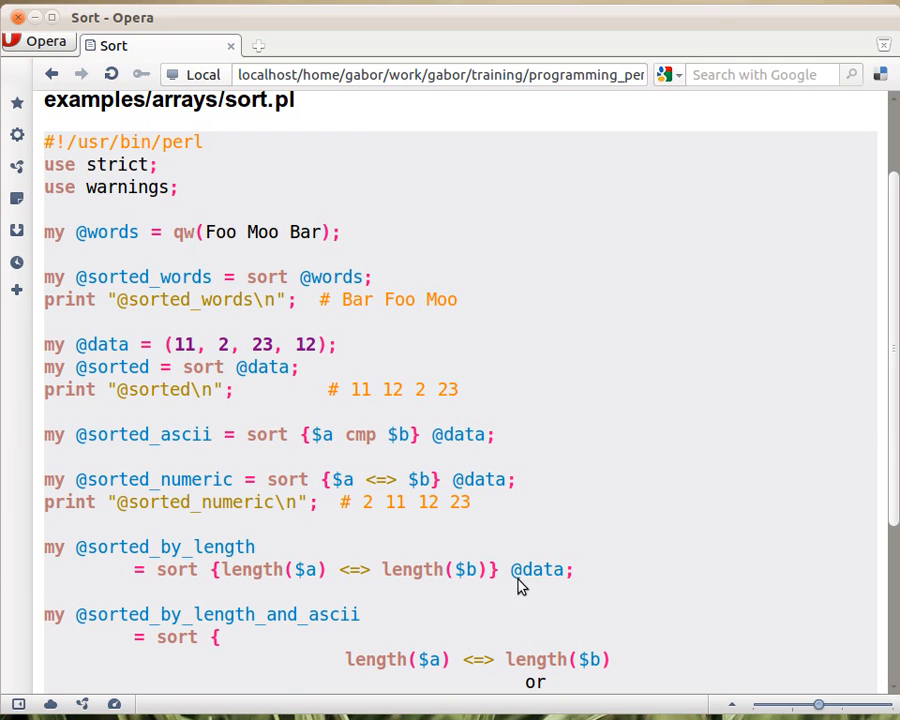
mouse_move(540, 592)
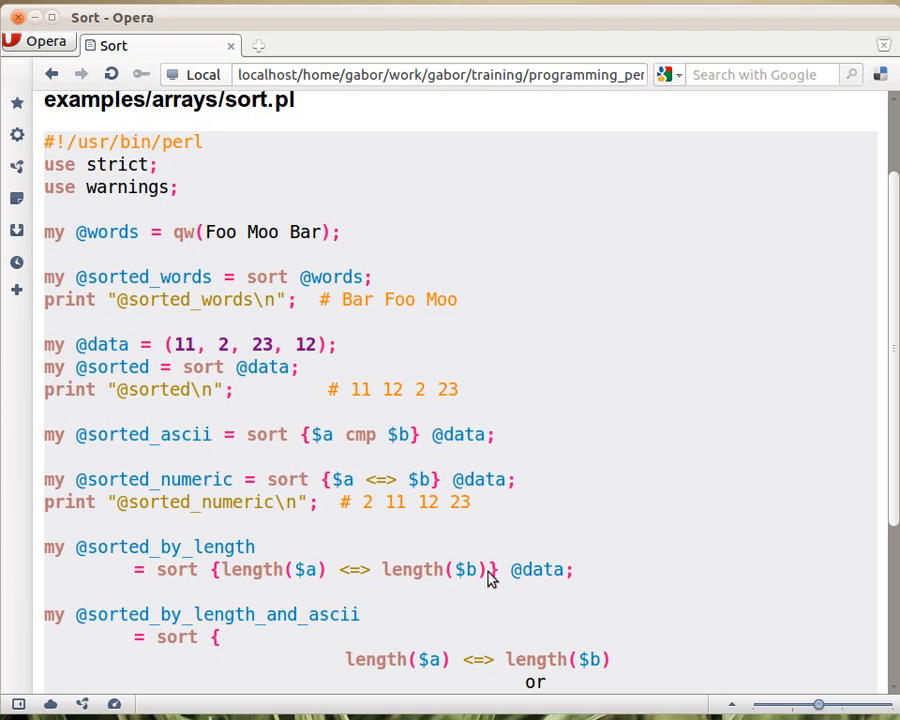
mouse_move(535, 586)
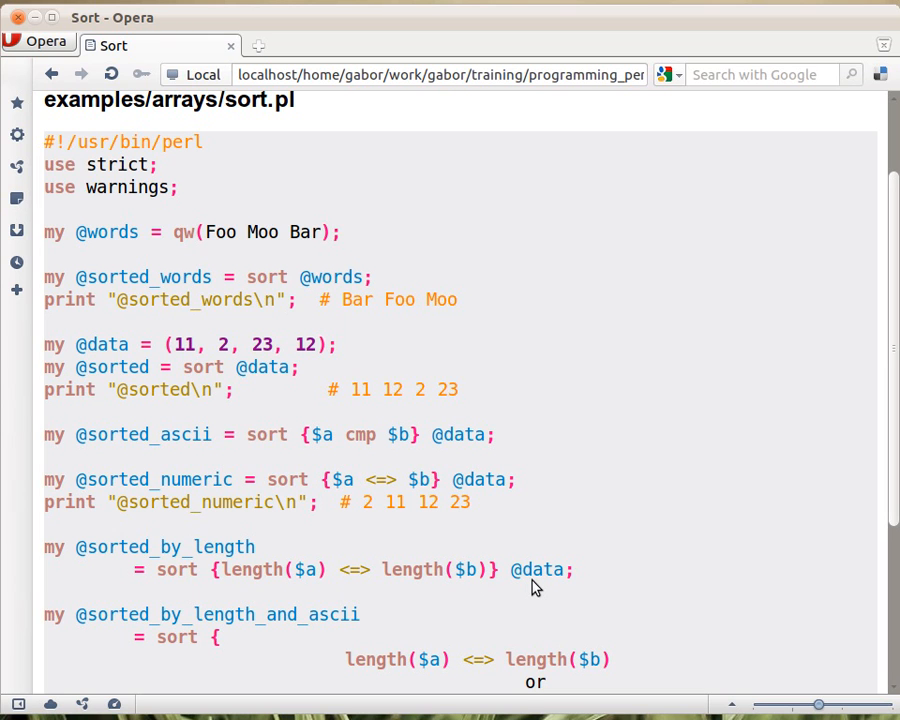
mouse_move(383, 398)
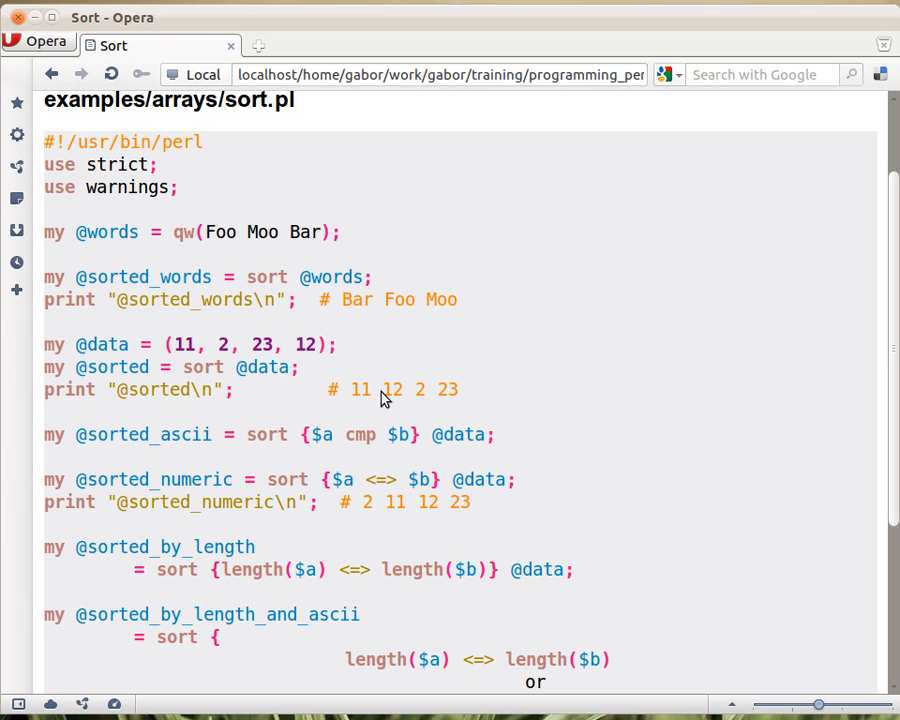
mouse_move(205, 246)
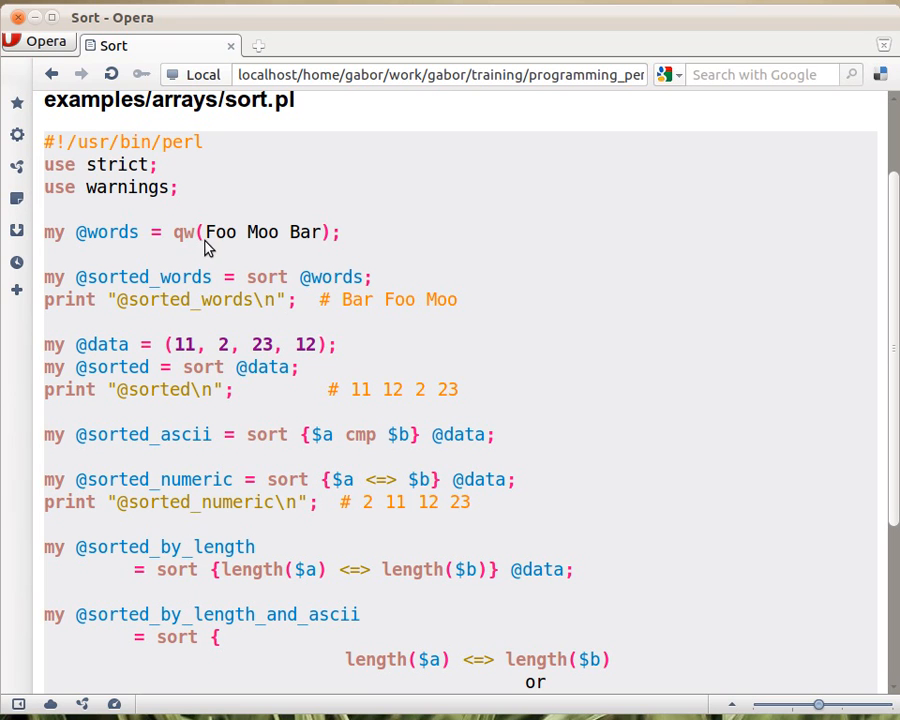
mouse_move(560, 587)
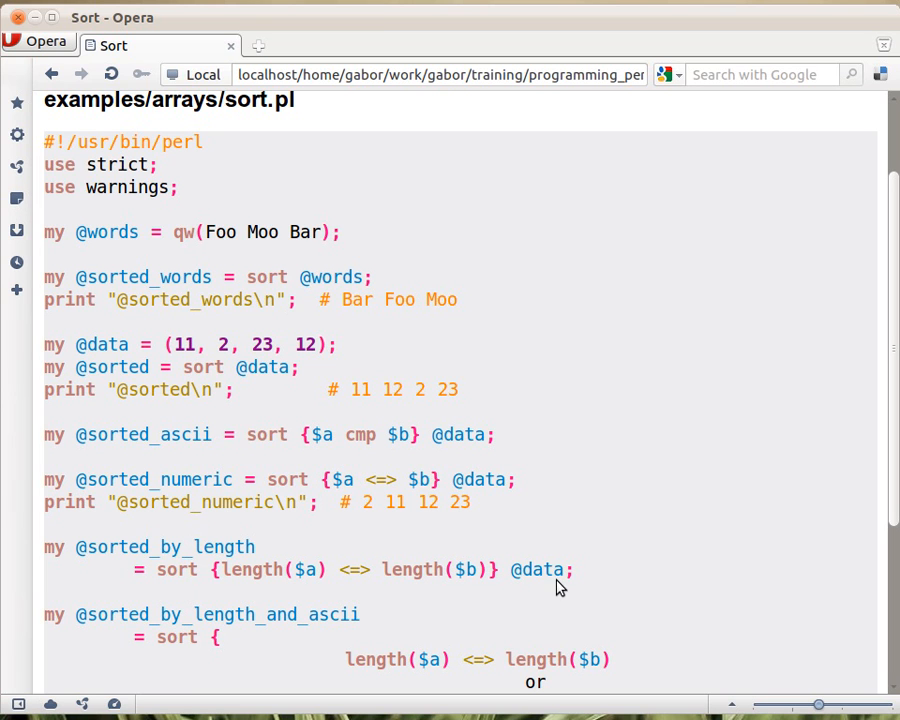
mouse_move(531, 590)
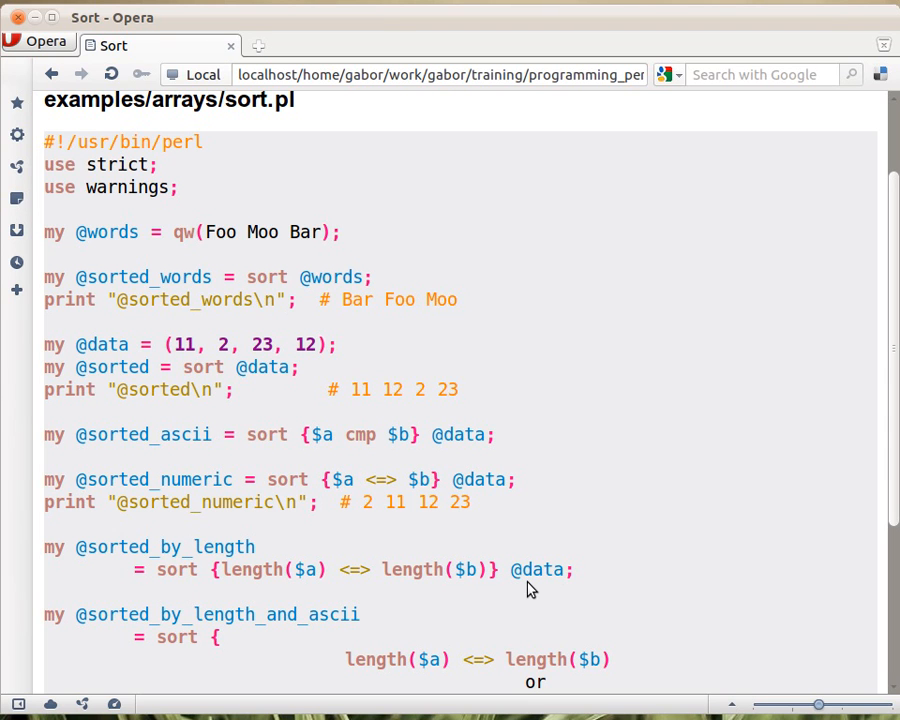
mouse_move(447, 588)
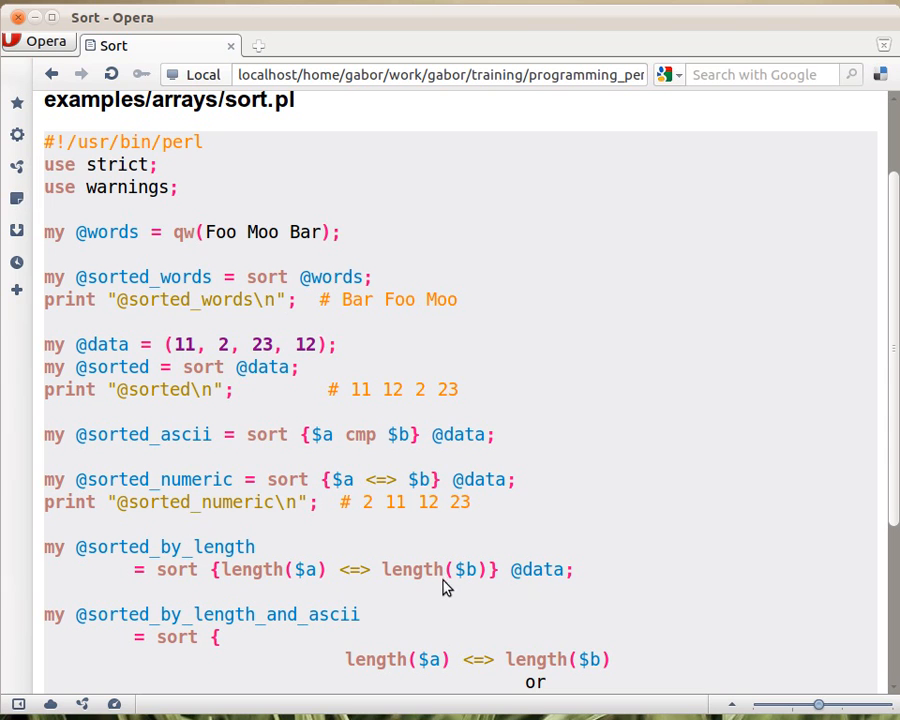
mouse_move(290, 535)
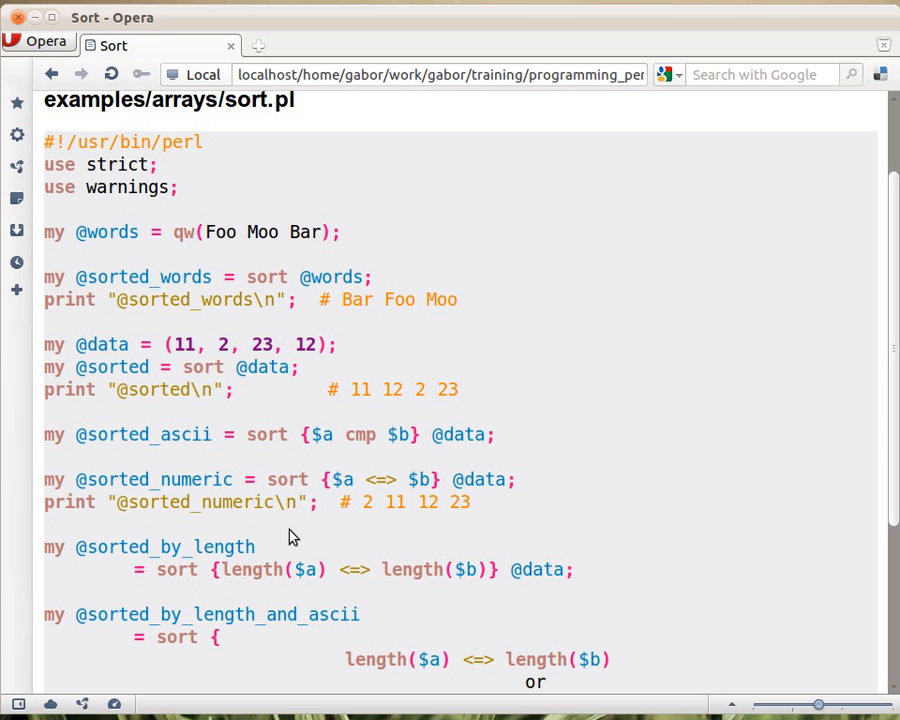
mouse_move(257, 587)
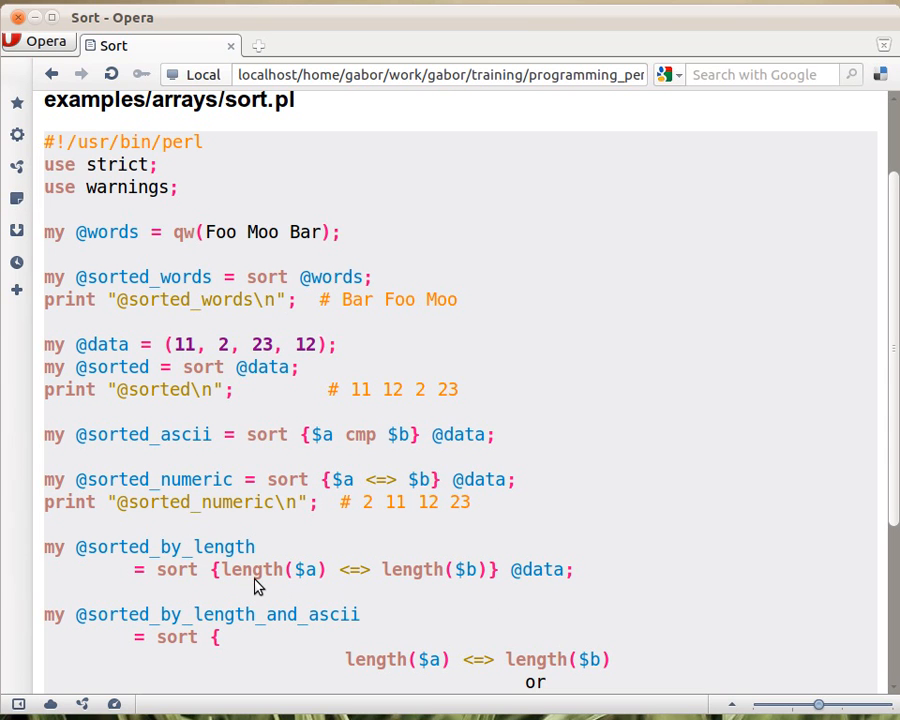
mouse_move(507, 581)
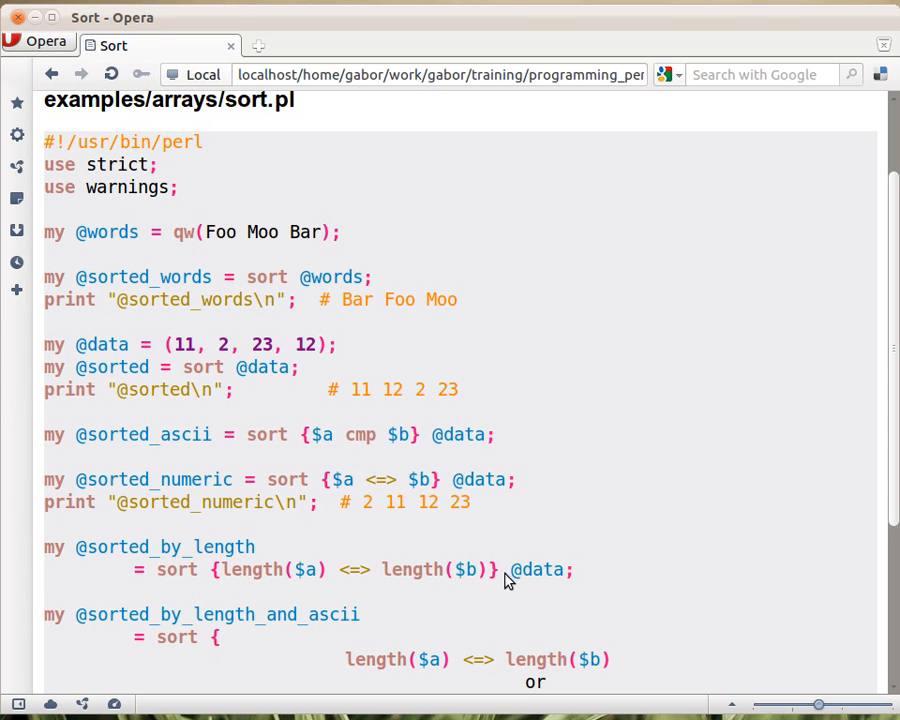
mouse_move(378, 578)
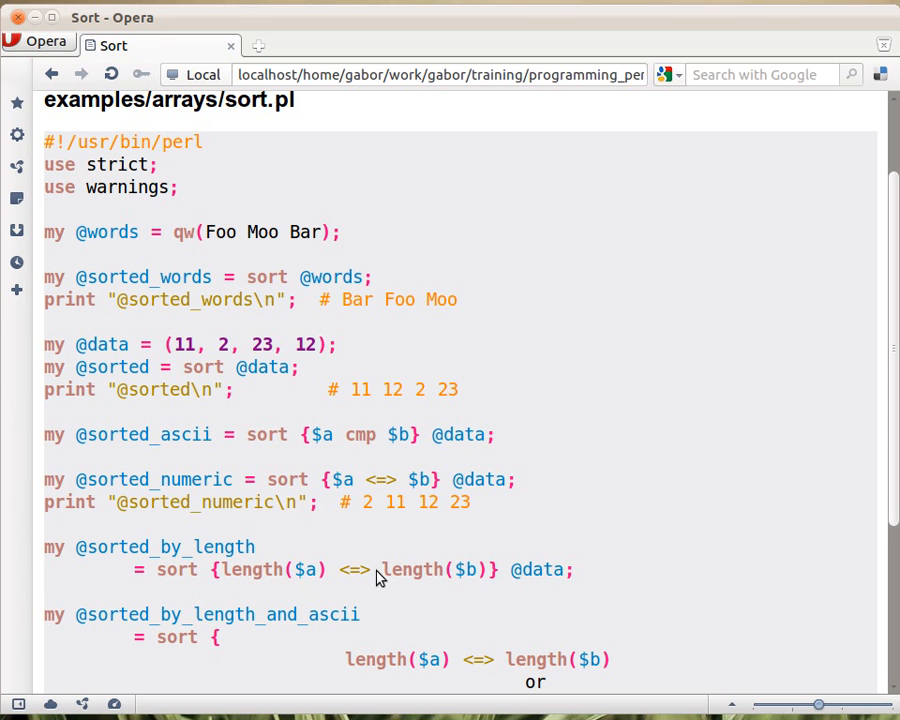
mouse_move(343, 588)
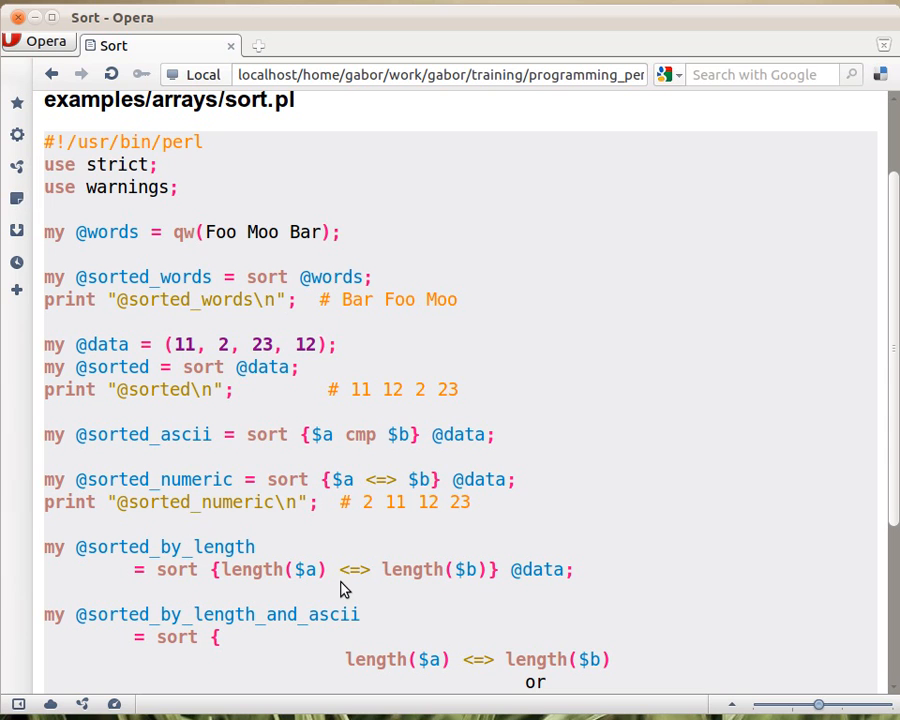
mouse_move(546, 580)
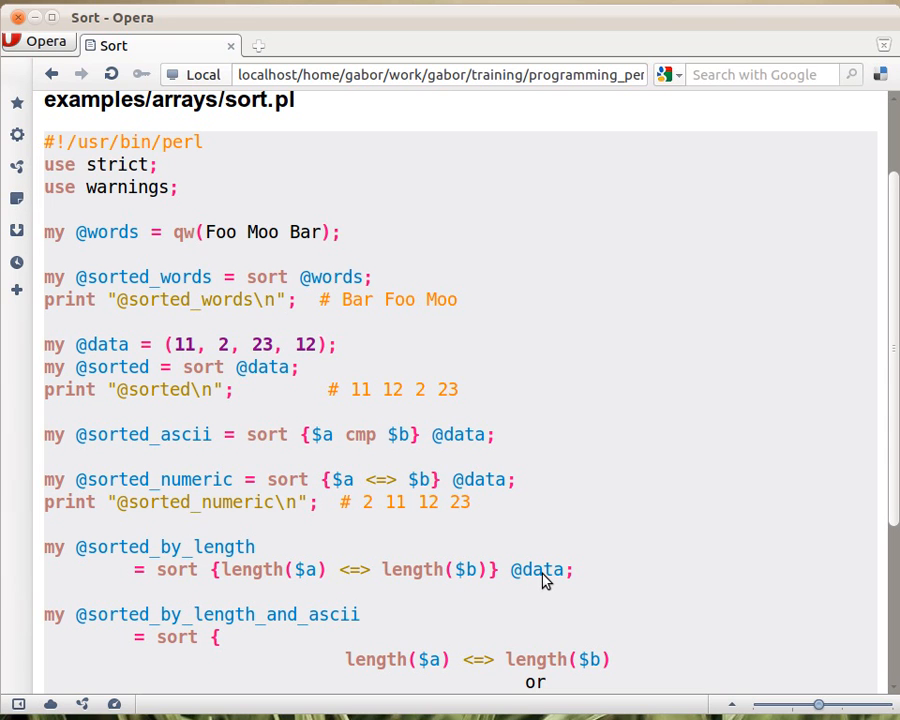
mouse_move(537, 583)
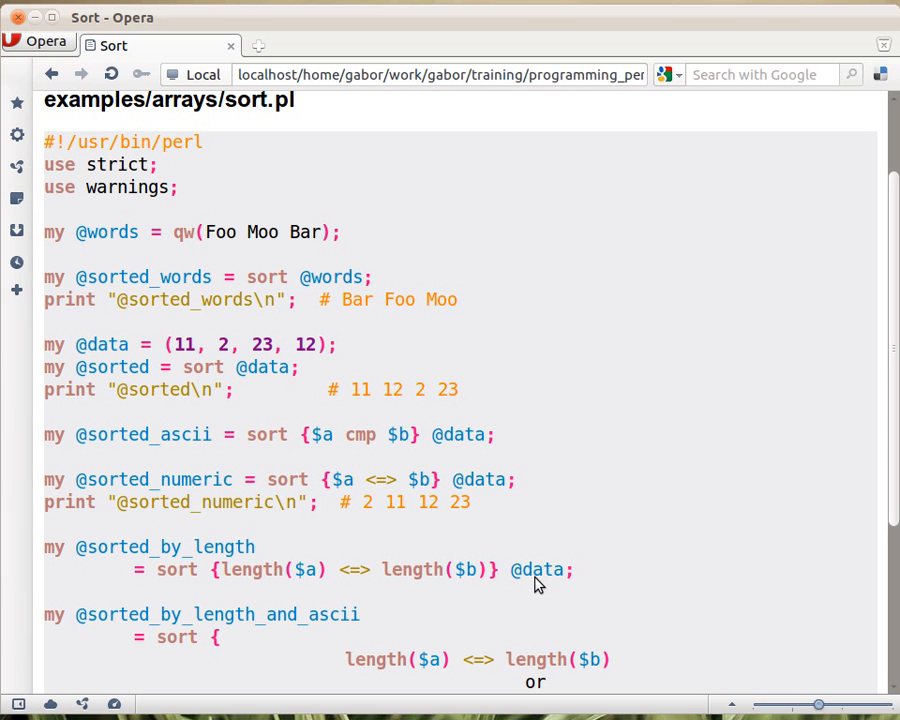
mouse_move(476, 590)
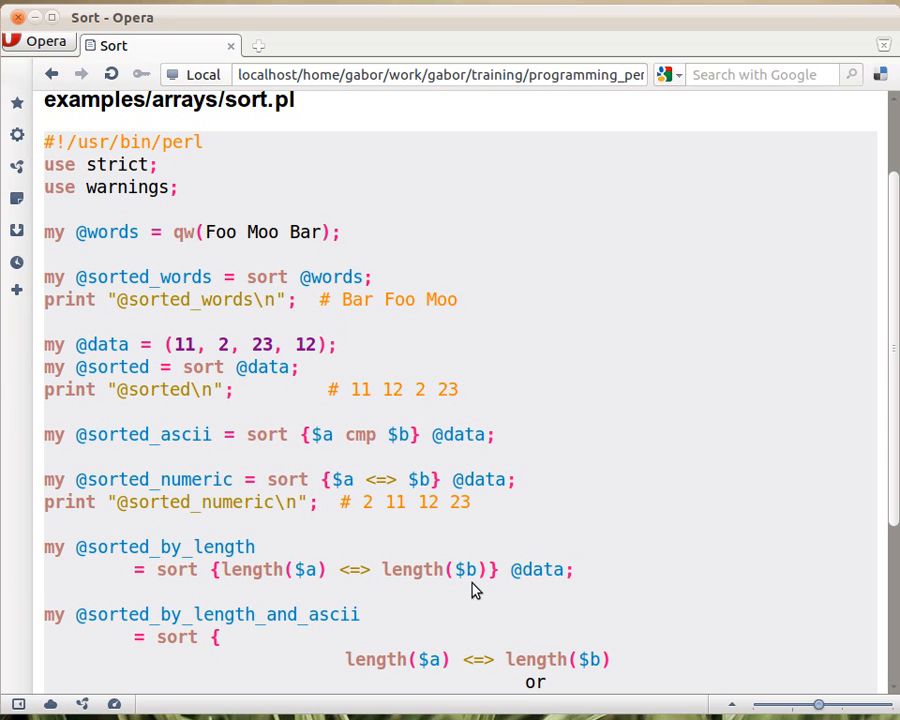
mouse_move(322, 595)
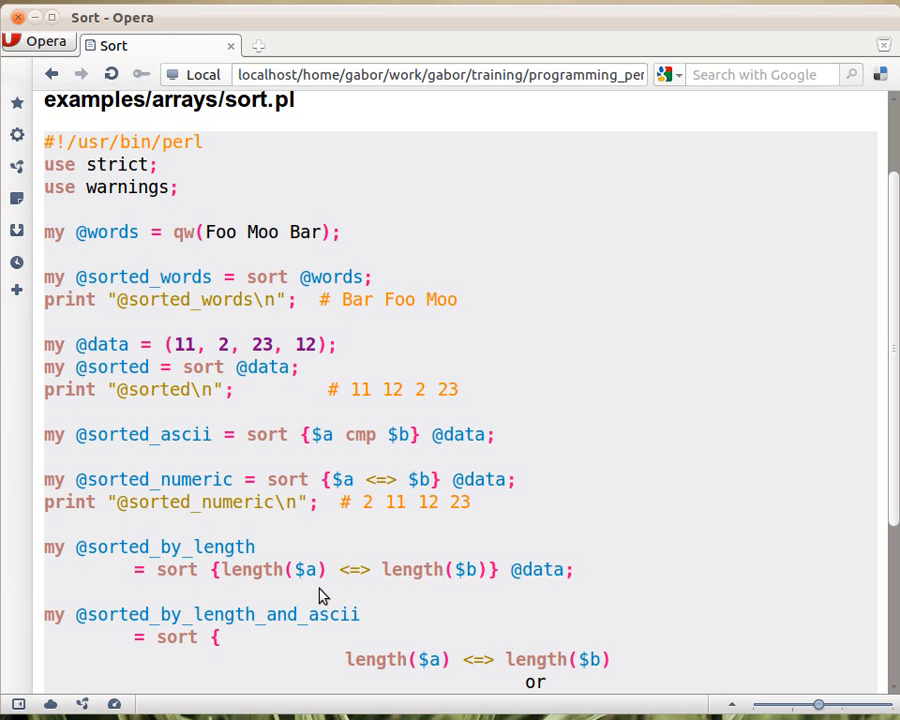
mouse_move(365, 583)
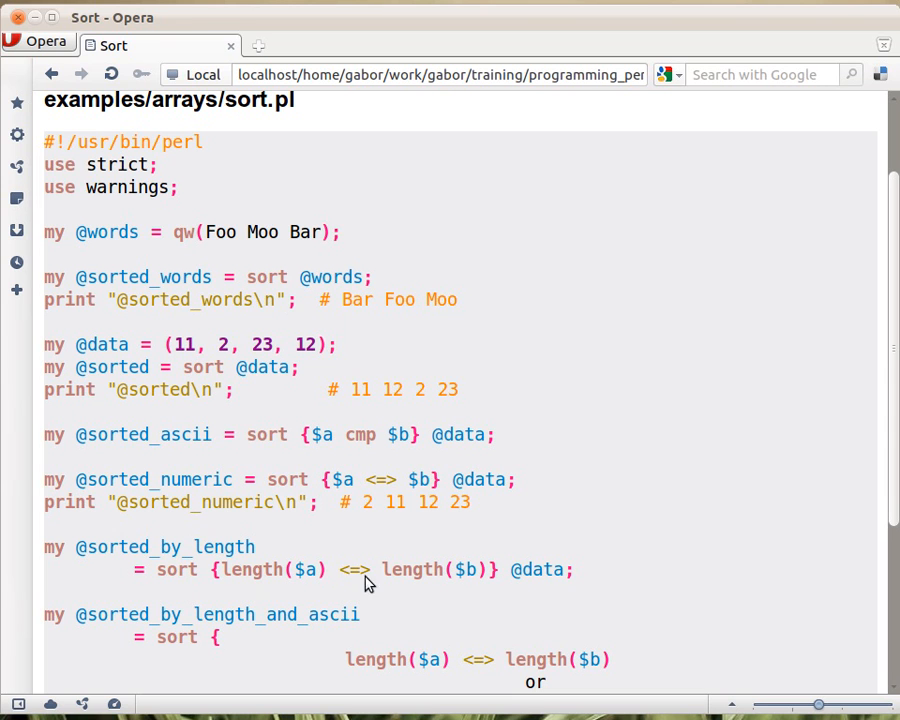
mouse_move(360, 602)
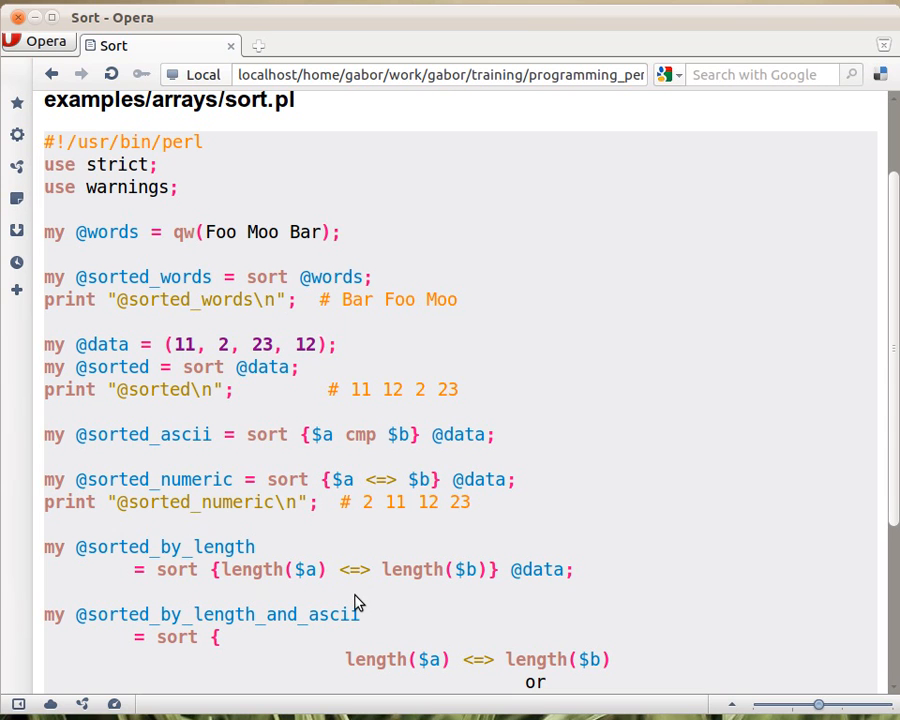
mouse_move(307, 580)
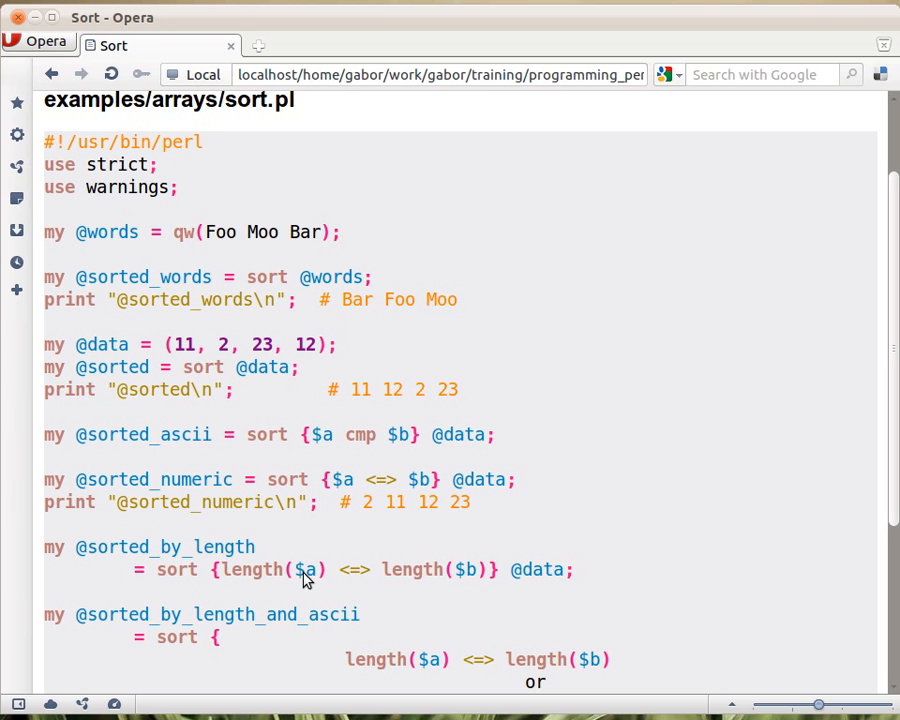
mouse_move(380, 588)
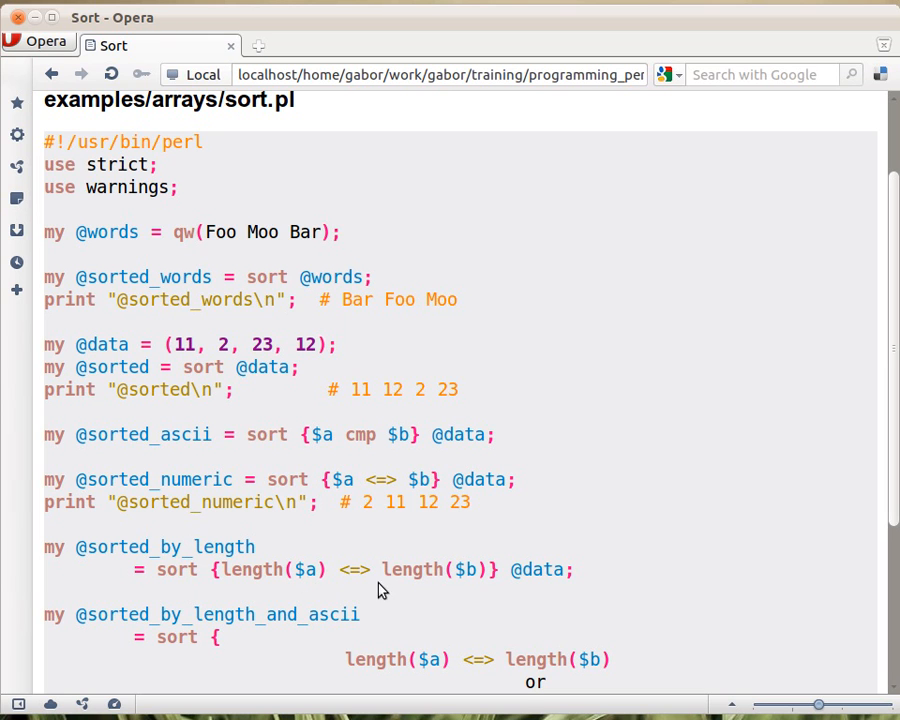
mouse_move(337, 590)
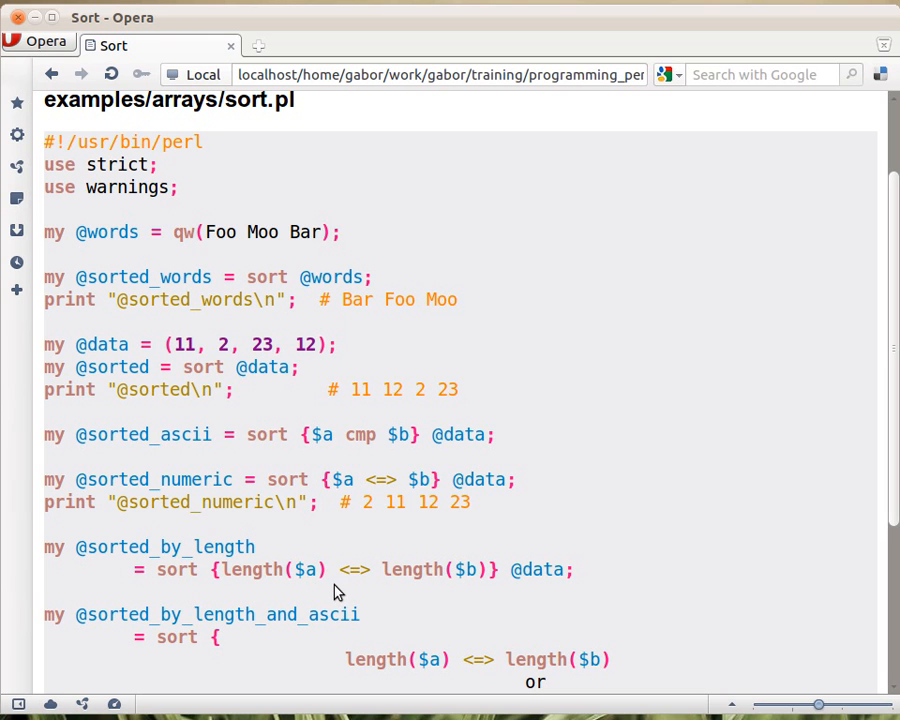
mouse_move(309, 593)
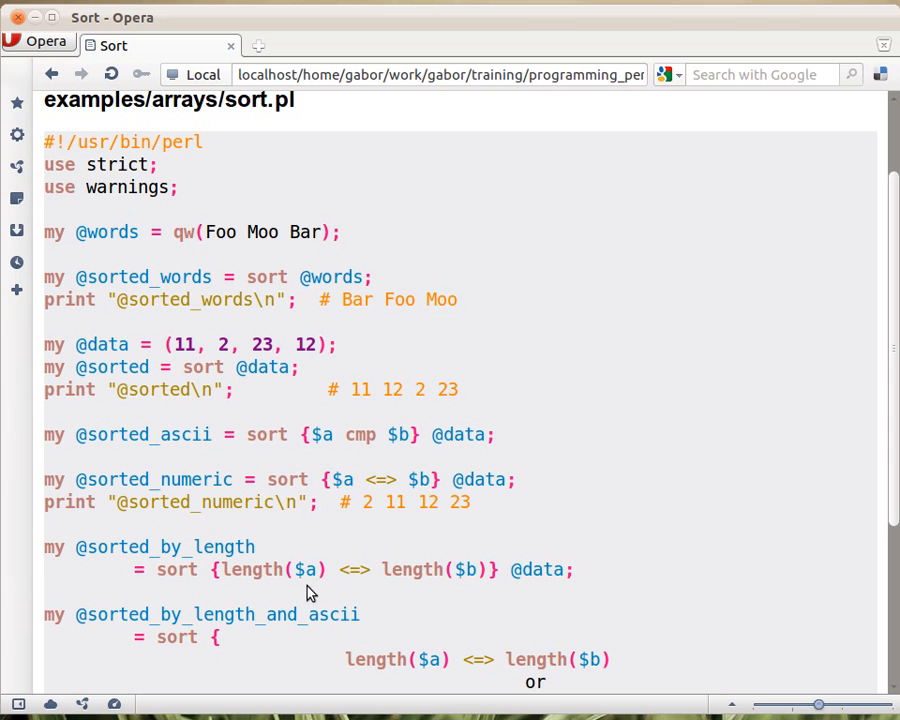
mouse_move(165, 540)
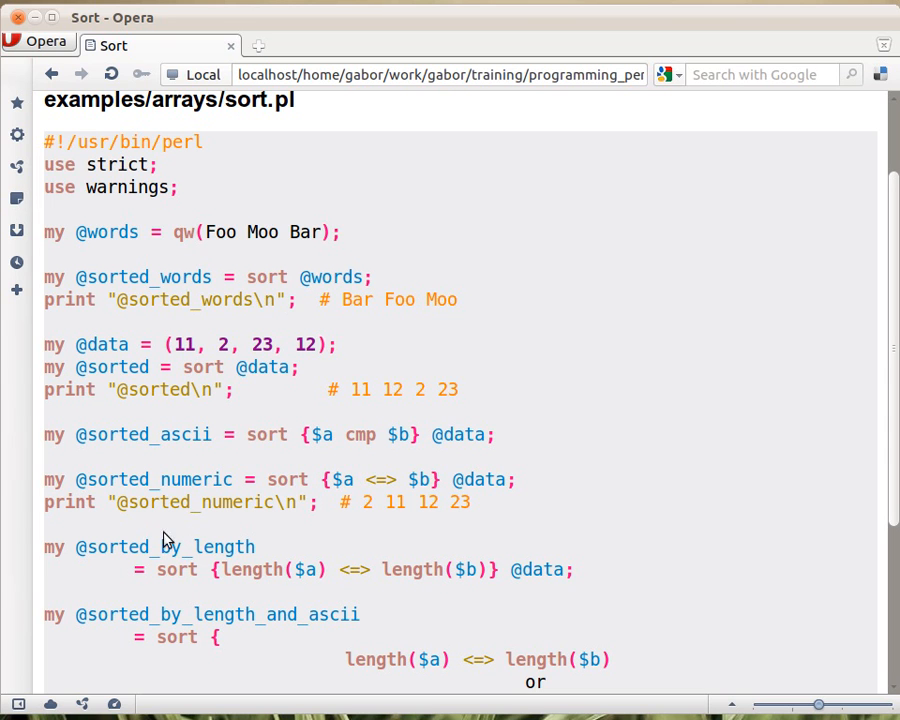
mouse_move(247, 565)
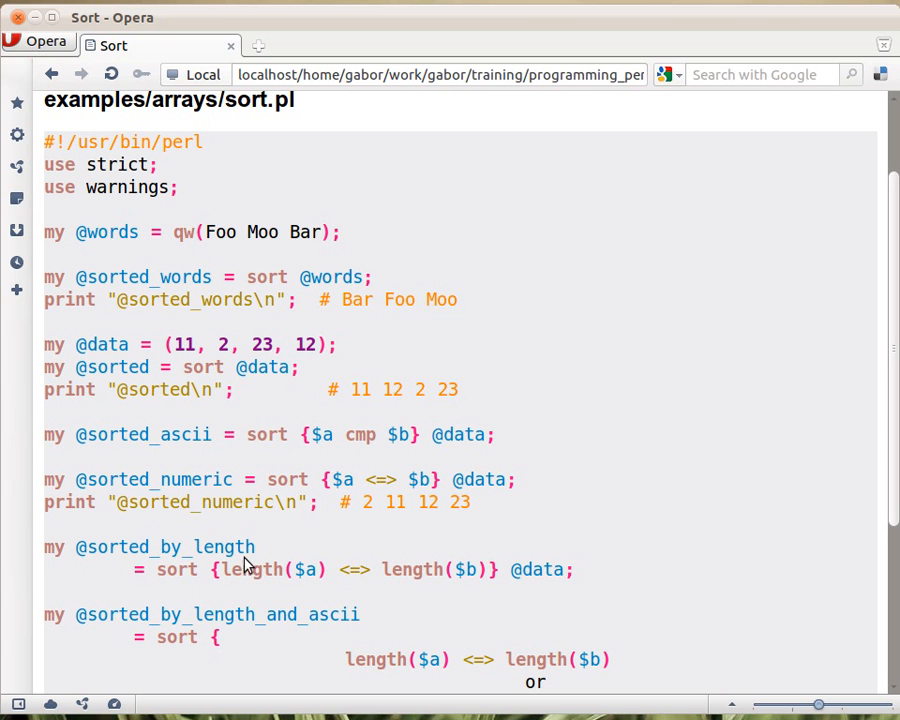
mouse_move(600, 548)
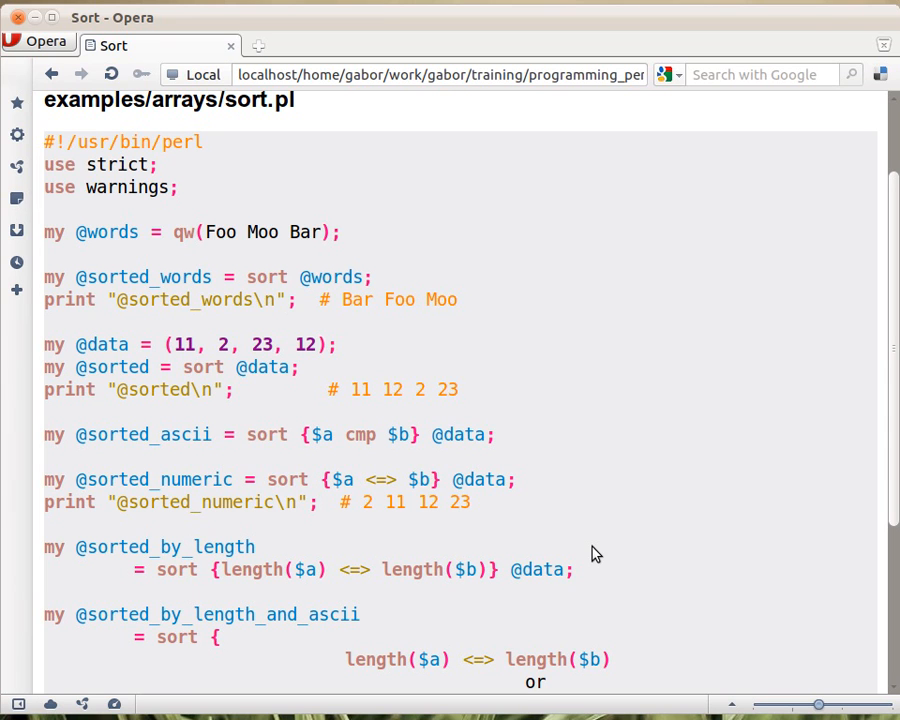
mouse_move(517, 571)
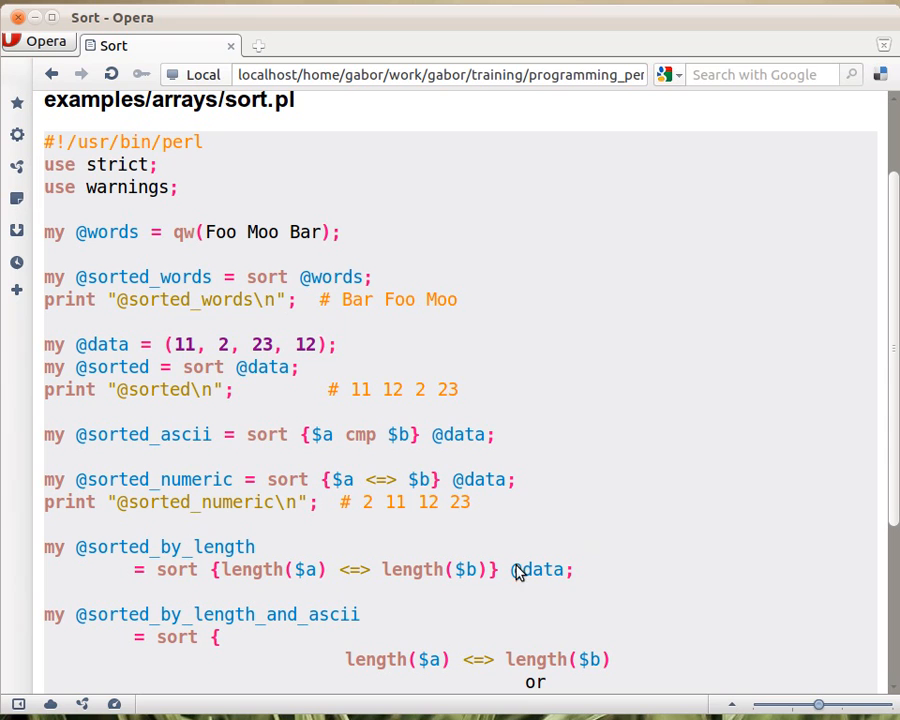
mouse_move(558, 613)
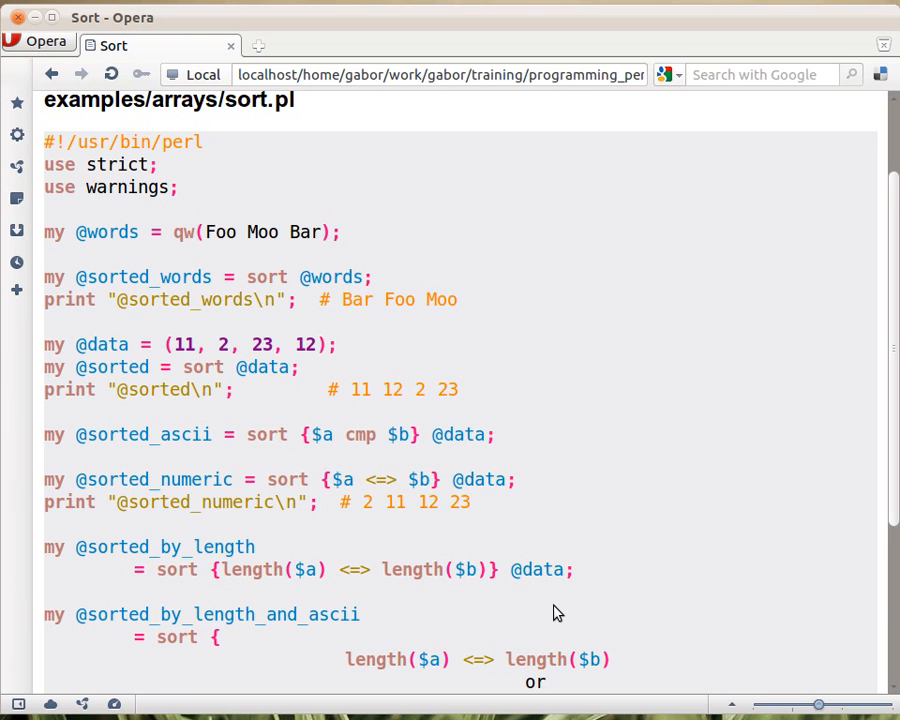
scroll(down, 3)
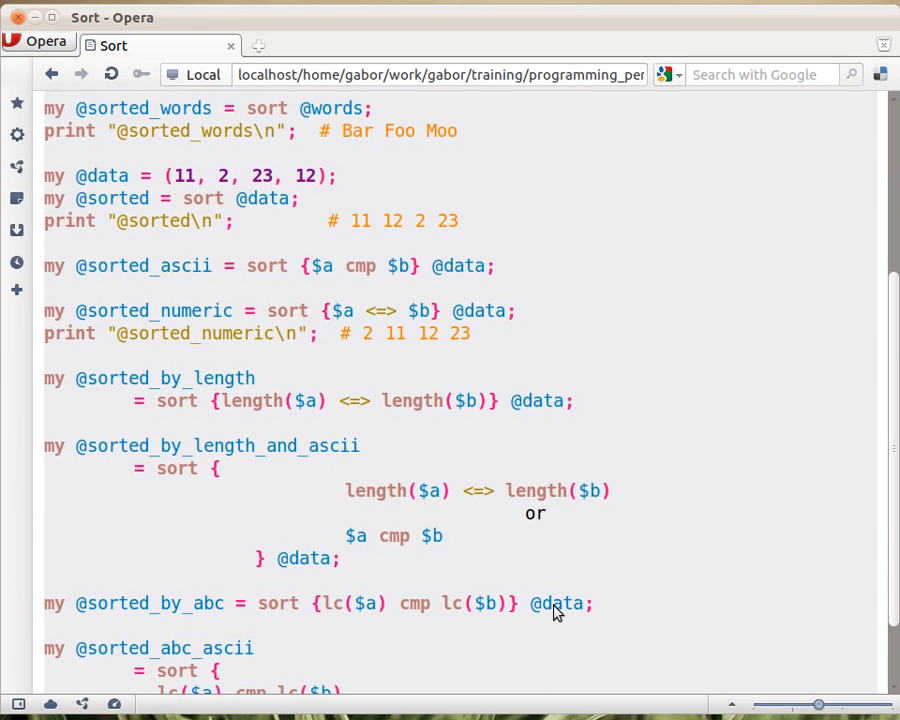
scroll(up, 3)
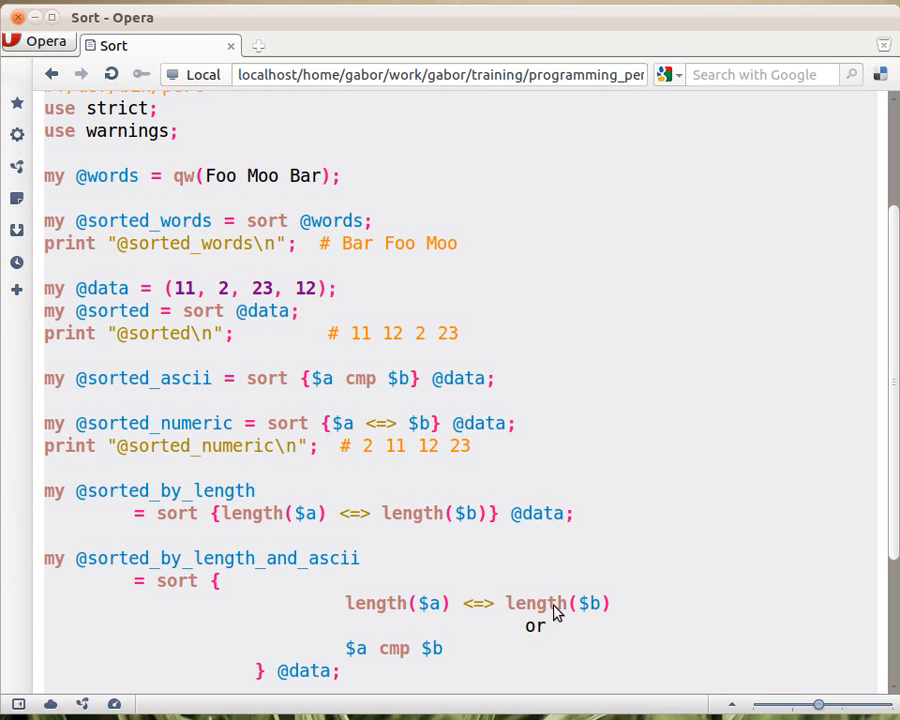
mouse_move(221, 210)
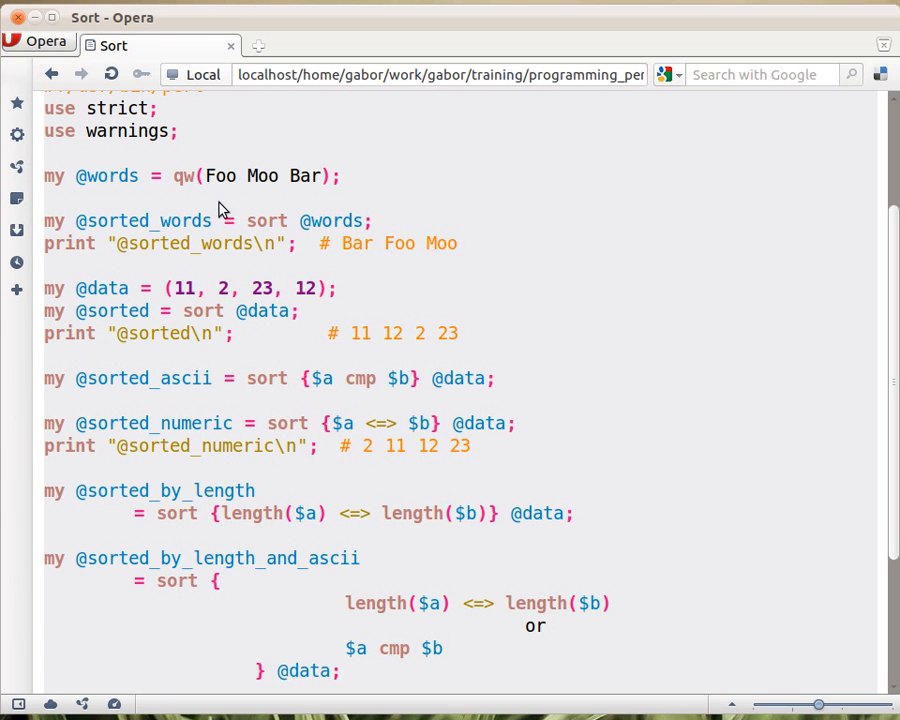
mouse_move(686, 450)
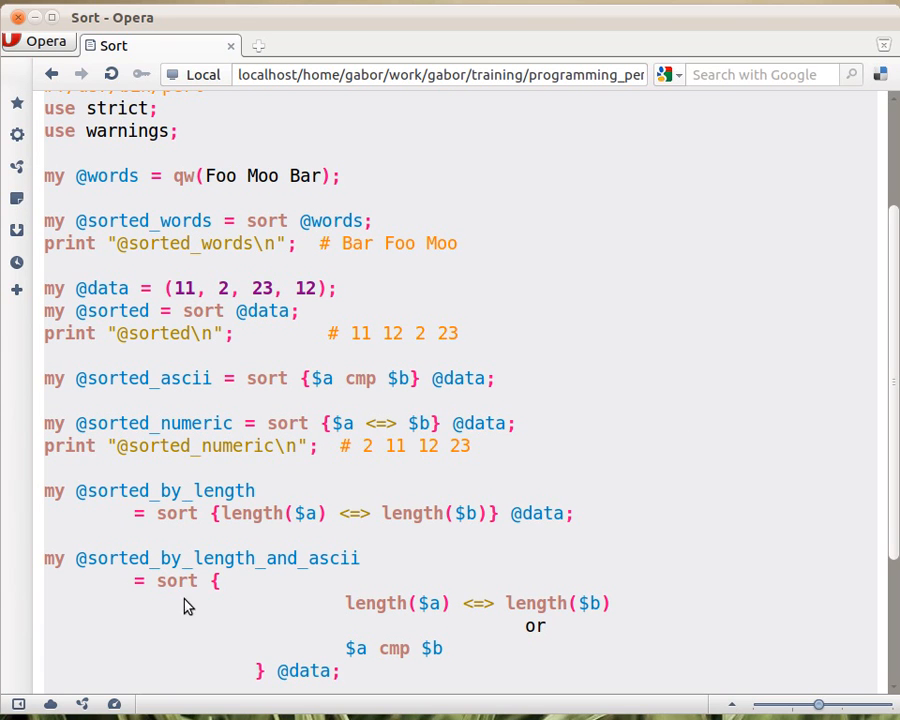
mouse_move(445, 642)
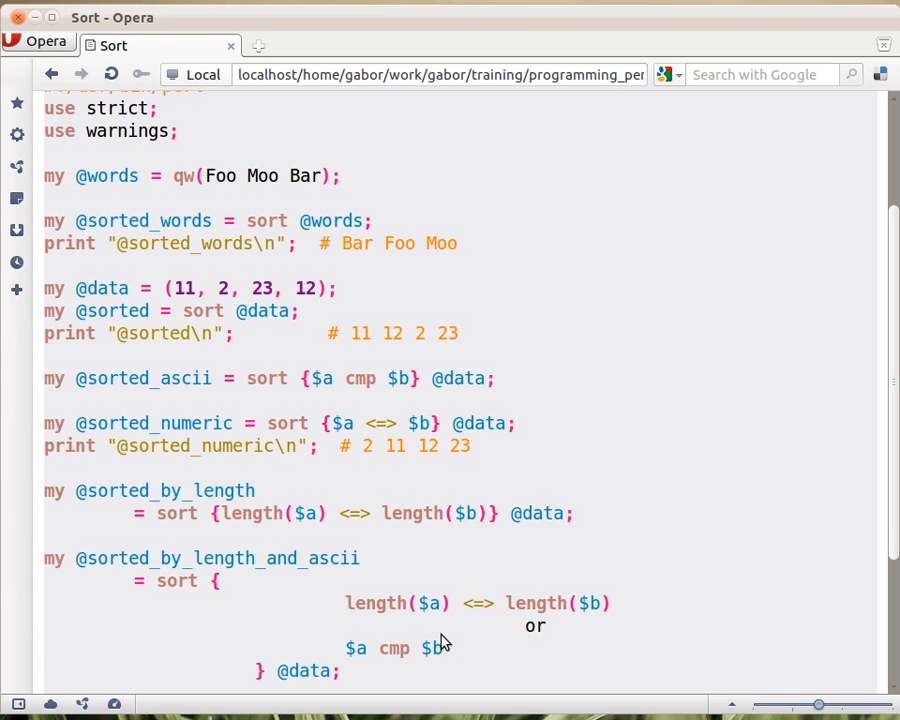
scroll(down, 3)
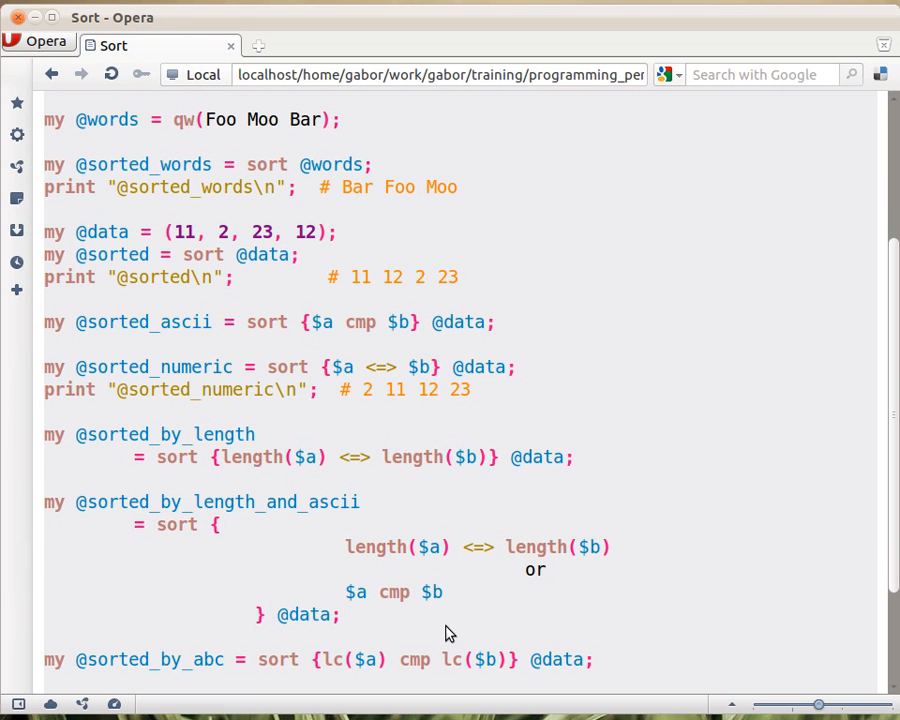
mouse_move(322, 627)
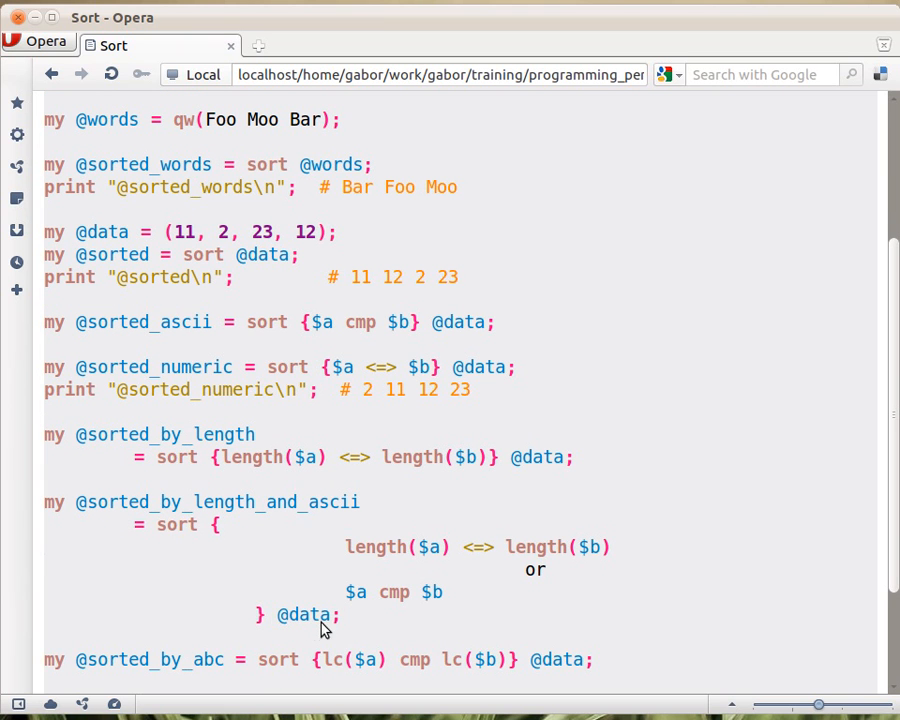
mouse_move(218, 538)
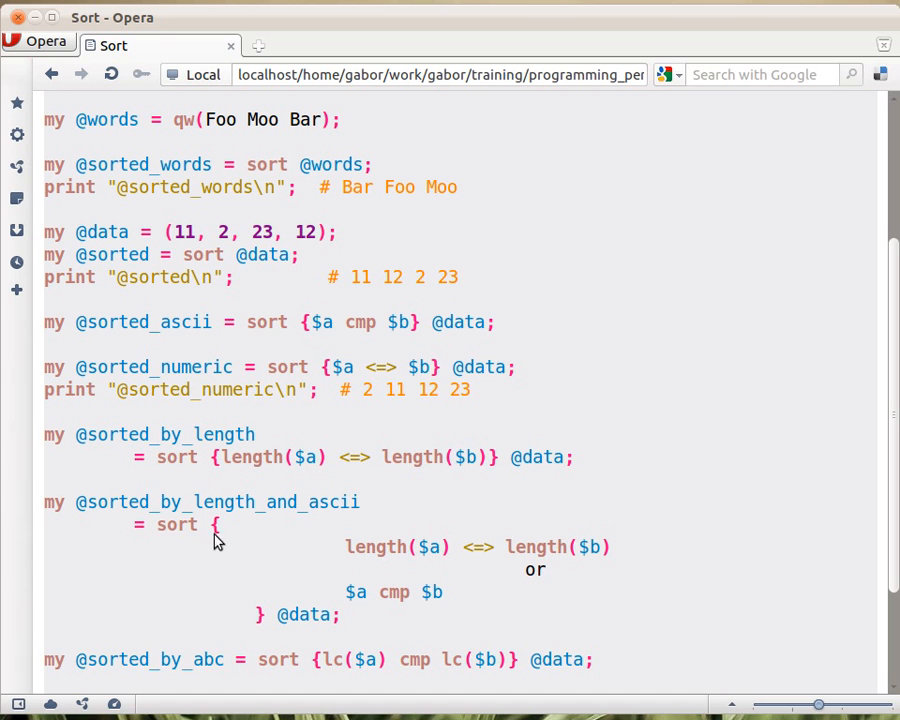
mouse_move(445, 604)
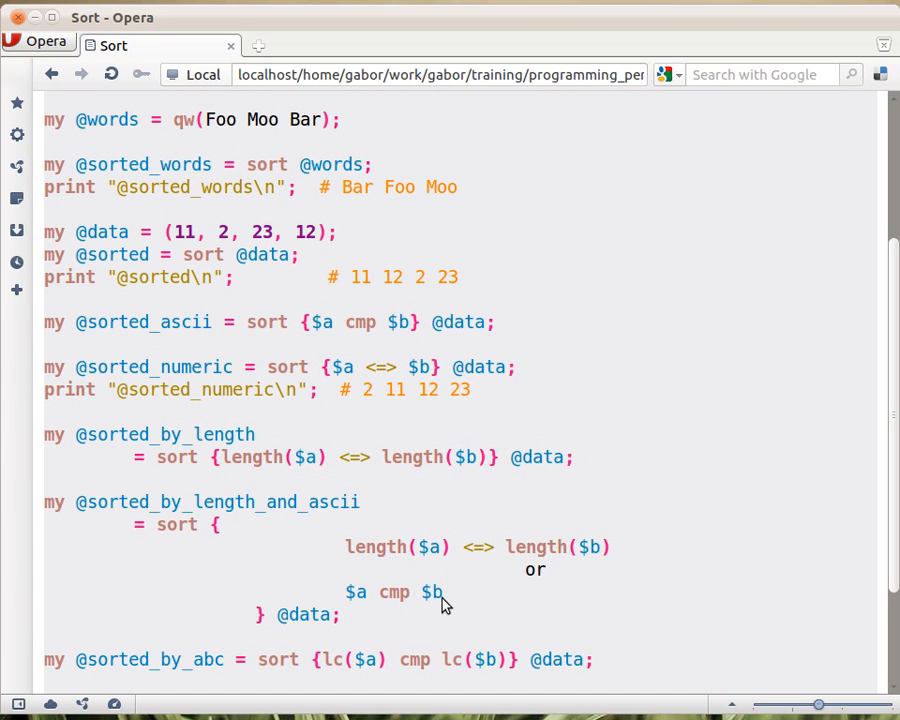
mouse_move(420, 565)
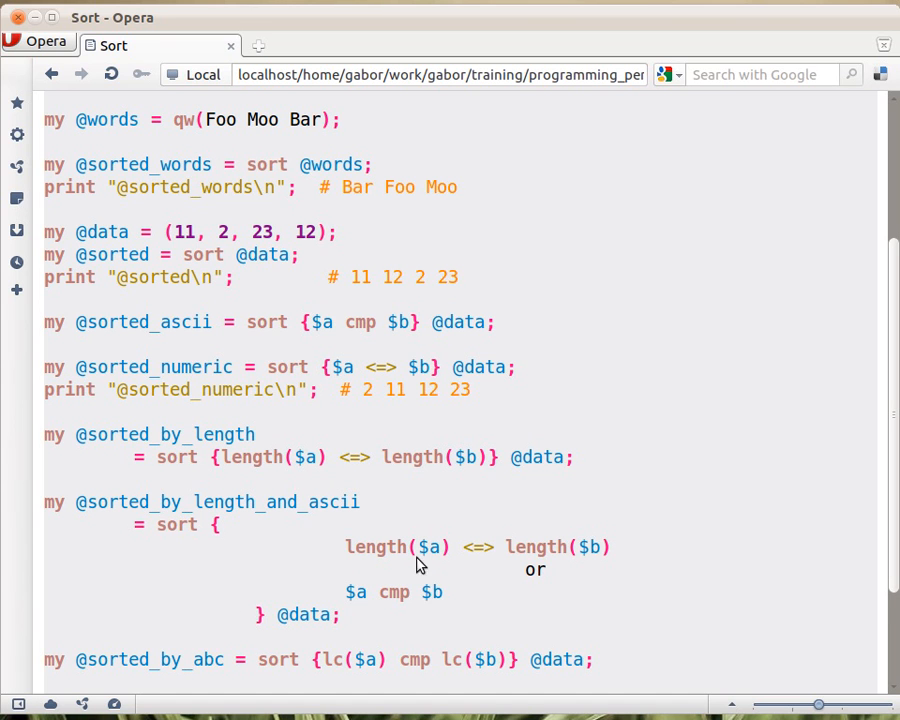
mouse_move(497, 575)
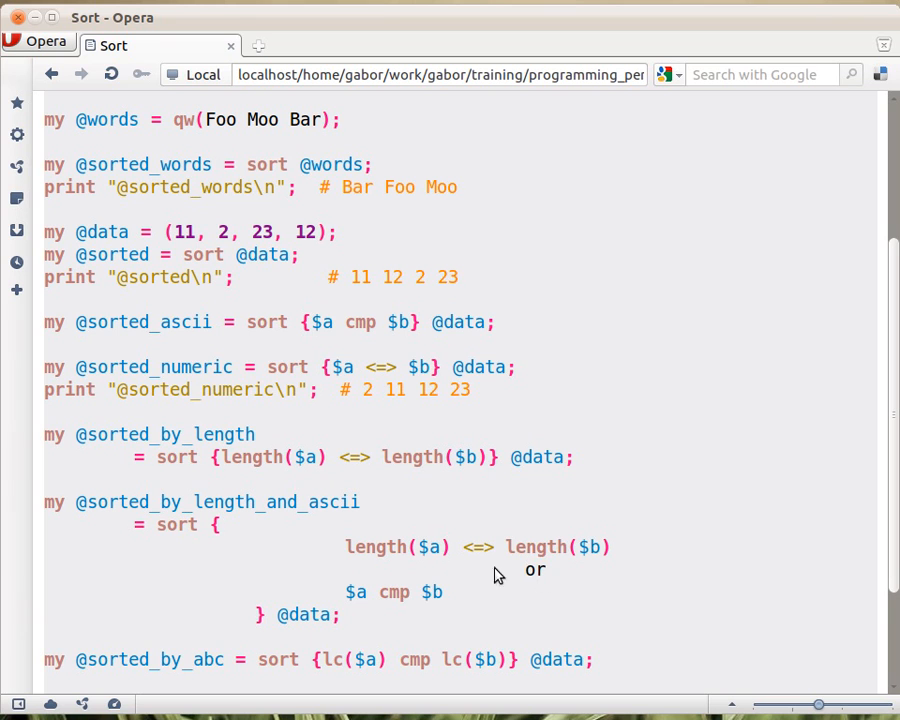
mouse_move(422, 608)
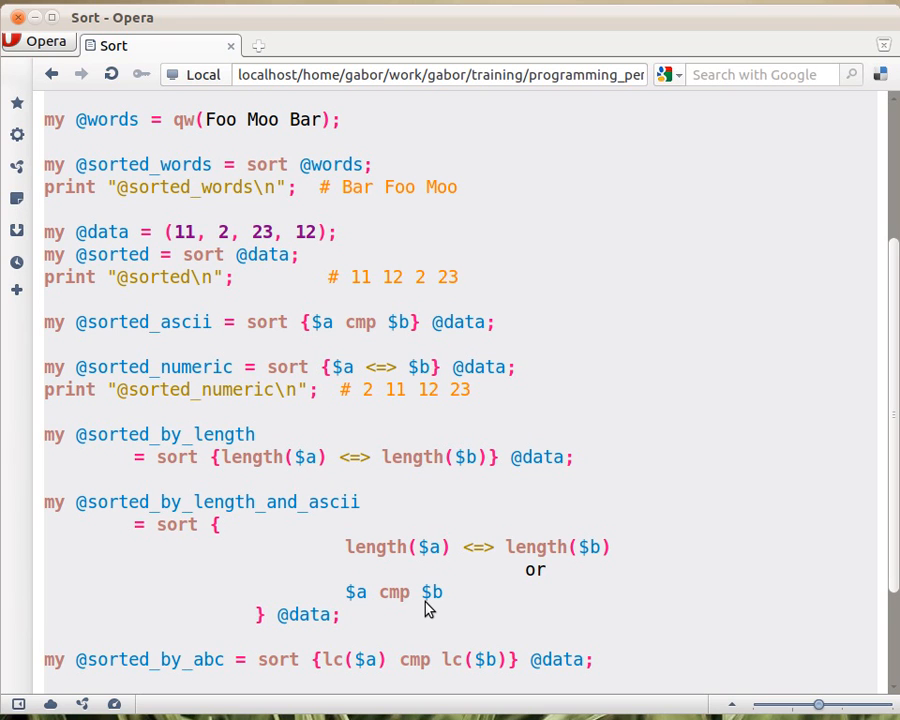
mouse_move(218, 530)
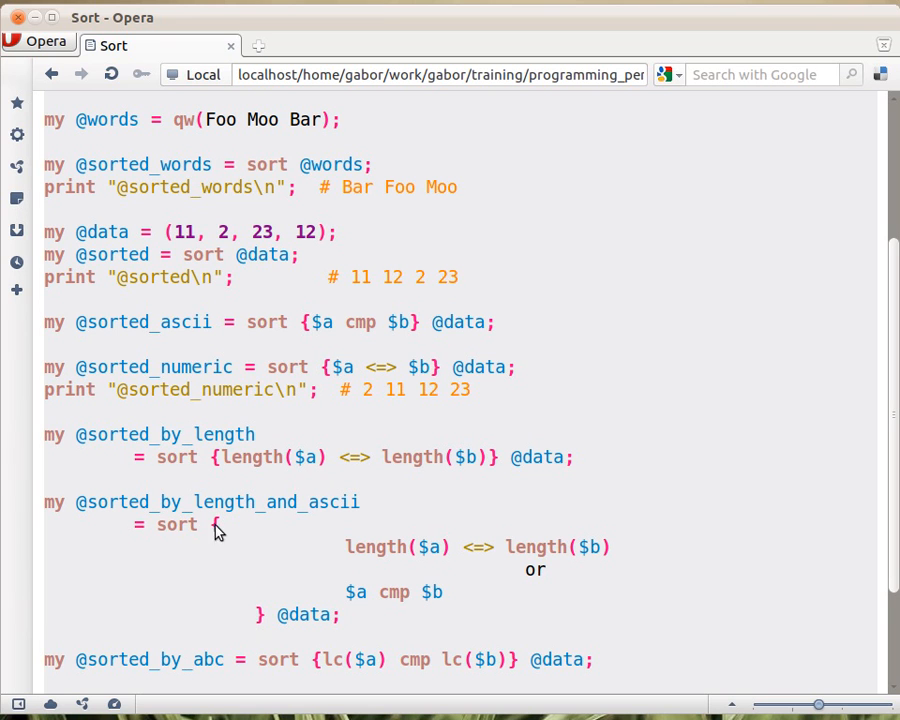
mouse_move(258, 615)
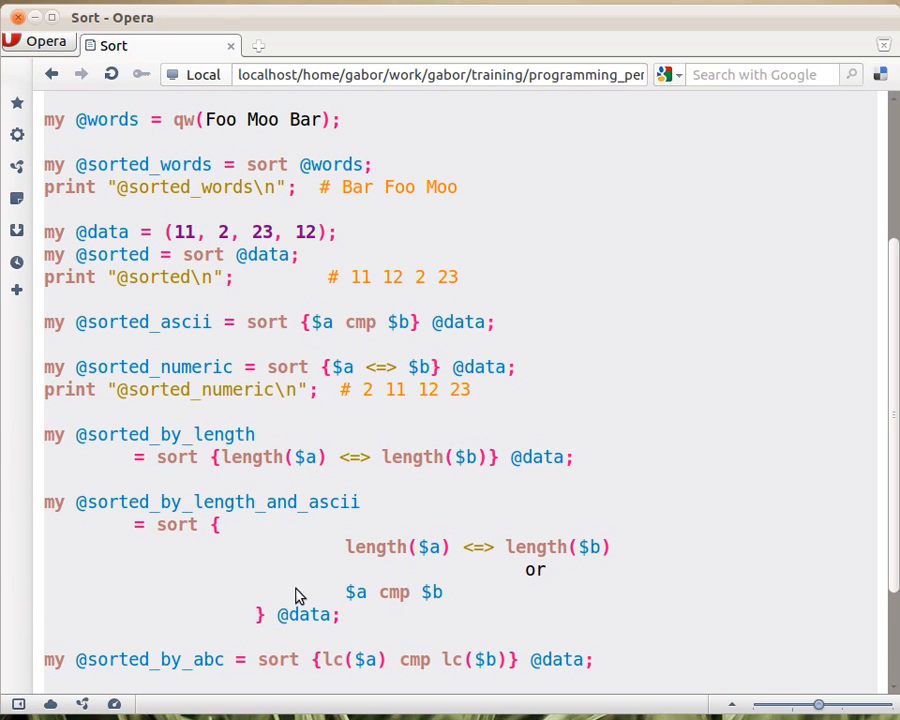
mouse_move(307, 625)
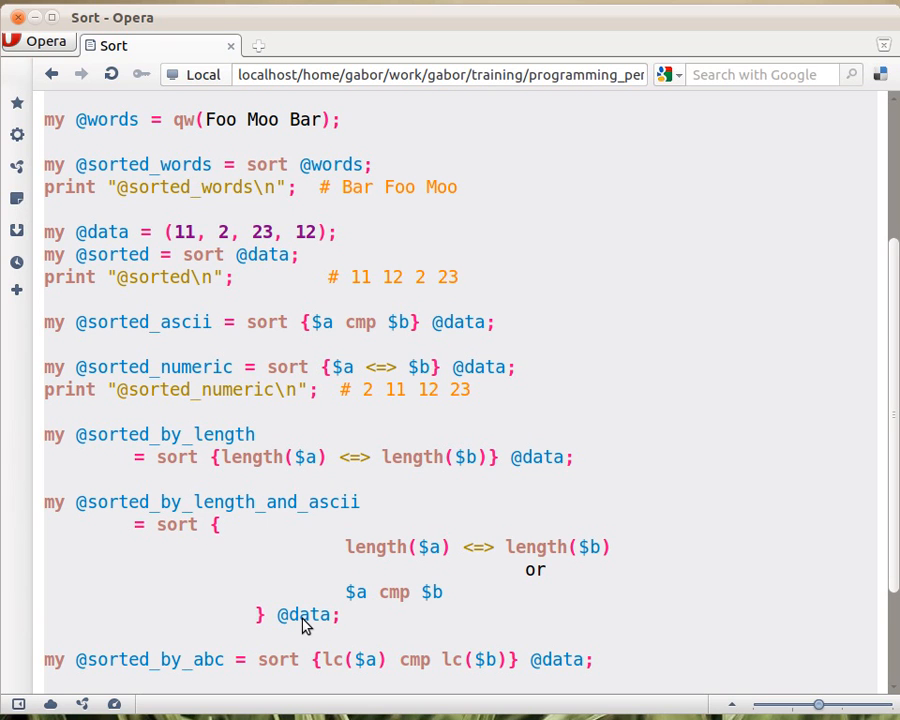
mouse_move(500, 560)
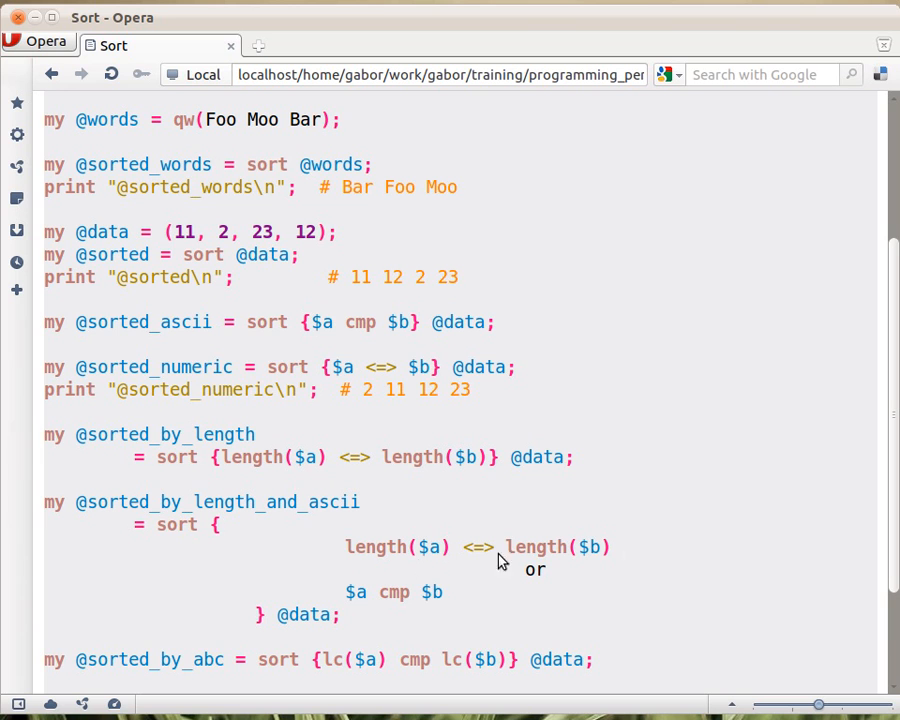
mouse_move(582, 540)
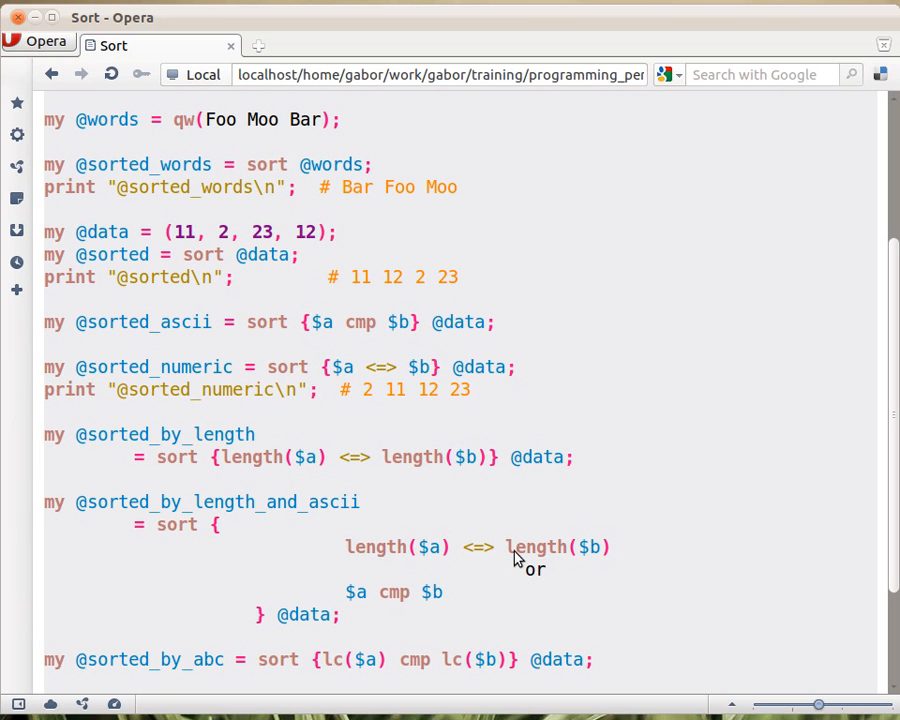
mouse_move(588, 553)
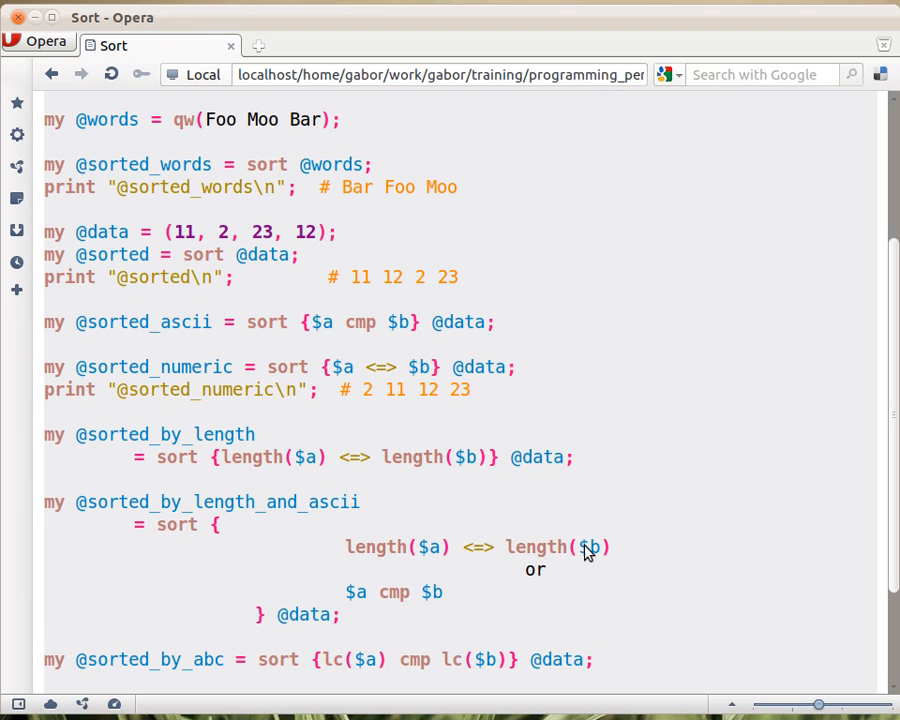
mouse_move(555, 552)
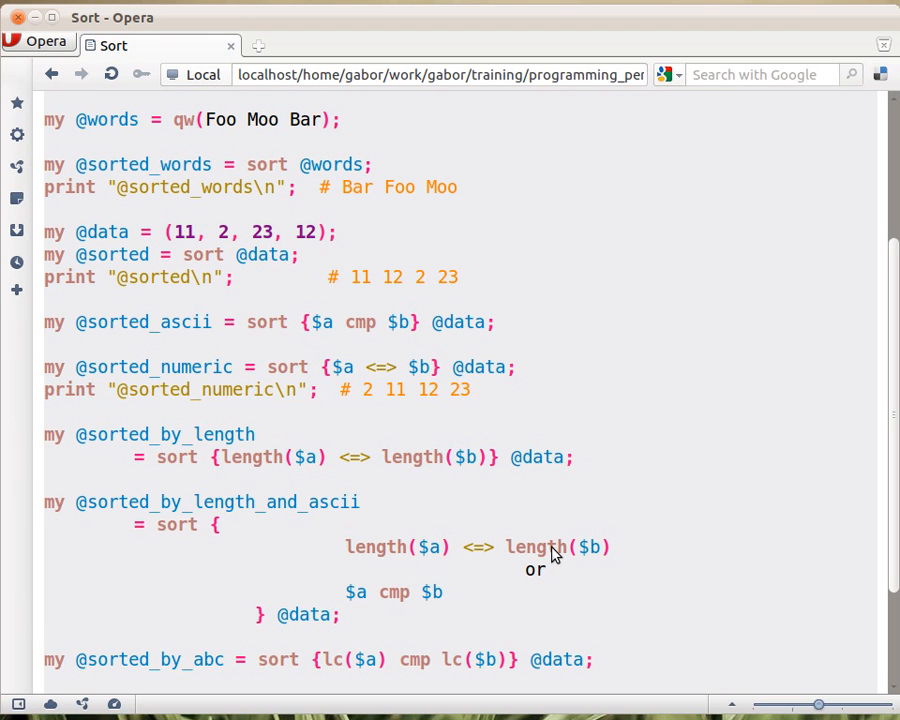
mouse_move(370, 550)
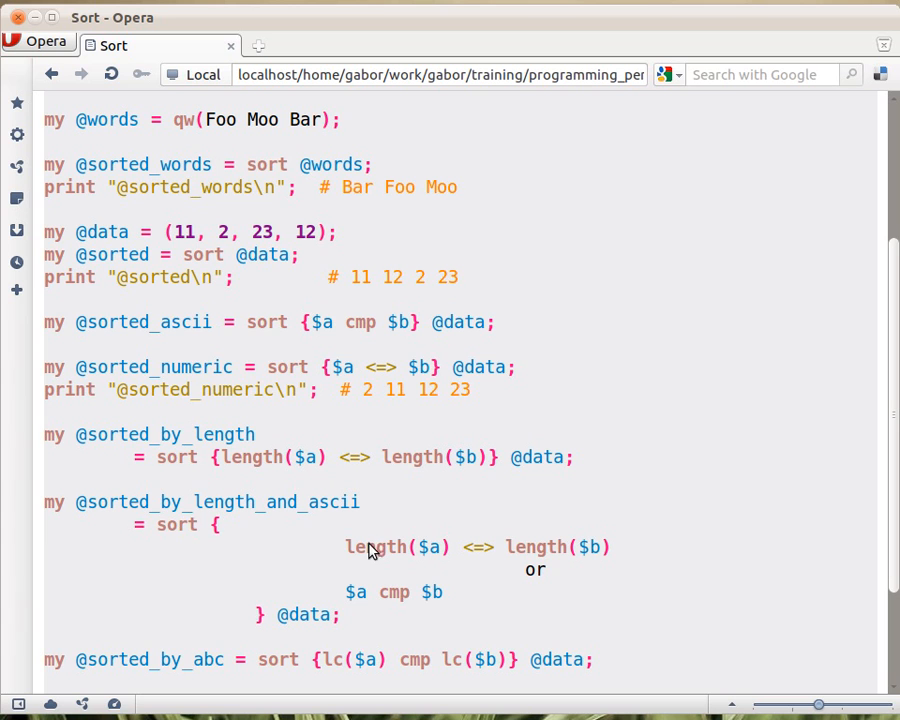
mouse_move(222, 535)
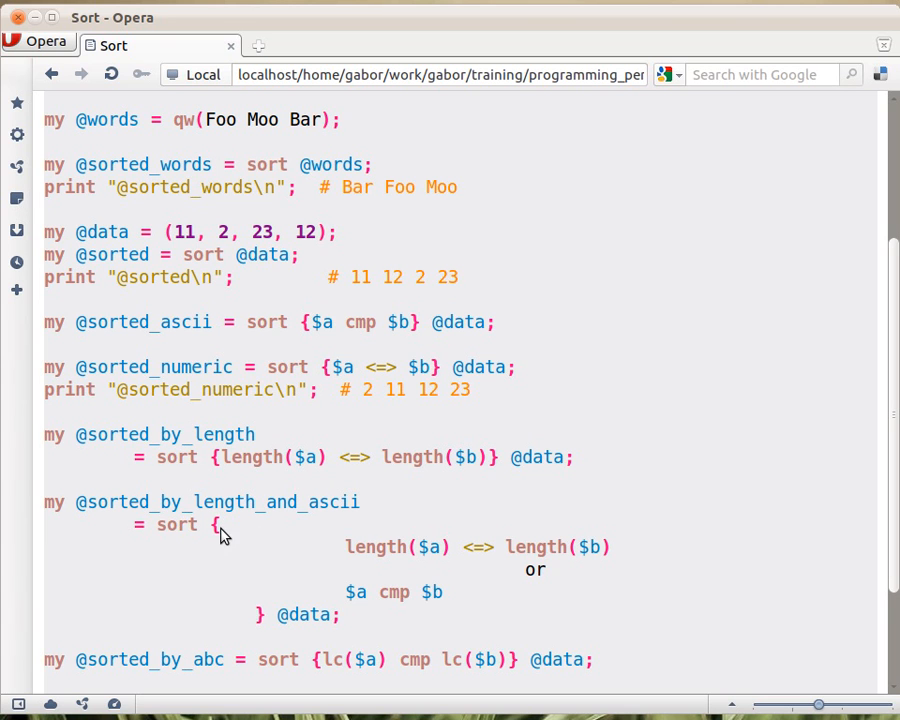
mouse_move(198, 528)
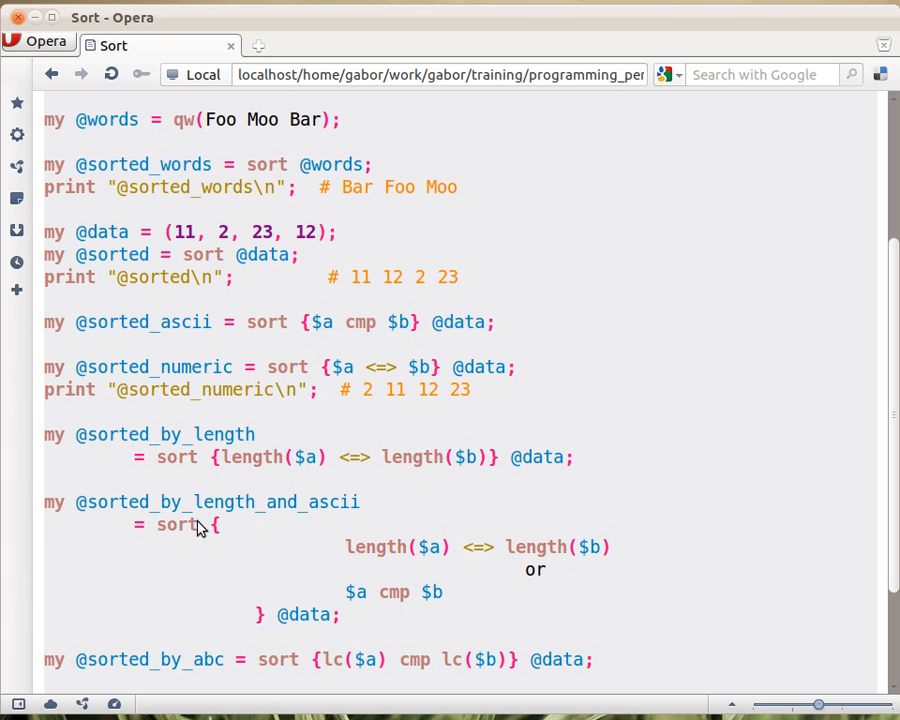
mouse_move(528, 557)
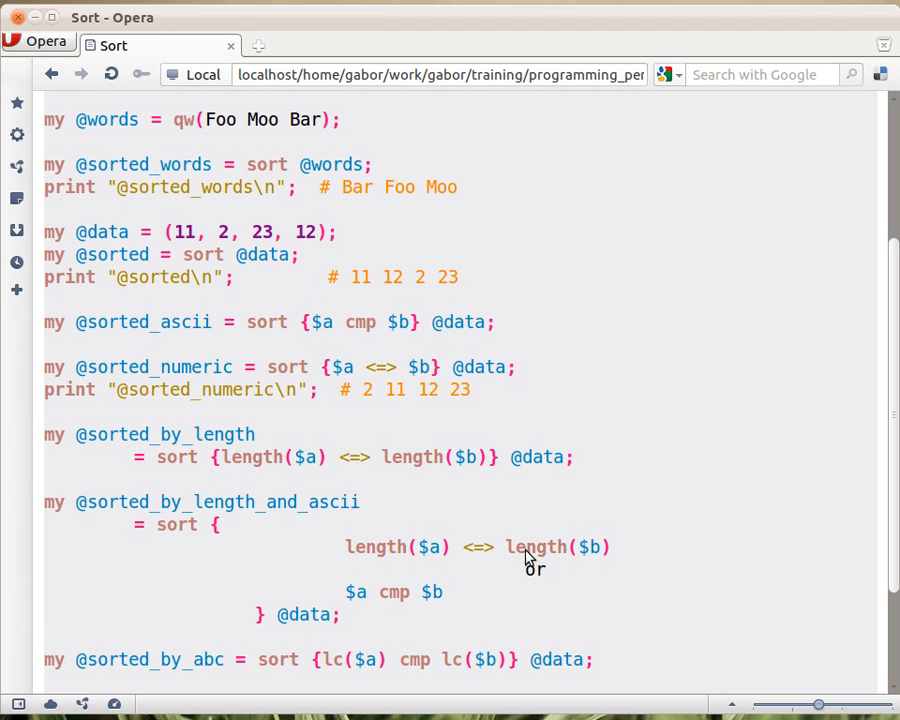
mouse_move(533, 592)
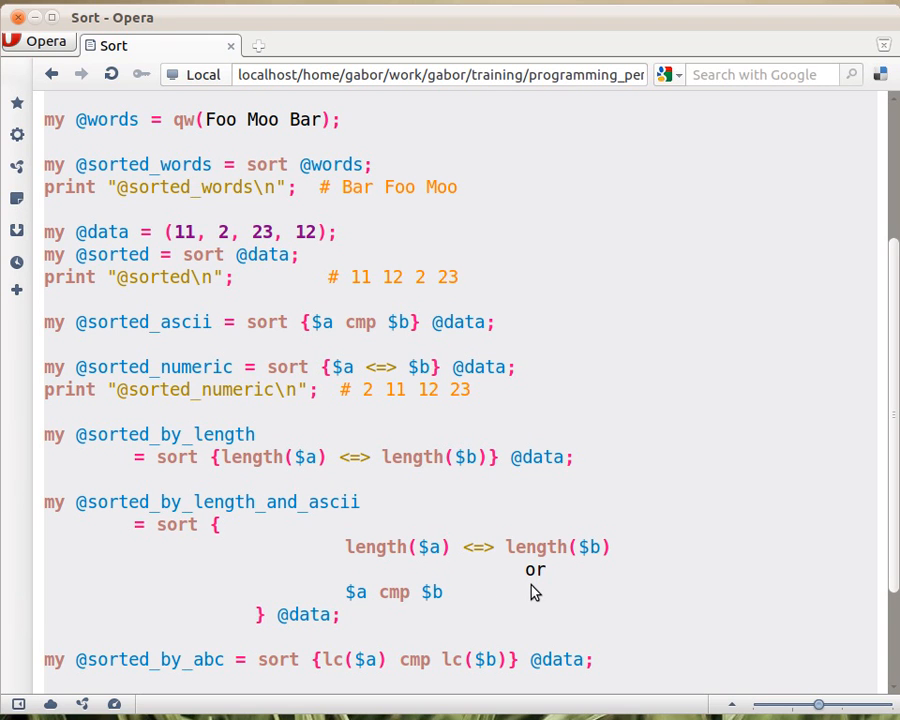
mouse_move(570, 546)
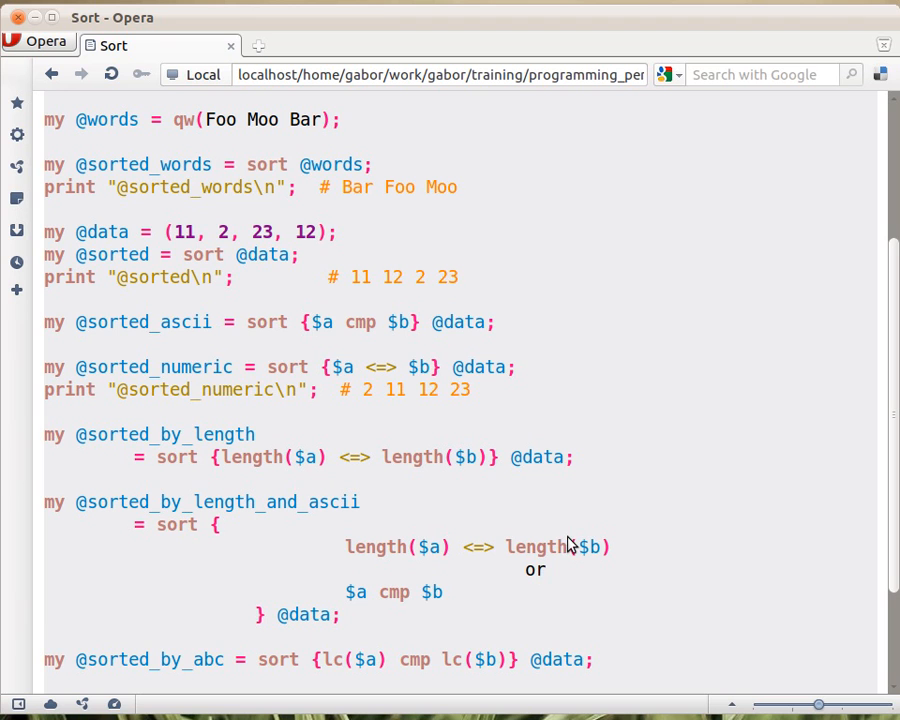
mouse_move(545, 583)
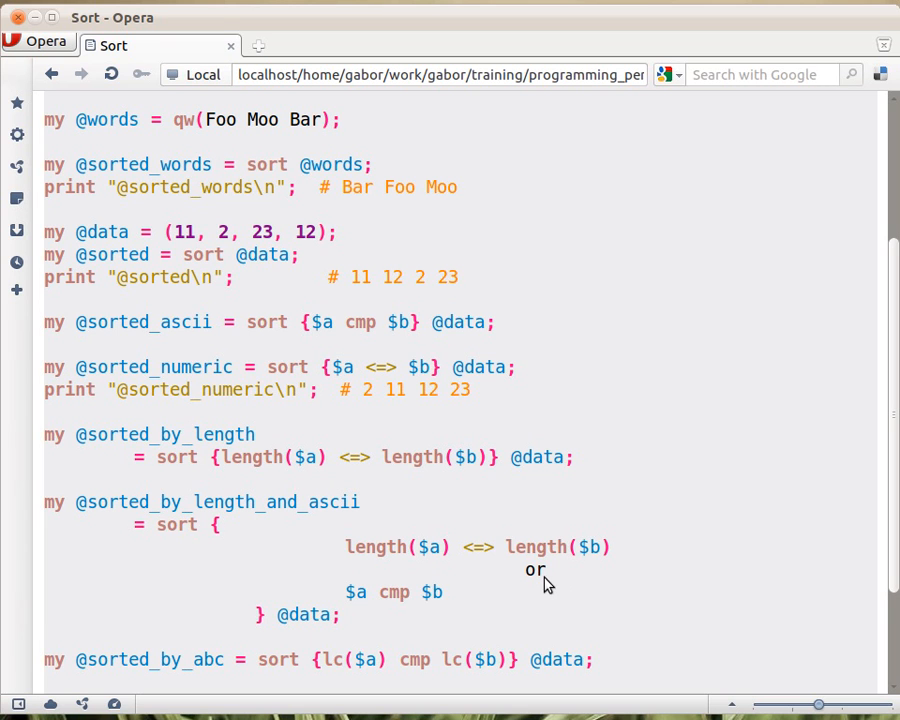
mouse_move(207, 525)
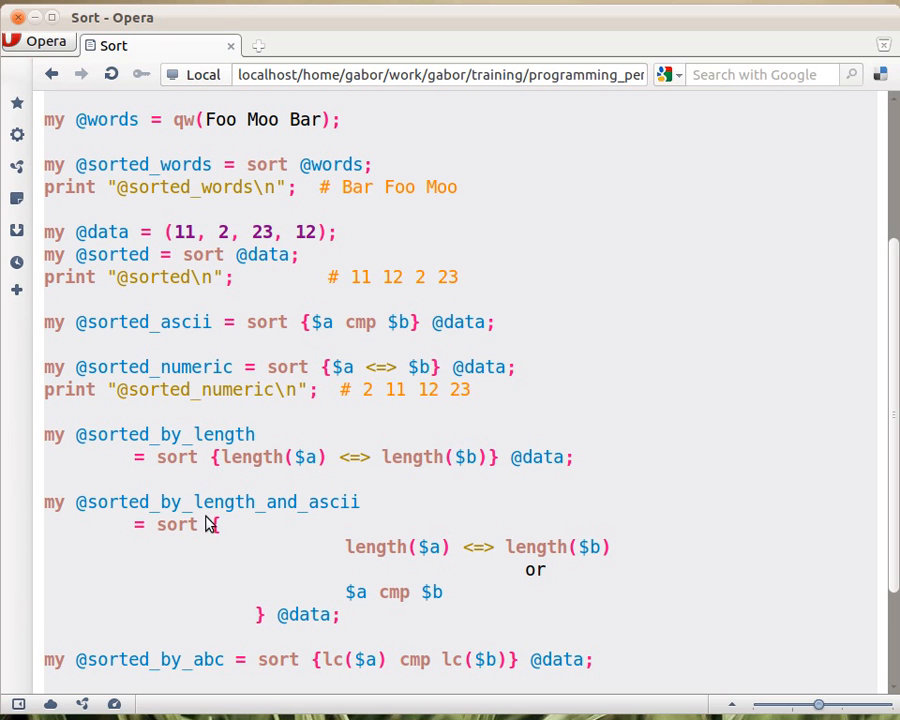
mouse_move(245, 588)
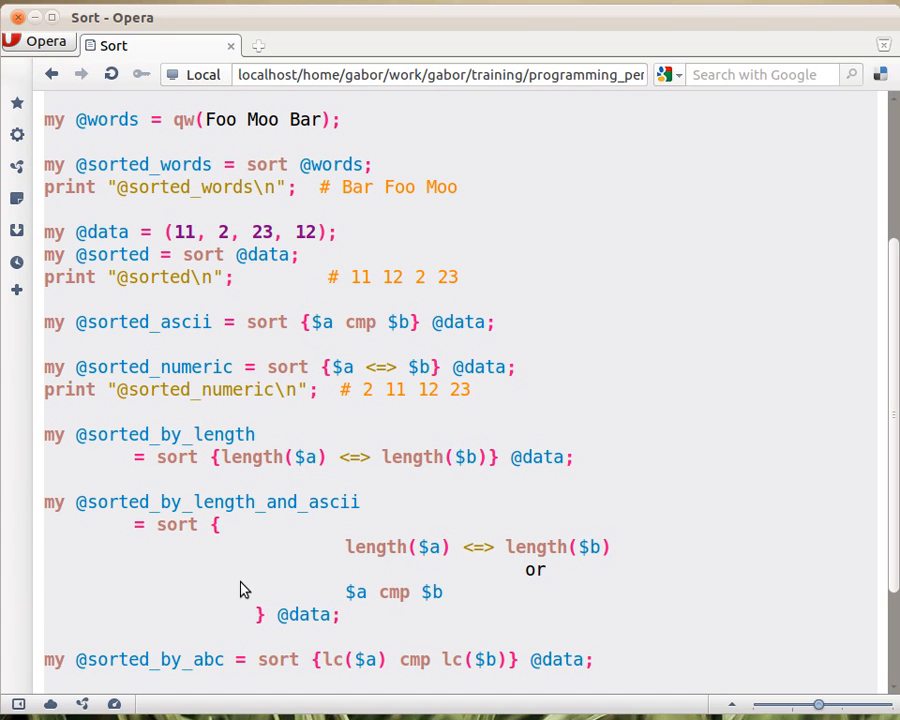
mouse_move(420, 577)
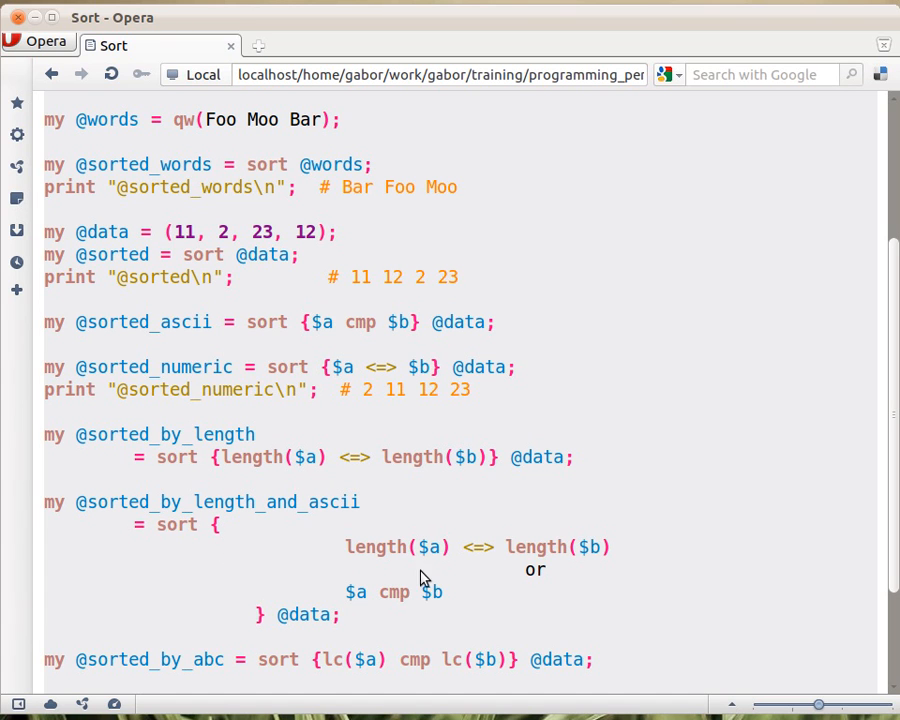
mouse_move(470, 550)
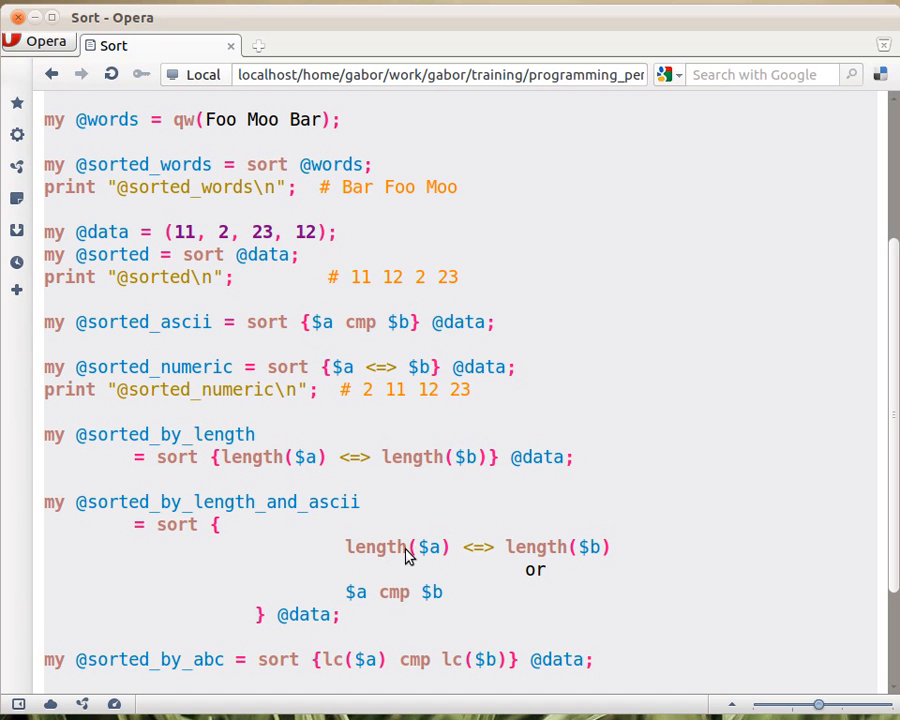
mouse_move(570, 551)
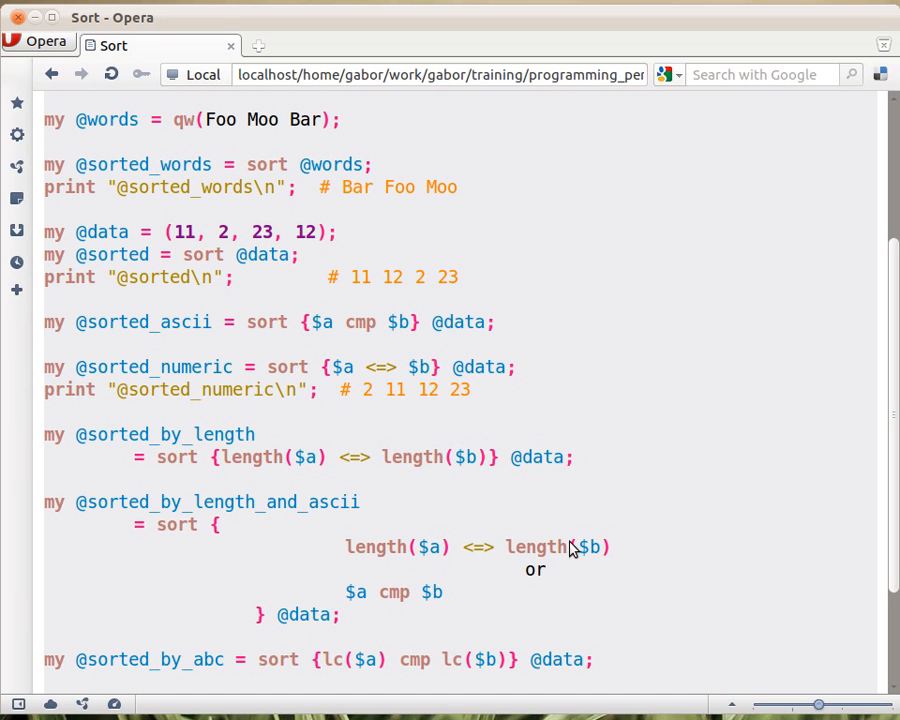
mouse_move(518, 583)
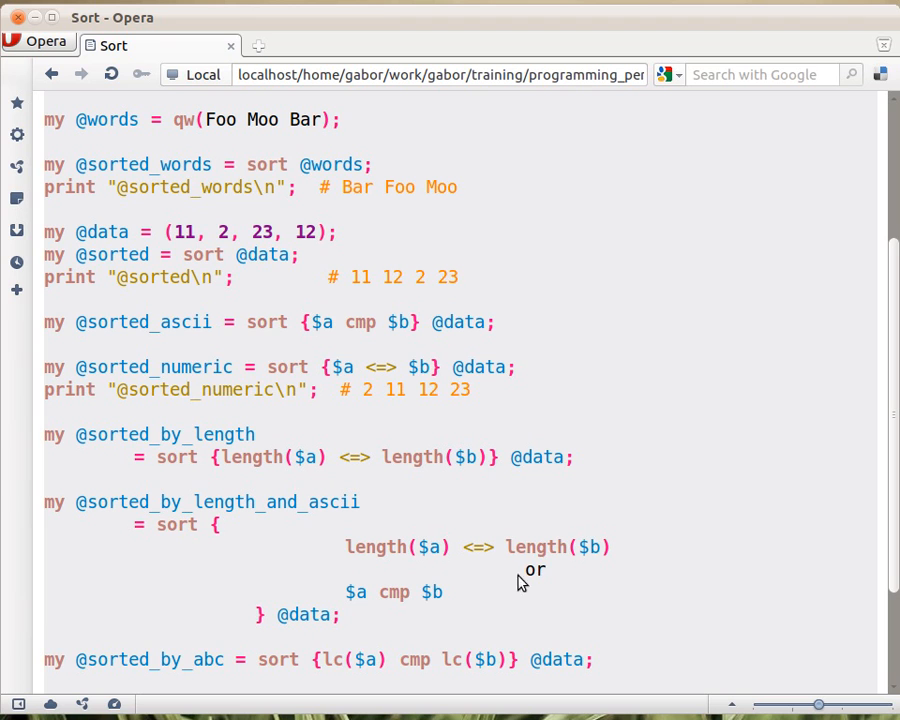
mouse_move(477, 585)
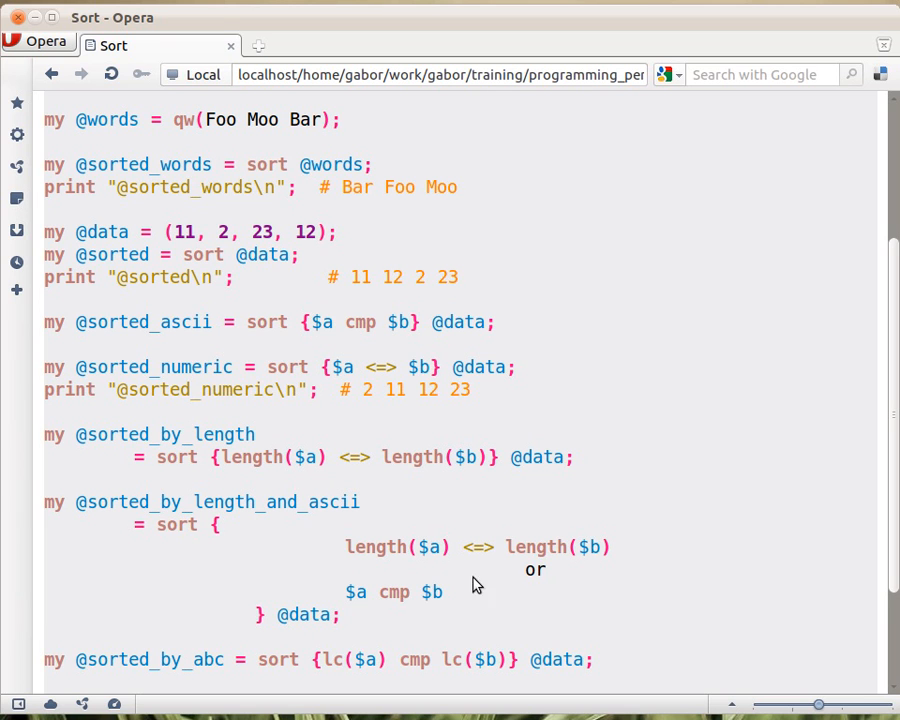
mouse_move(445, 608)
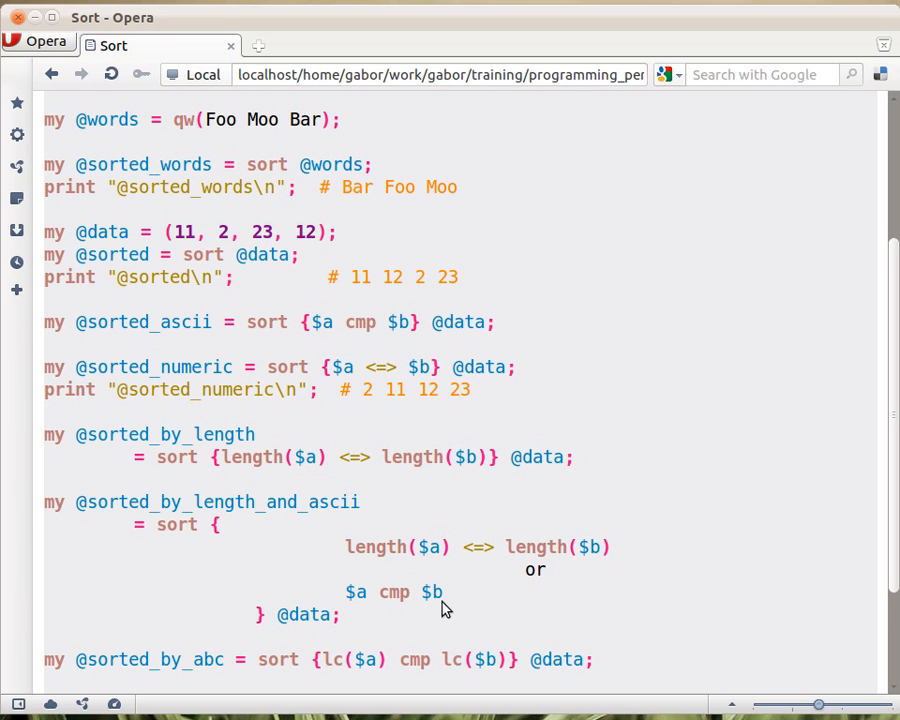
mouse_move(545, 575)
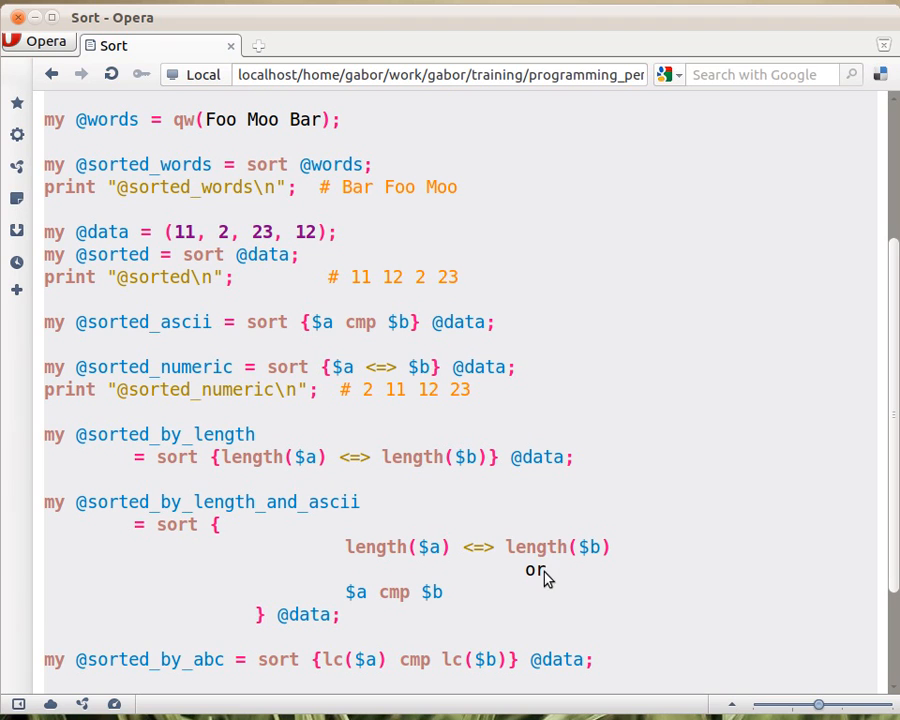
mouse_move(518, 561)
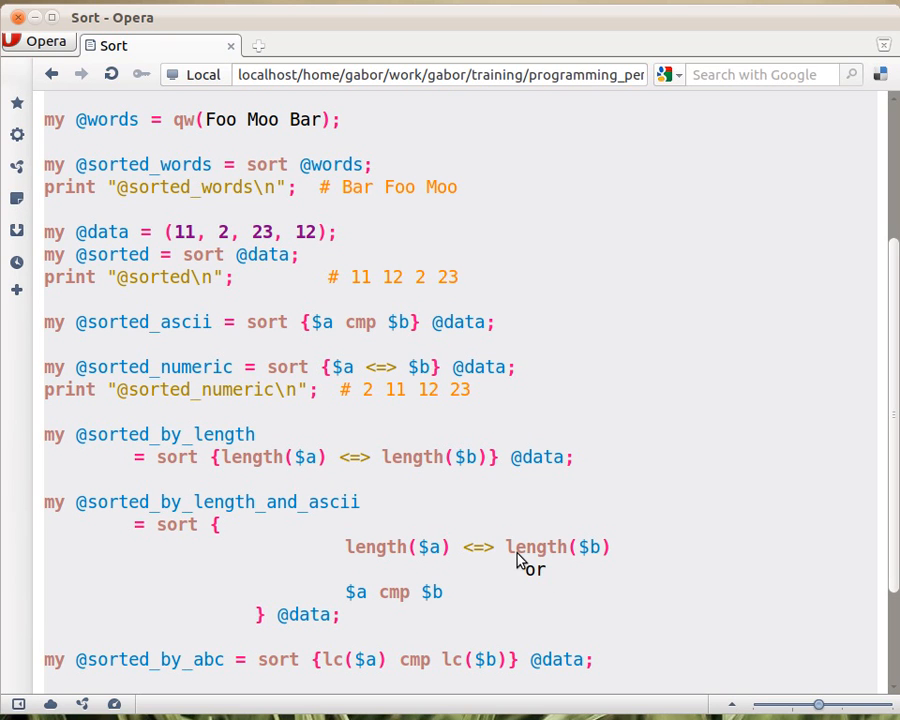
mouse_move(237, 540)
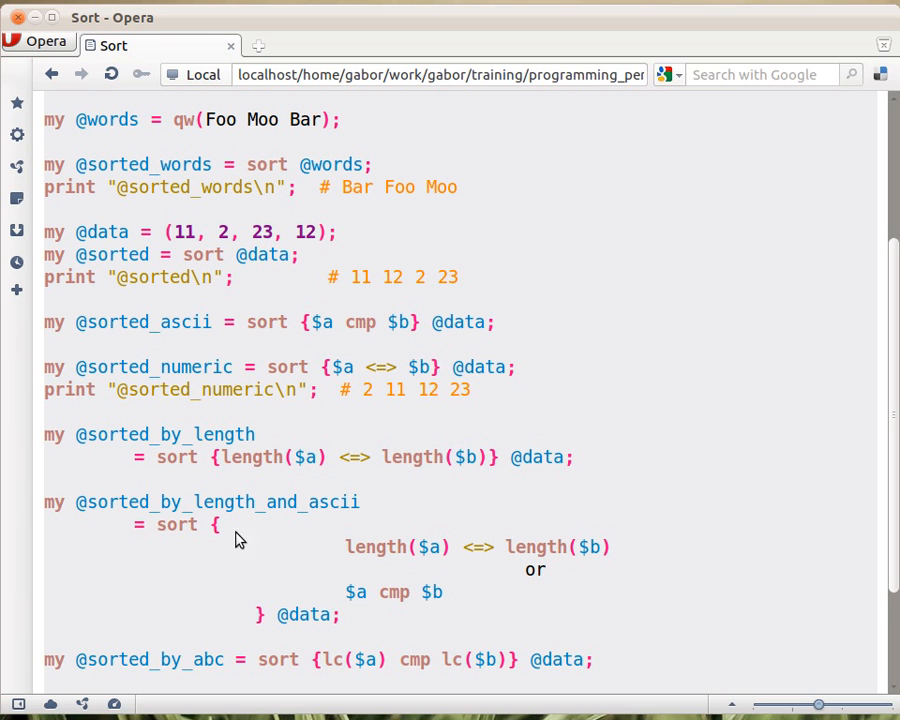
mouse_move(218, 524)
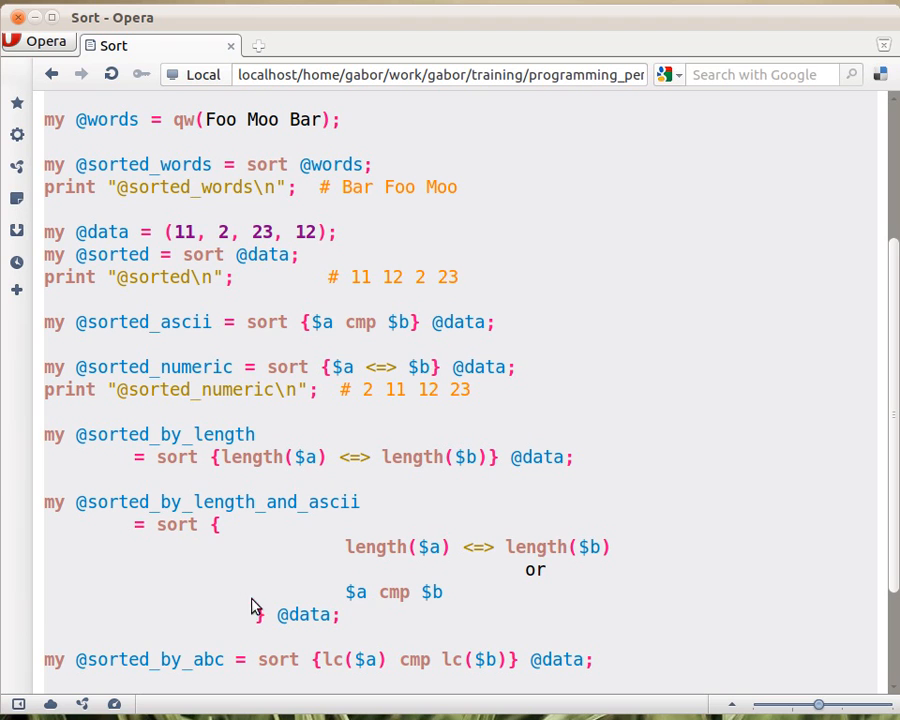
mouse_move(543, 552)
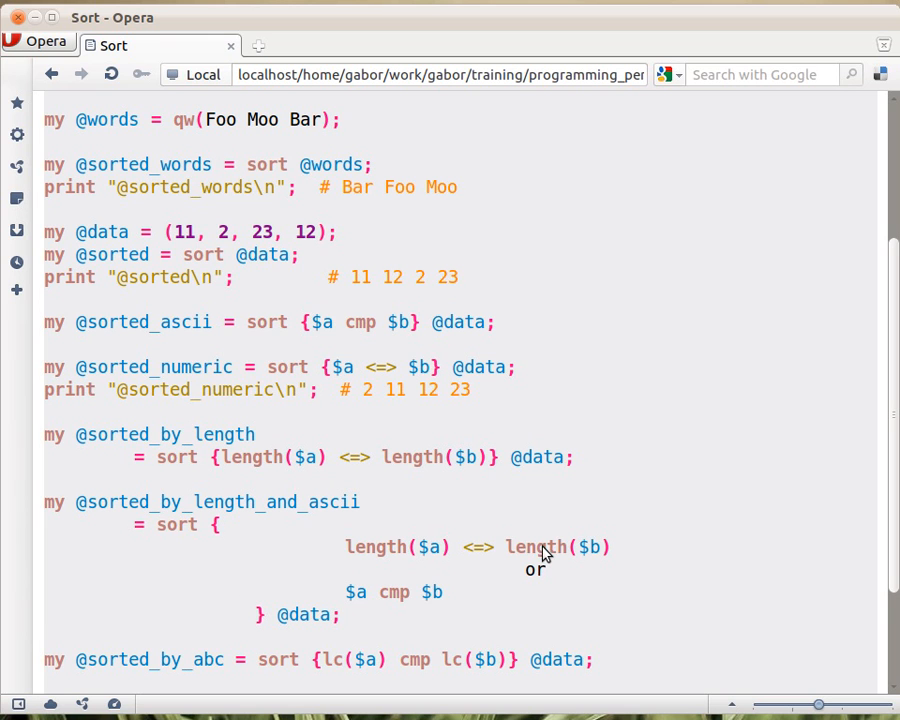
mouse_move(435, 558)
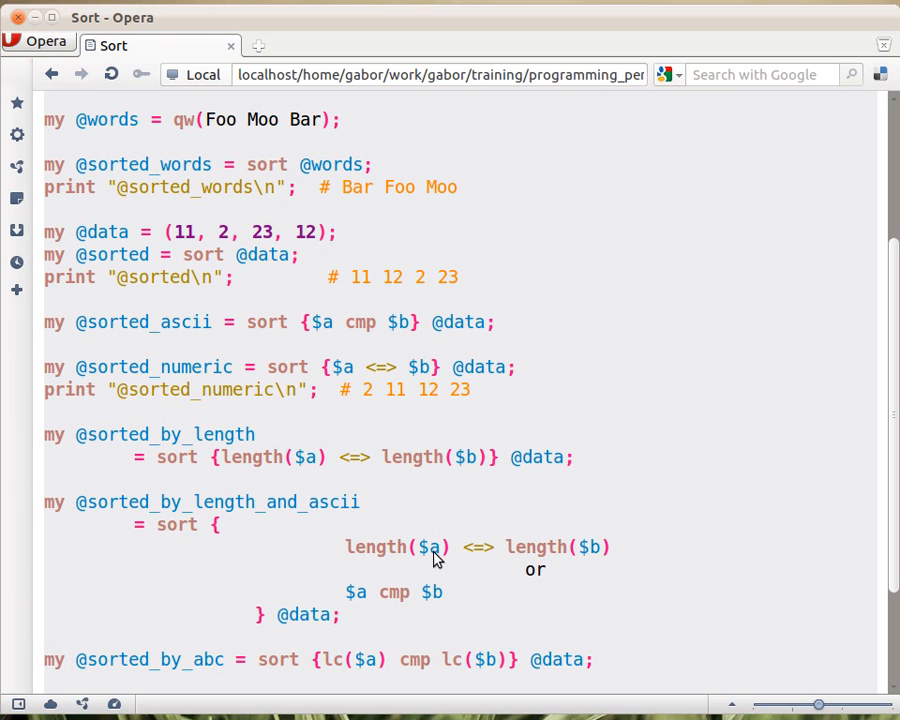
mouse_move(418, 598)
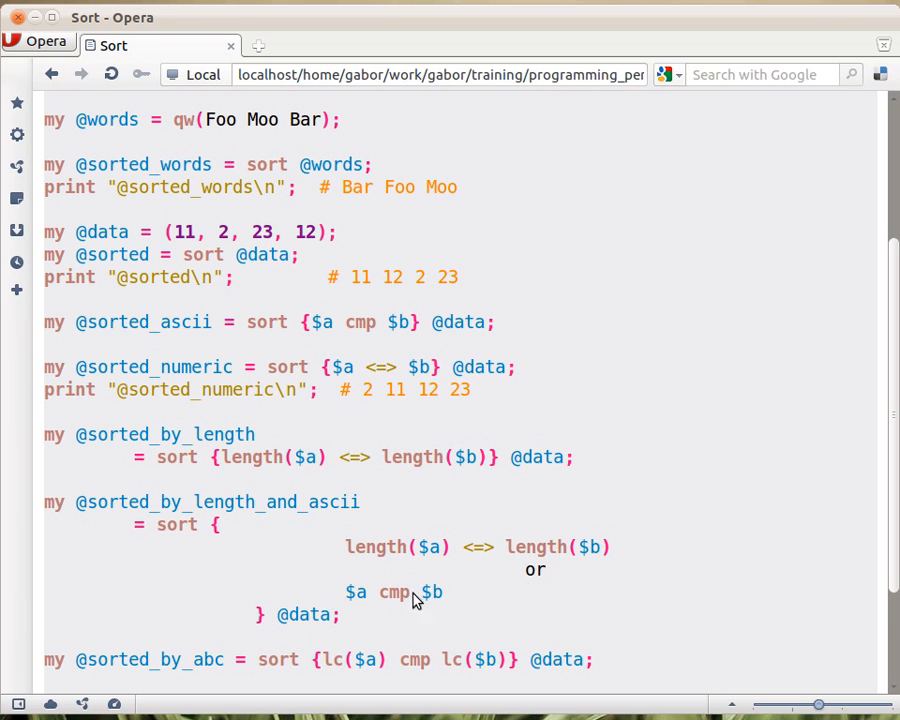
mouse_move(358, 604)
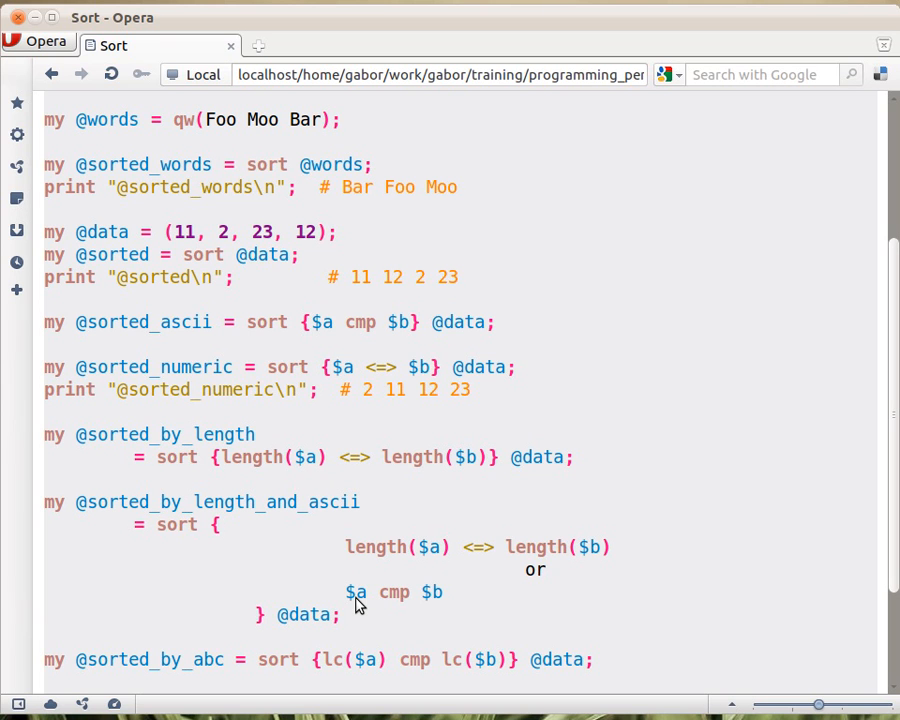
mouse_move(427, 600)
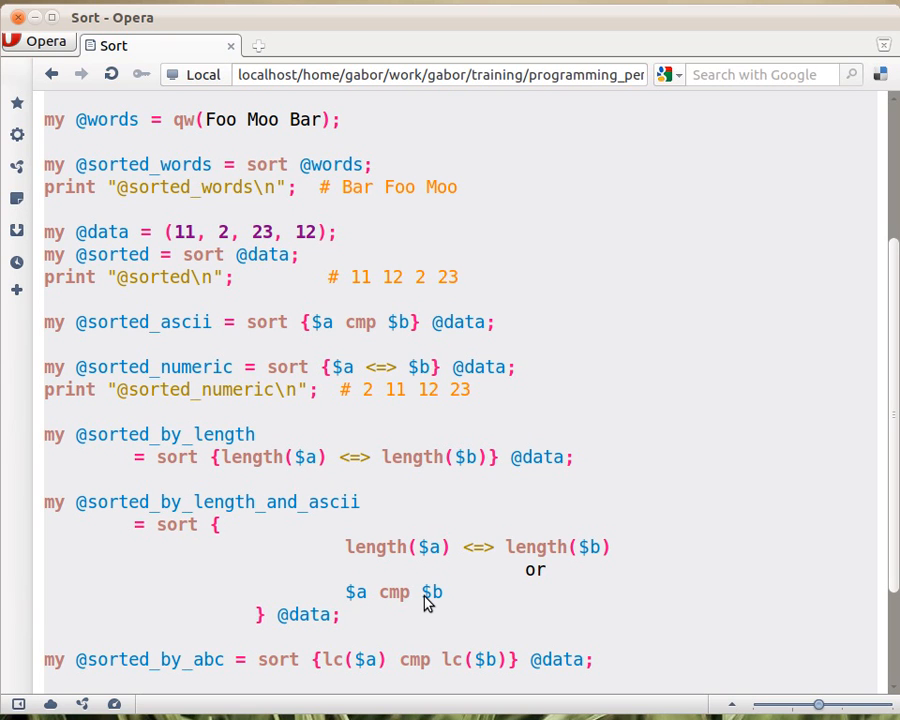
mouse_move(367, 614)
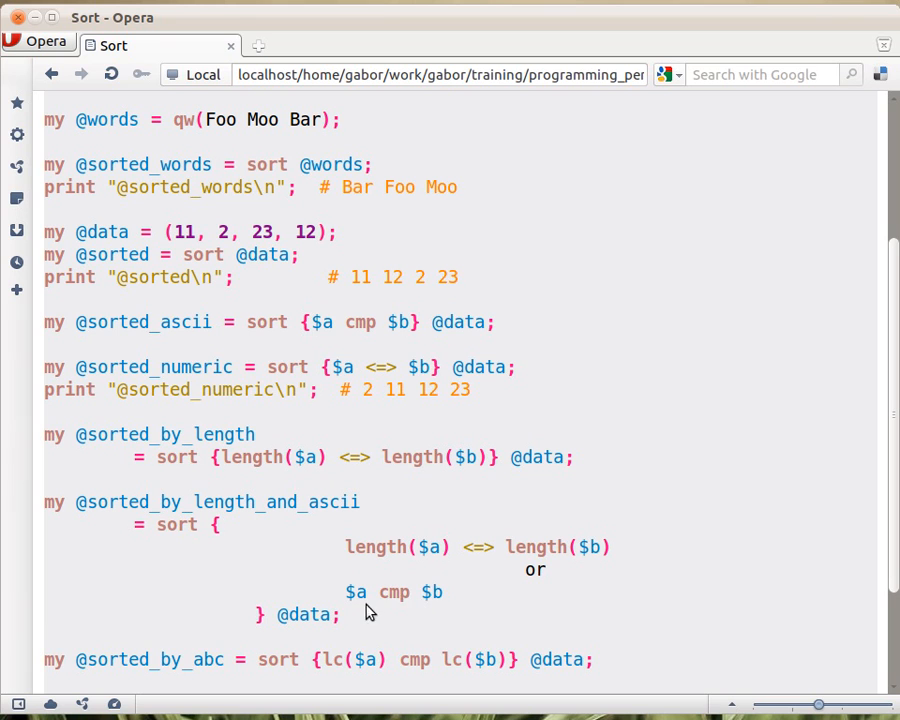
mouse_move(430, 599)
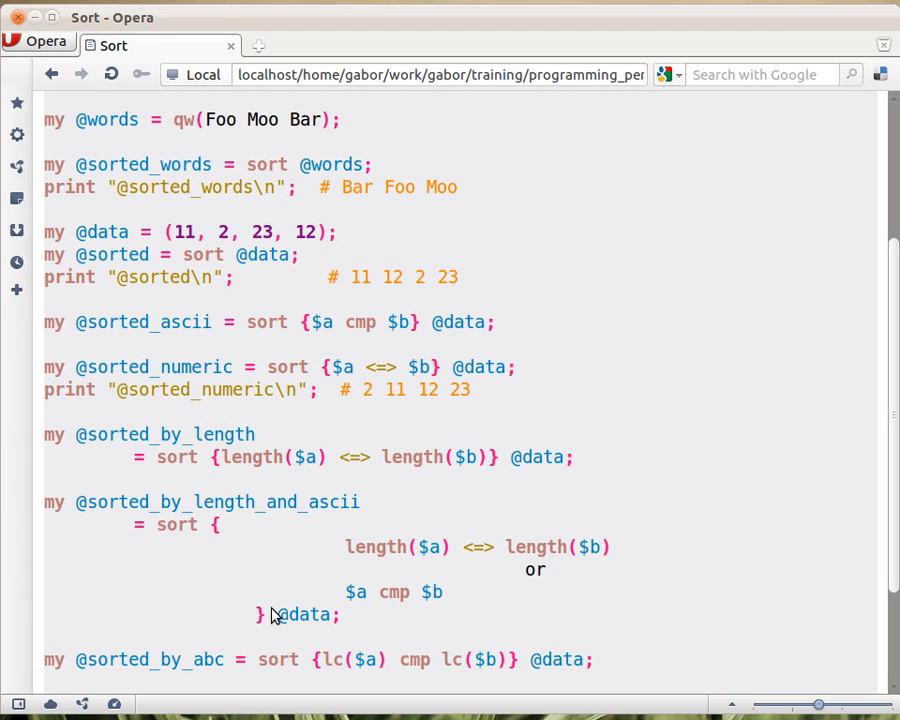
mouse_move(305, 615)
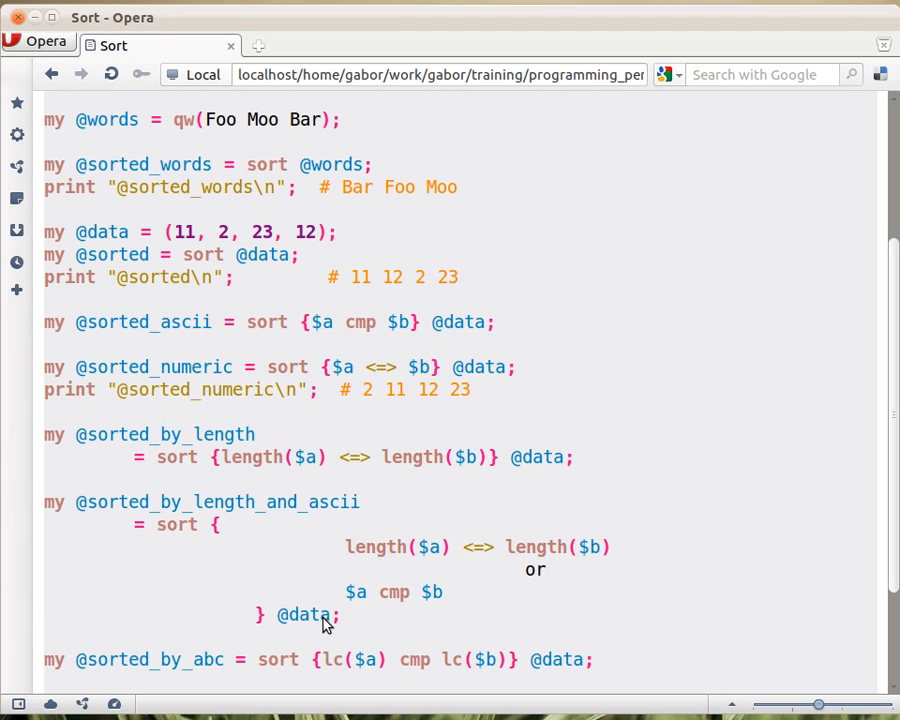
mouse_move(371, 627)
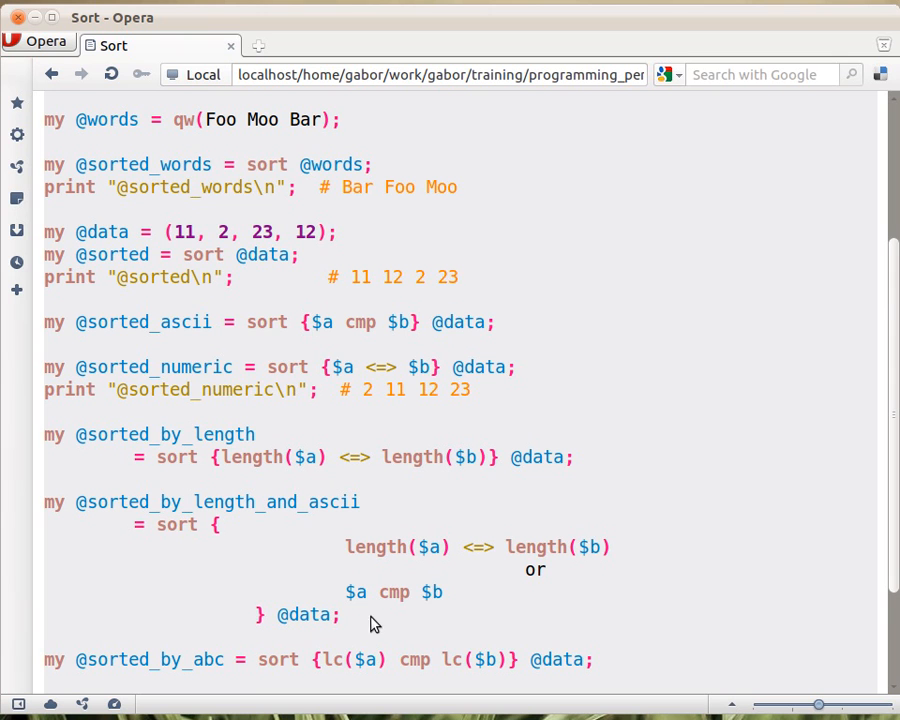
scroll(down, 3)
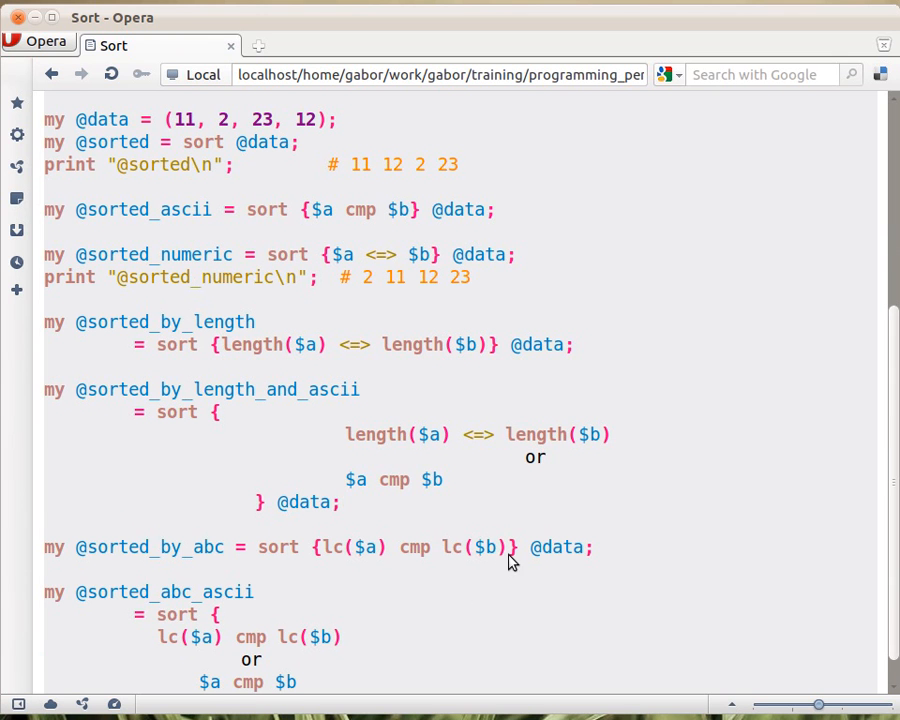
mouse_move(325, 565)
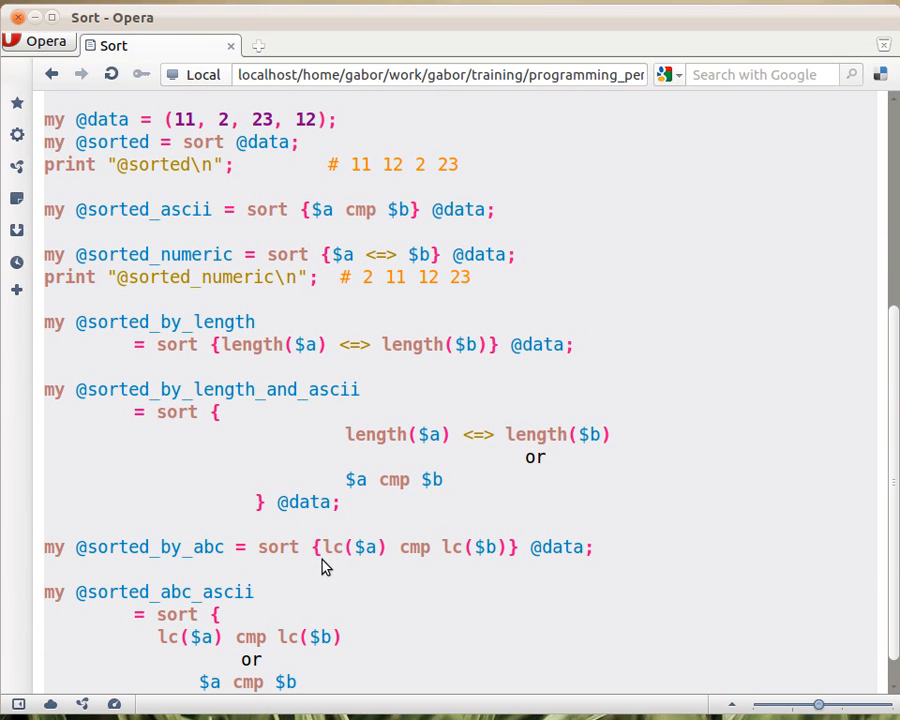
mouse_move(508, 566)
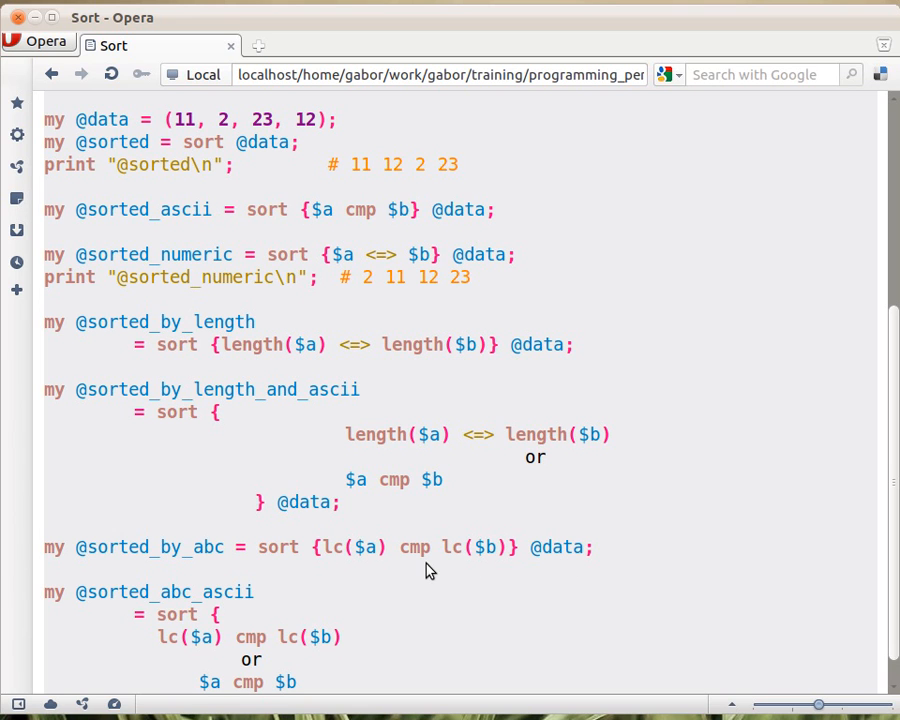
mouse_move(378, 574)
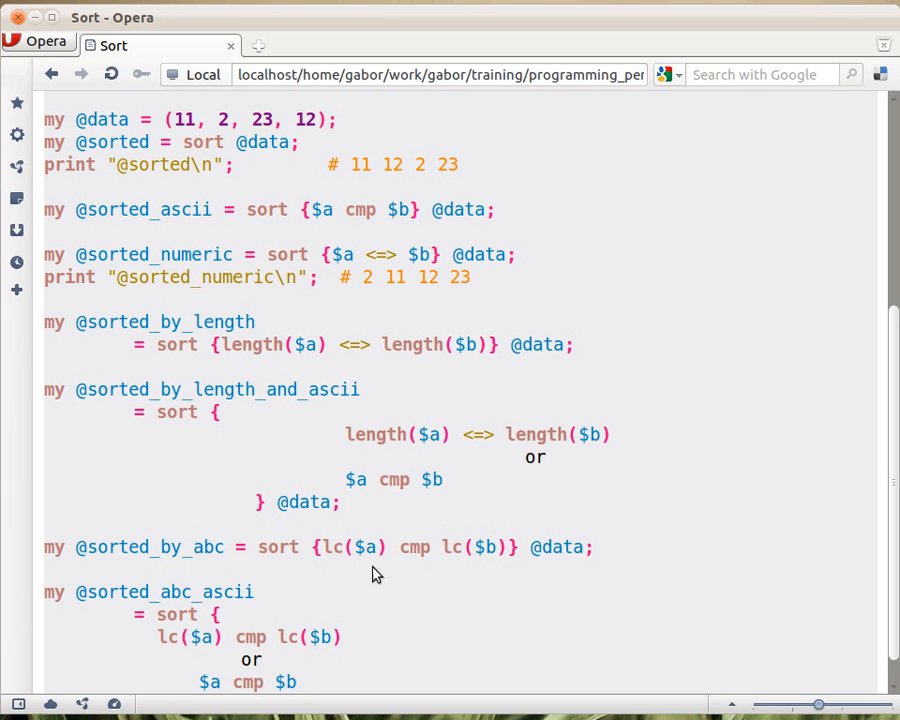
mouse_move(390, 569)
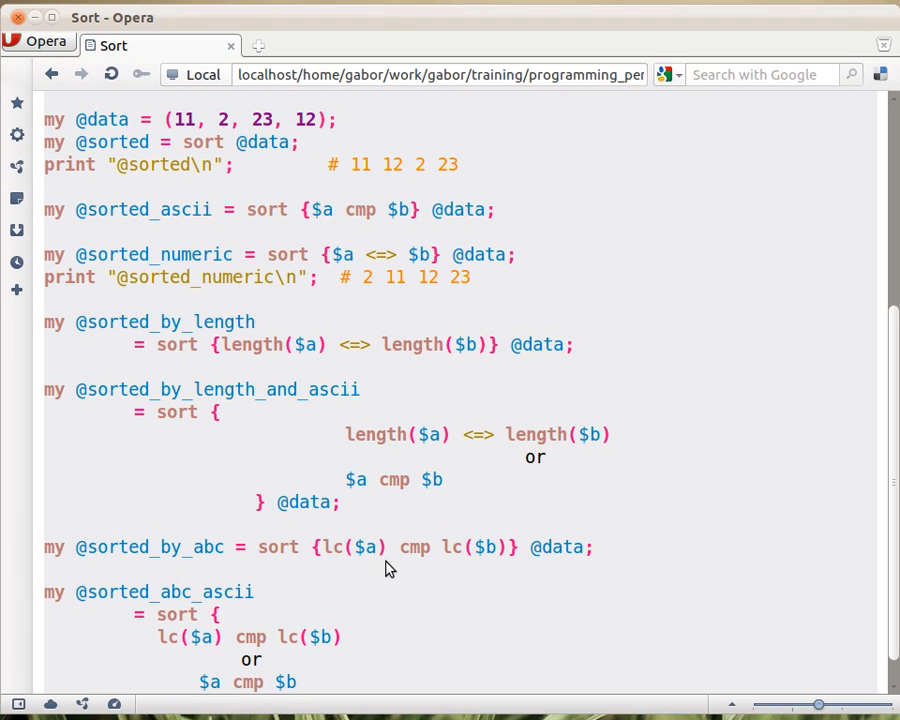
mouse_move(573, 568)
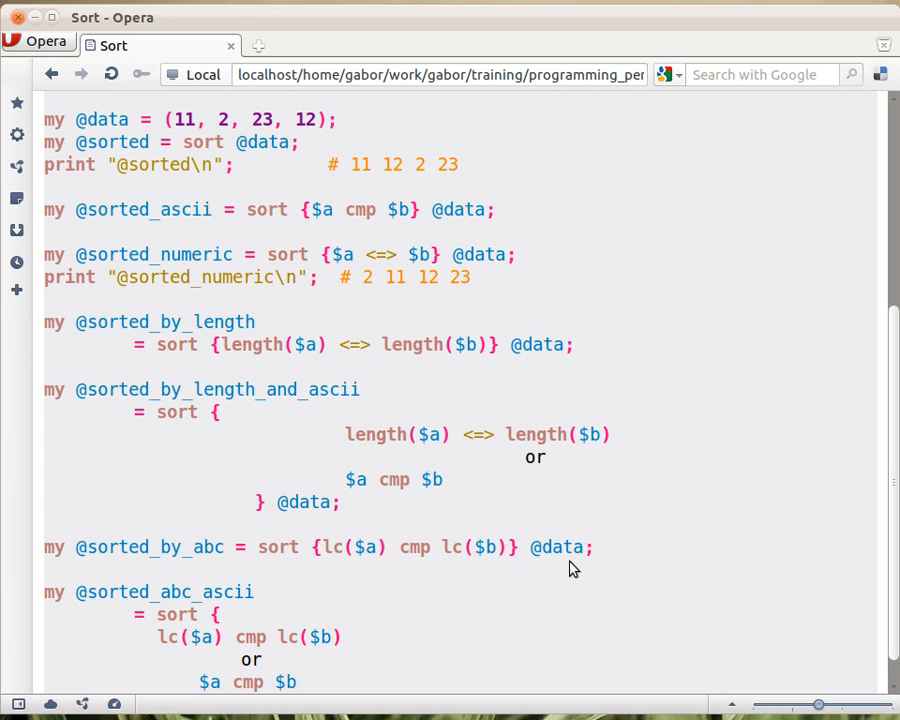
mouse_move(630, 528)
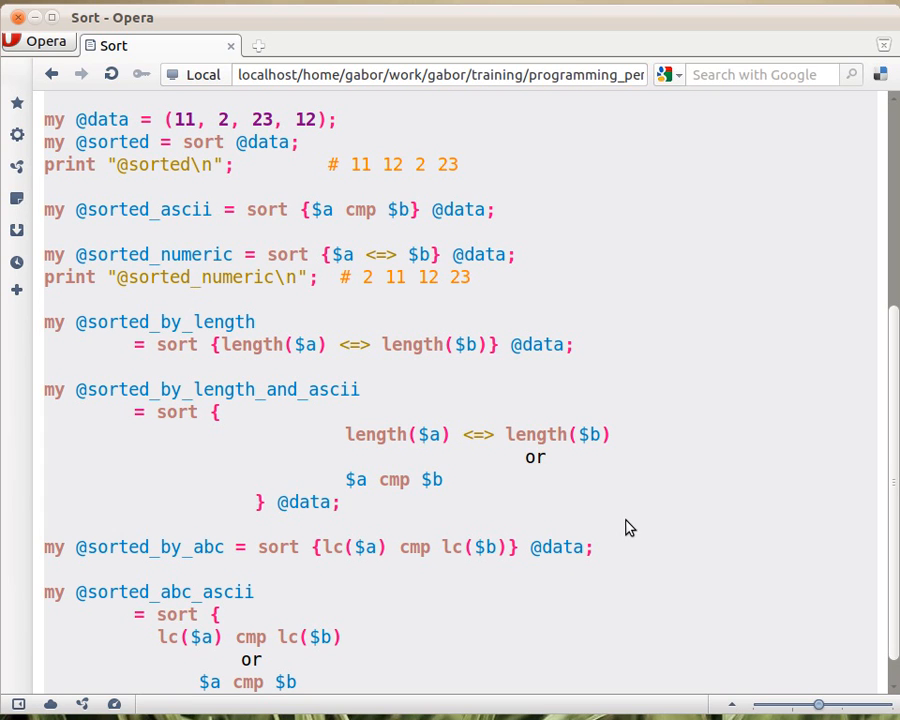
mouse_move(624, 514)
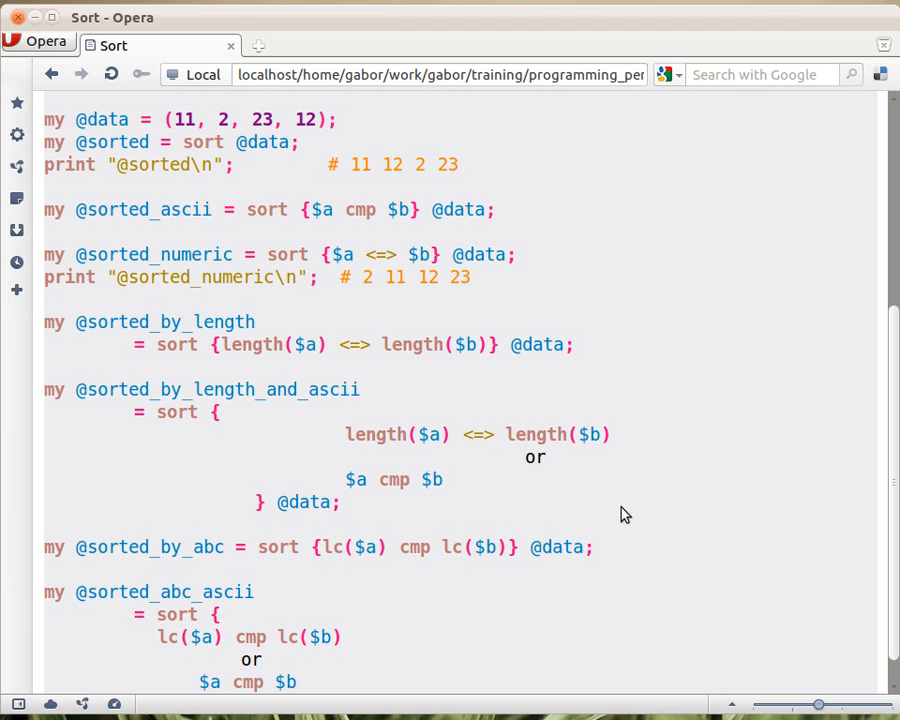
mouse_move(567, 557)
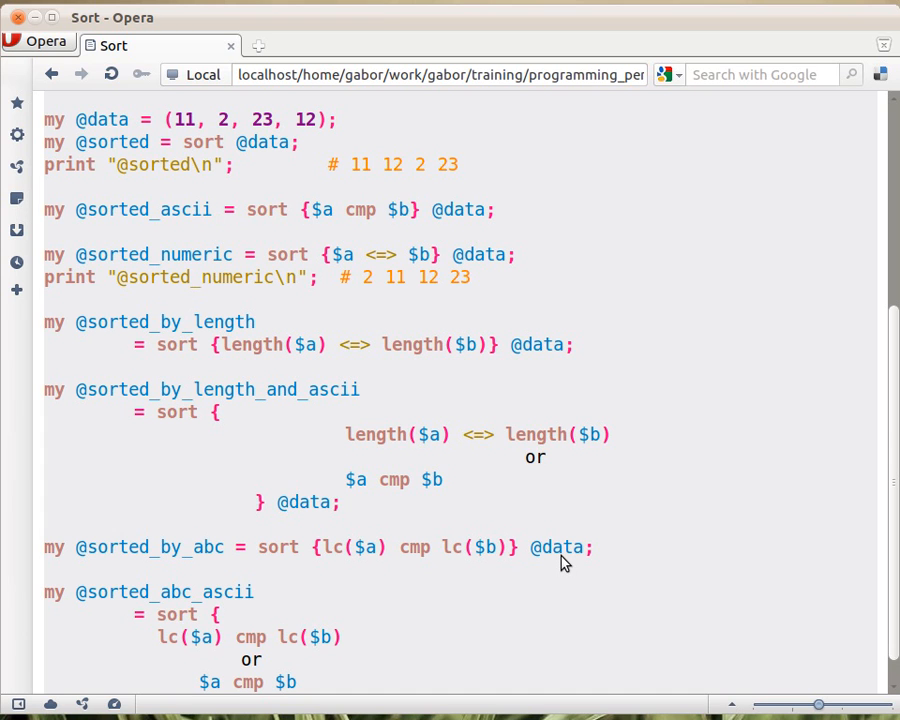
mouse_move(355, 575)
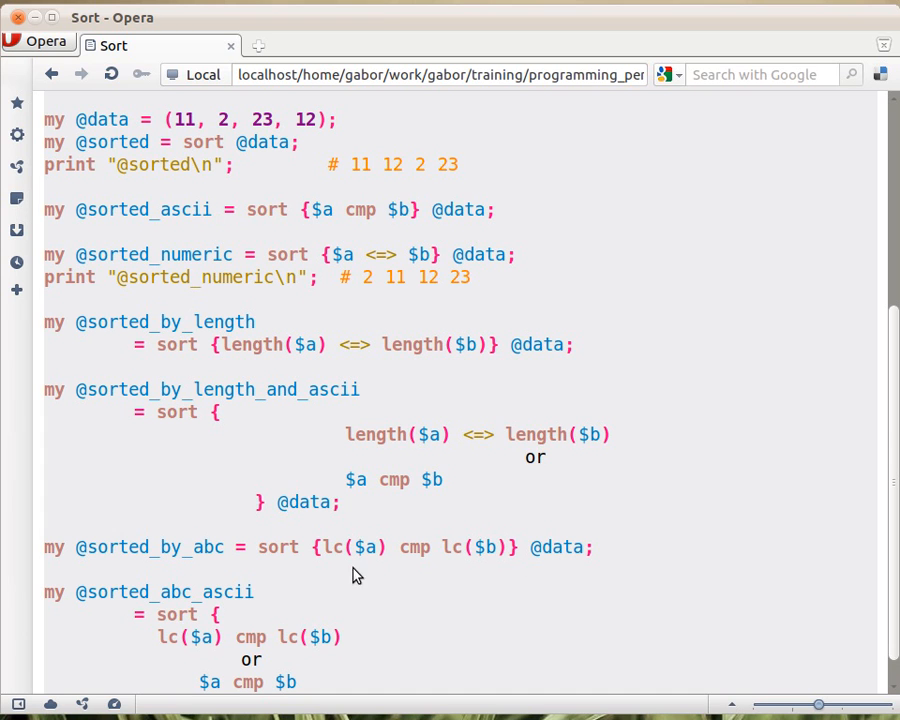
mouse_move(508, 557)
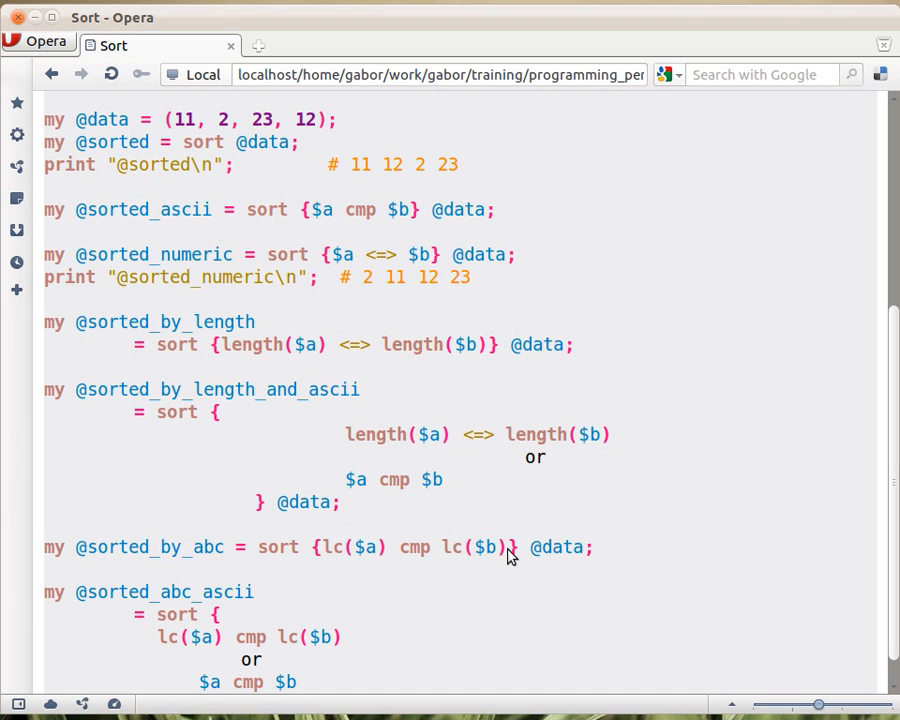
mouse_move(546, 561)
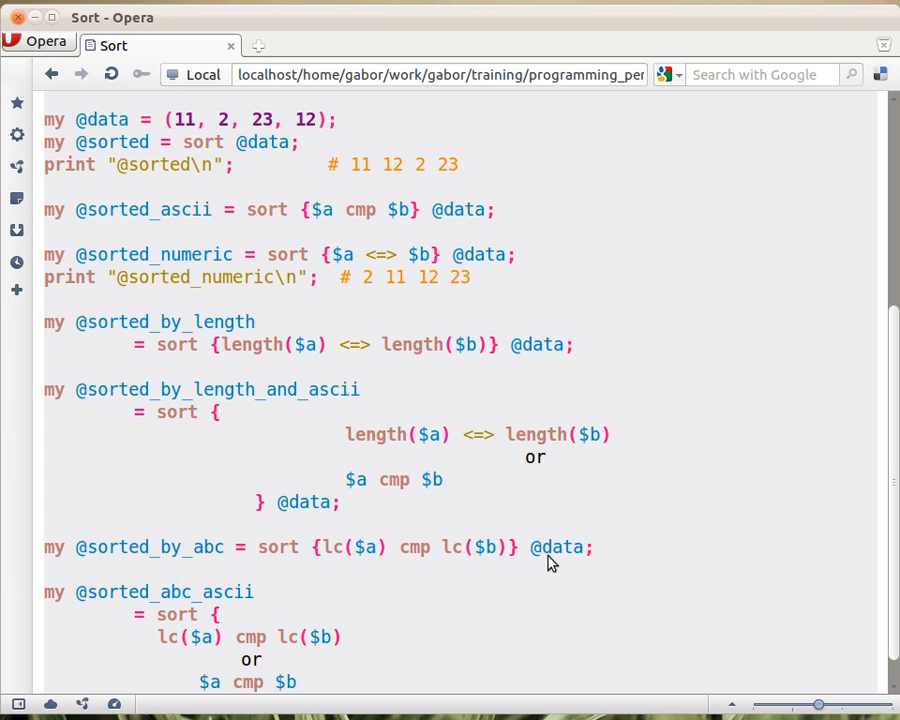
mouse_move(340, 565)
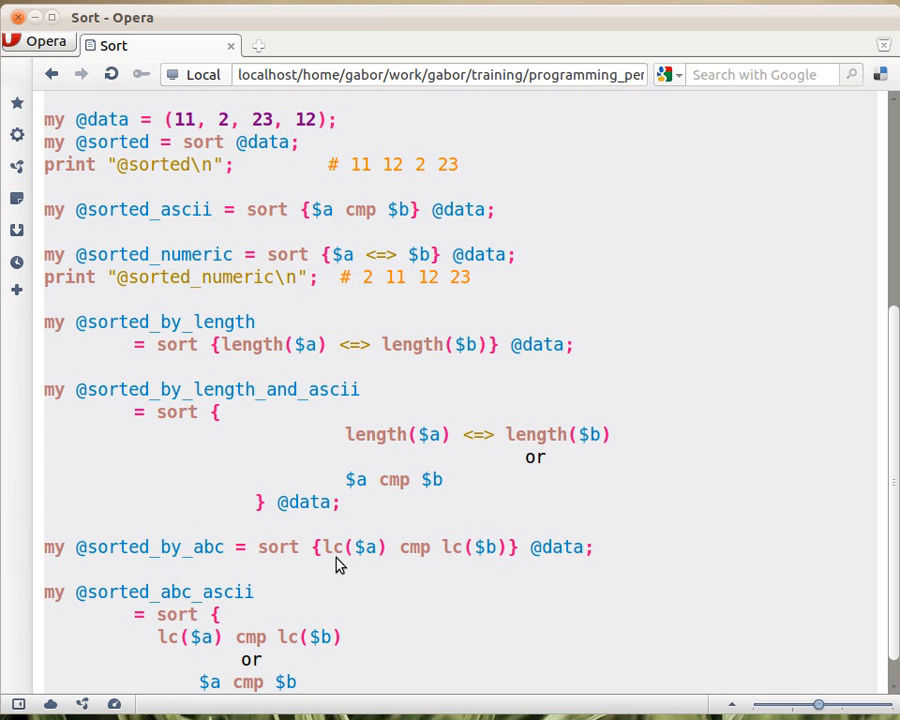